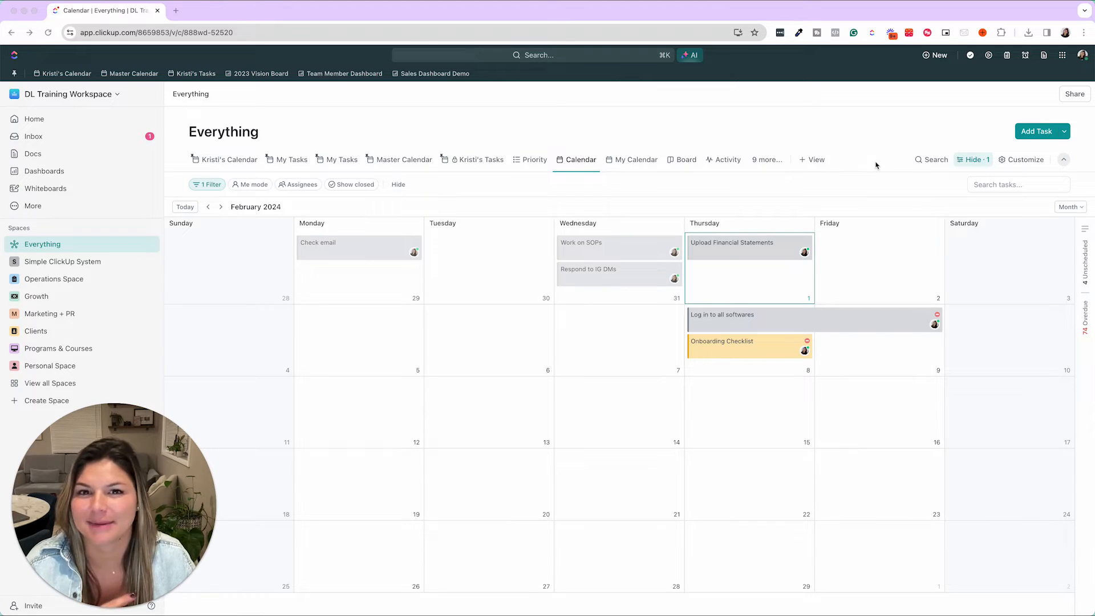
{"action": "mouse_move", "coordinate": [576, 293]}
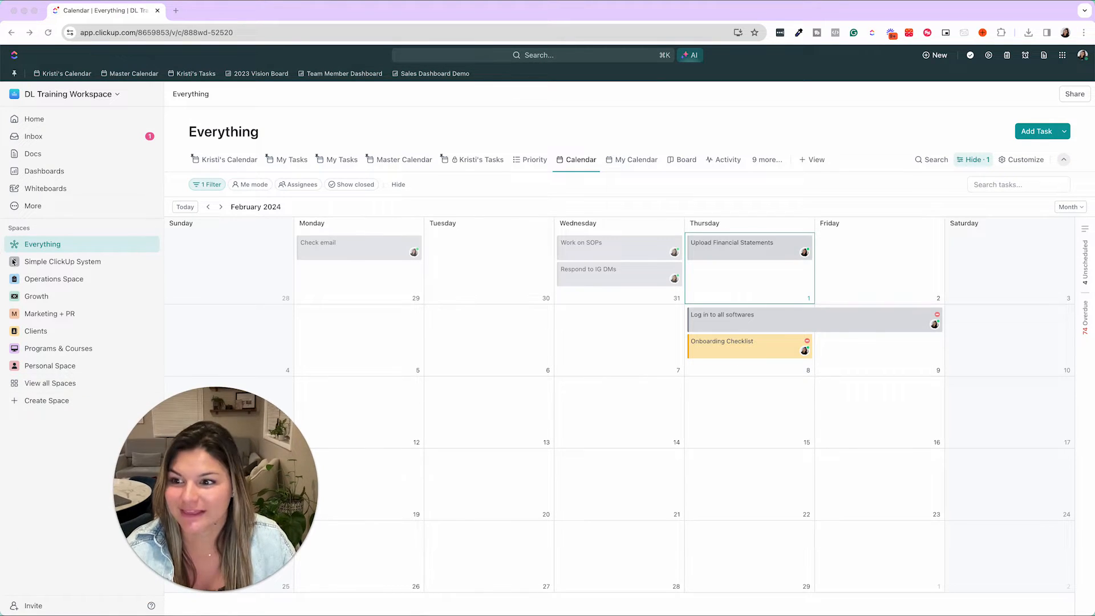
Expand Simple ClickUp System and open the Basic Checklist list with its five to-dos
{"action": "left_click", "coordinate": [56, 279]}
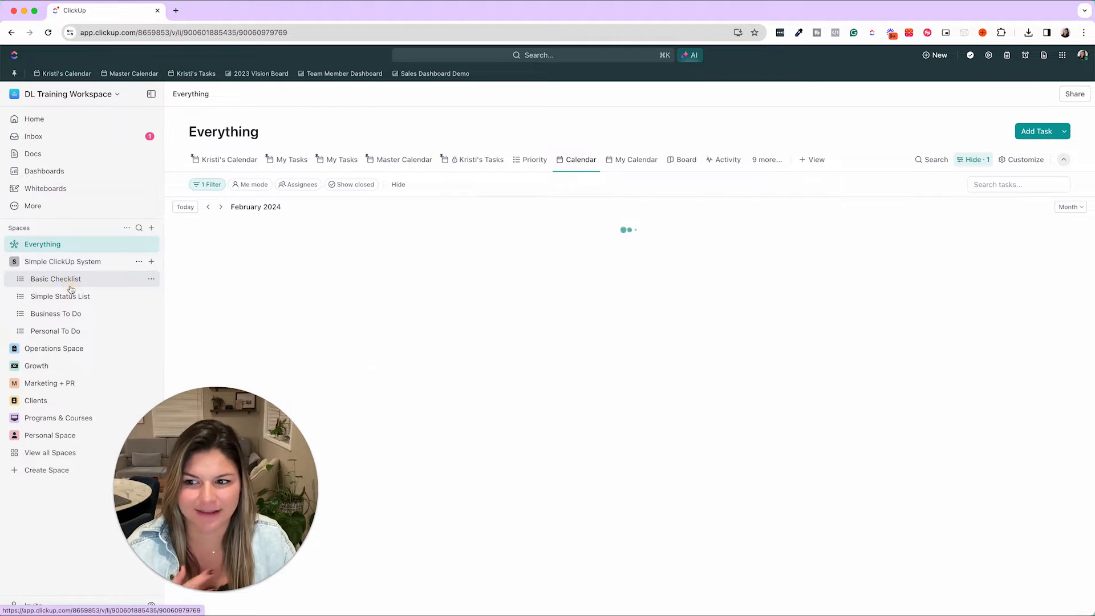
{"action": "left_click", "coordinate": [56, 279]}
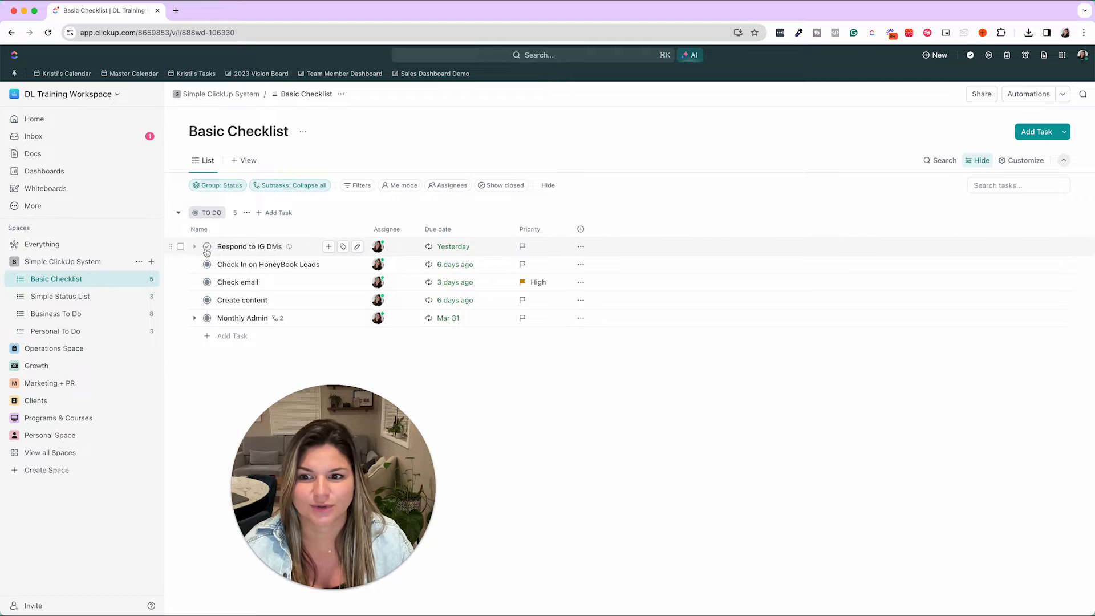
Complete 'Respond to IG DMs' and 'Check email', and add 'Task Name' due Feb 15
{"action": "left_click", "coordinate": [206, 246]}
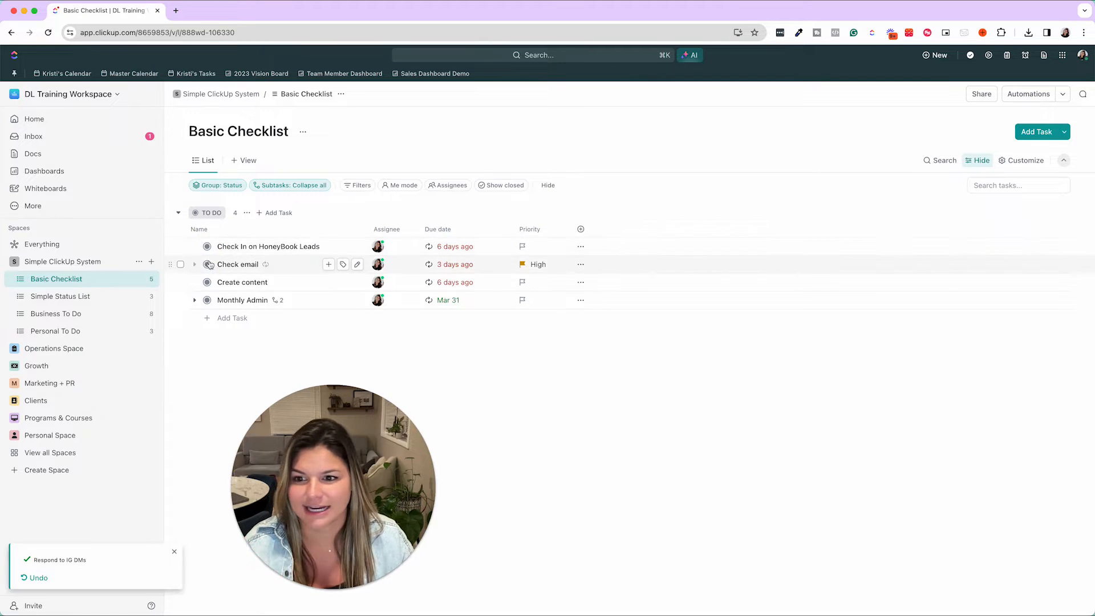
{"action": "left_click", "coordinate": [207, 264]}
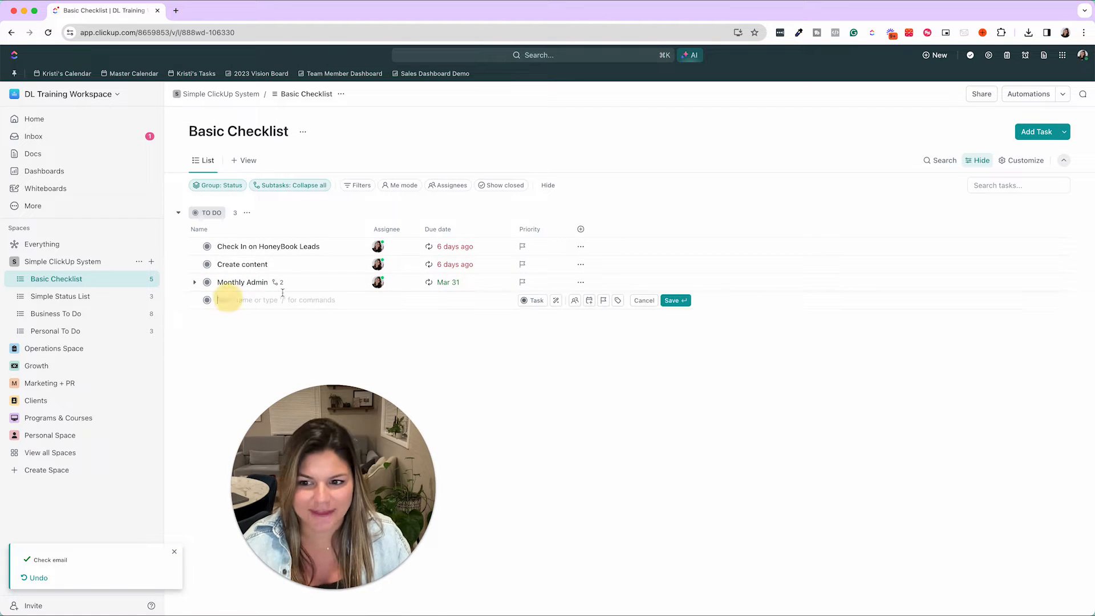
{"action": "type", "text": "Task Name"}
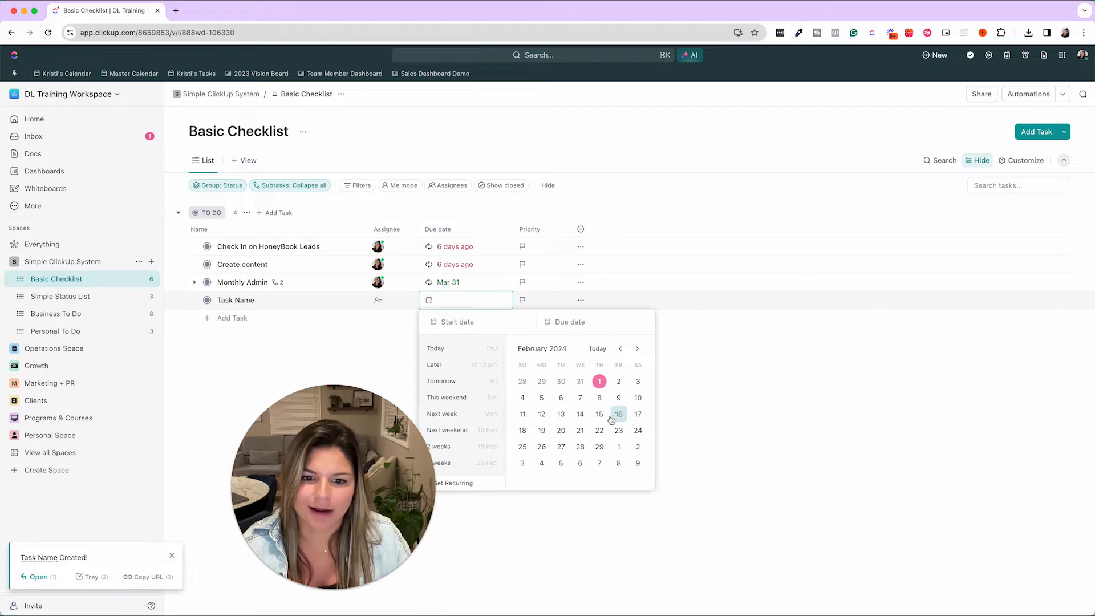
{"action": "left_click", "coordinate": [598, 413]}
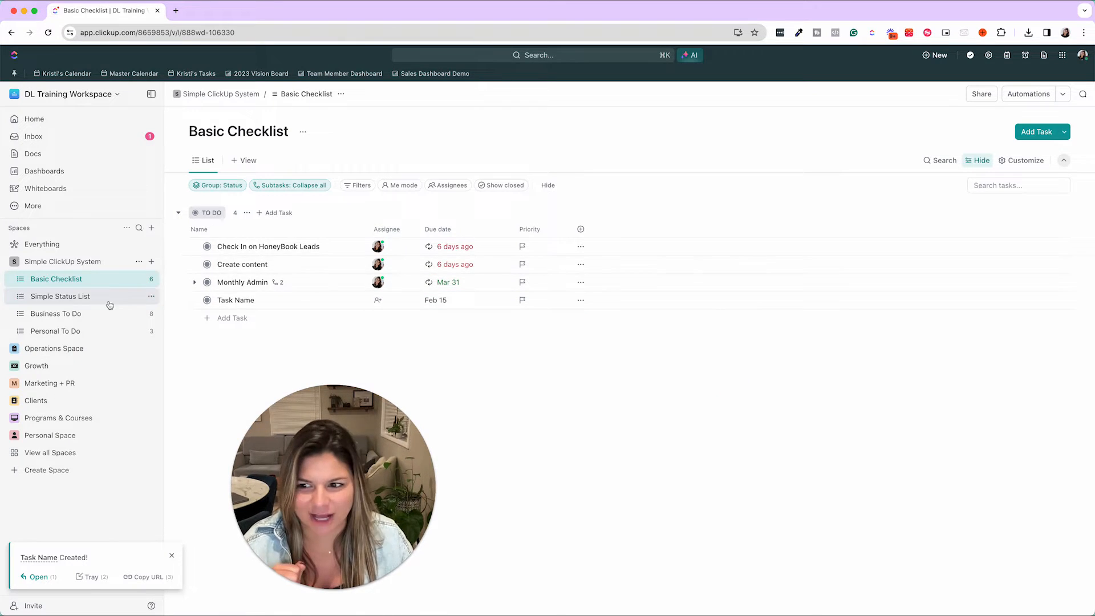
{"action": "left_click", "coordinate": [60, 296]}
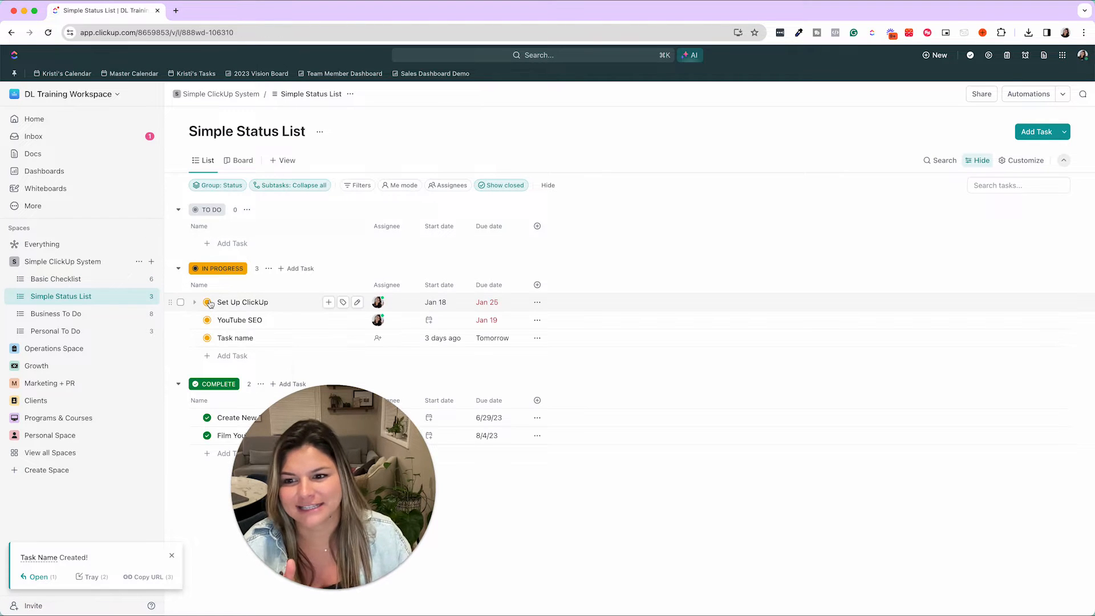
{"action": "mouse_move", "coordinate": [329, 240]}
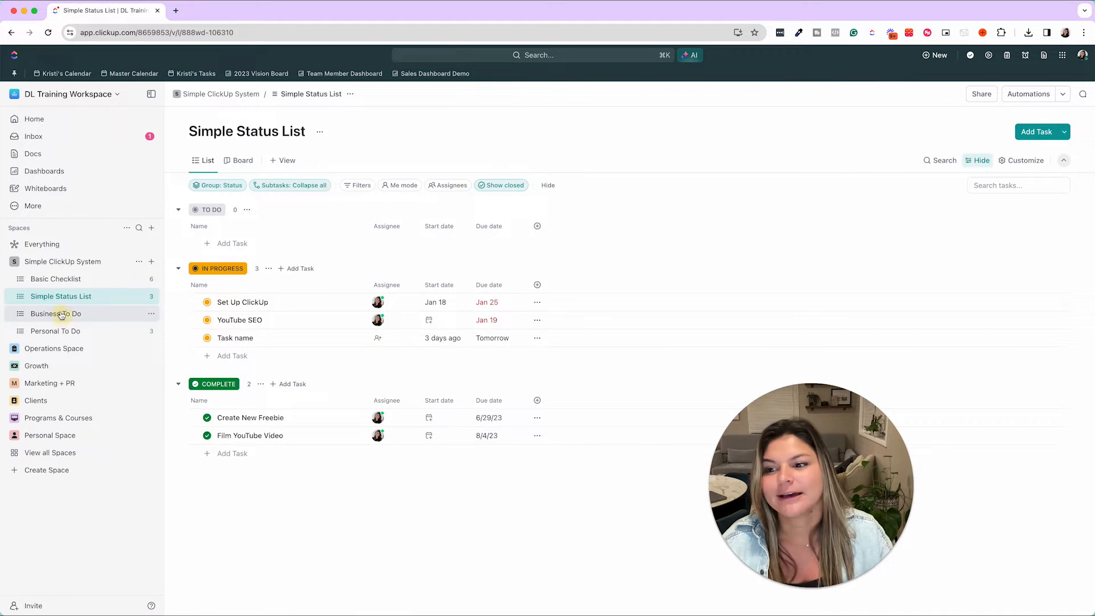
{"action": "left_click", "coordinate": [56, 314]}
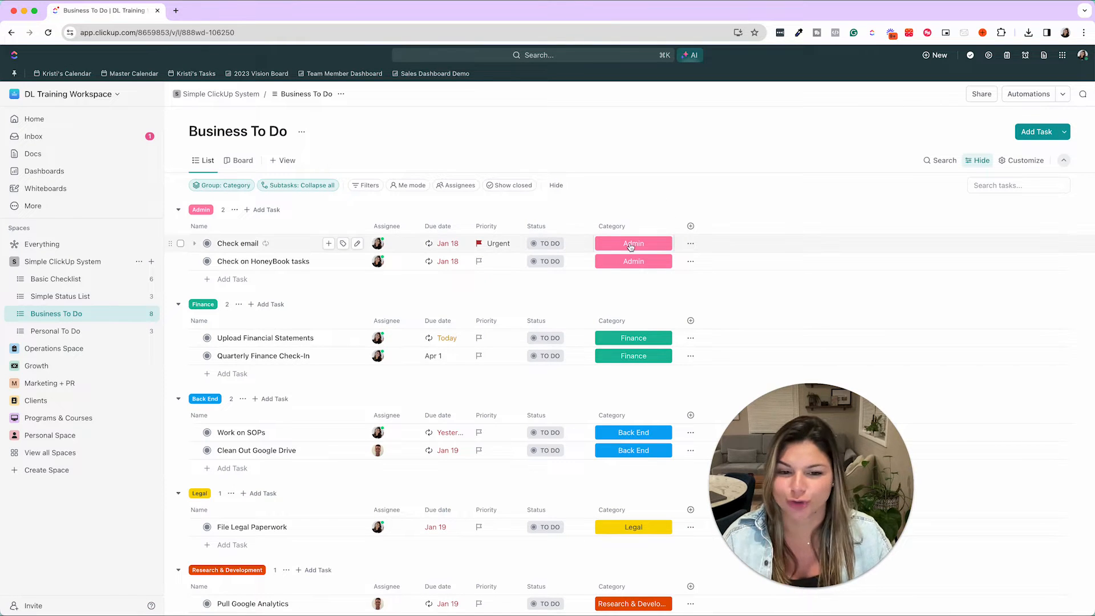
{"action": "mouse_move", "coordinate": [262, 219]}
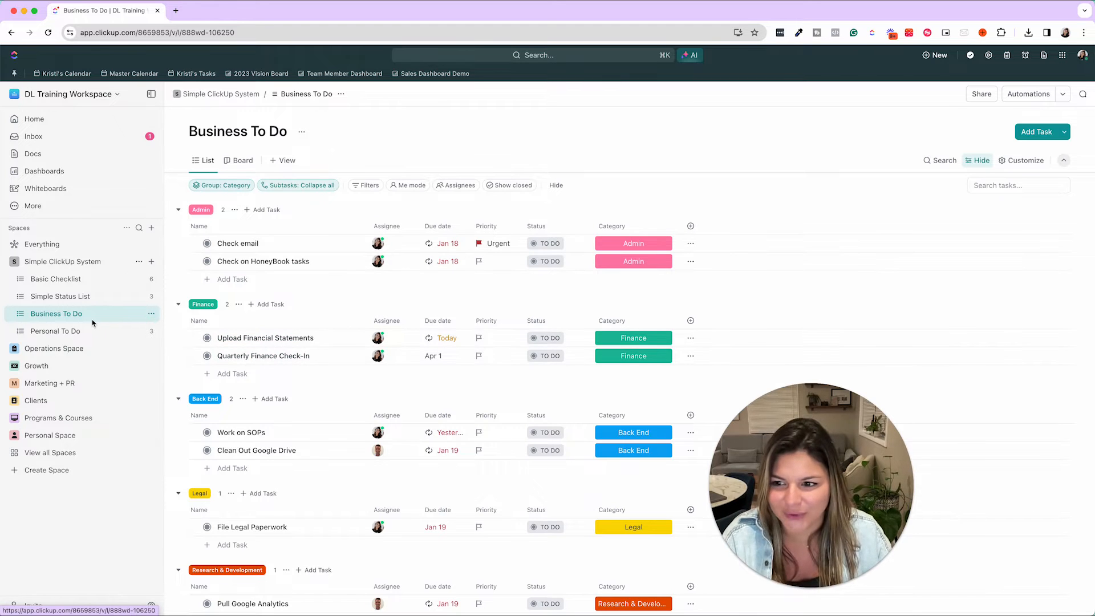
{"action": "left_click", "coordinate": [56, 330]}
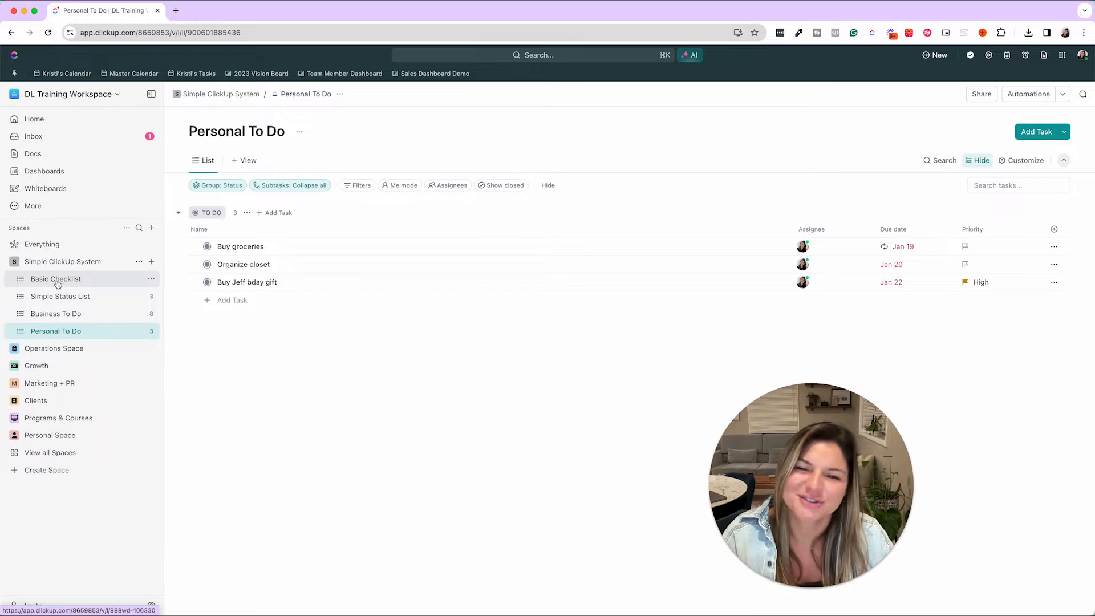
{"action": "left_click", "coordinate": [56, 279]}
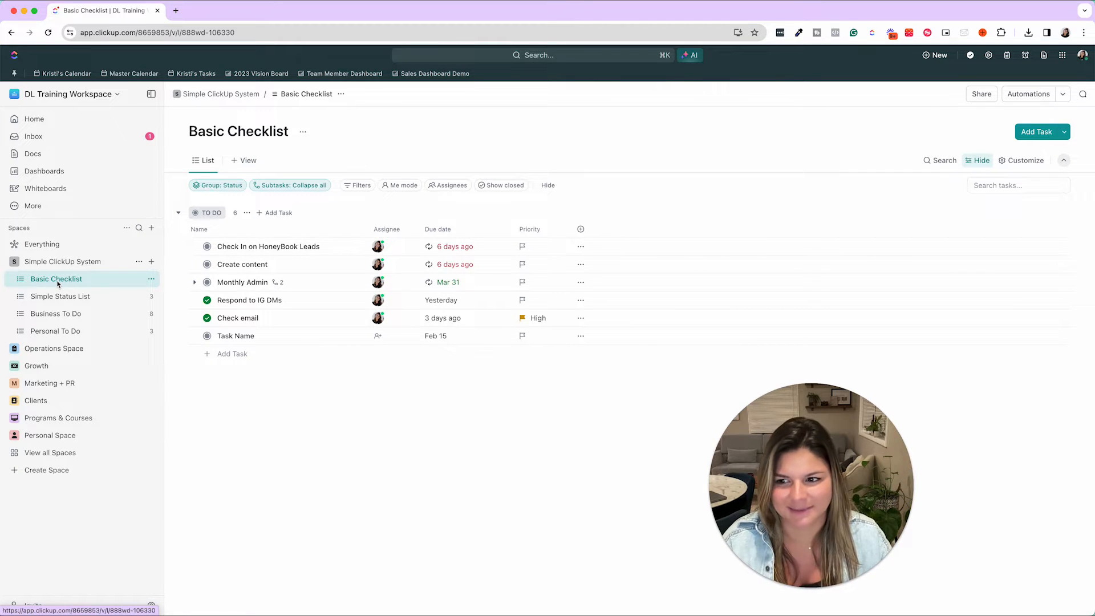
Collapse the Simple ClickUp System space in the sidebar
{"action": "left_click", "coordinate": [63, 261]}
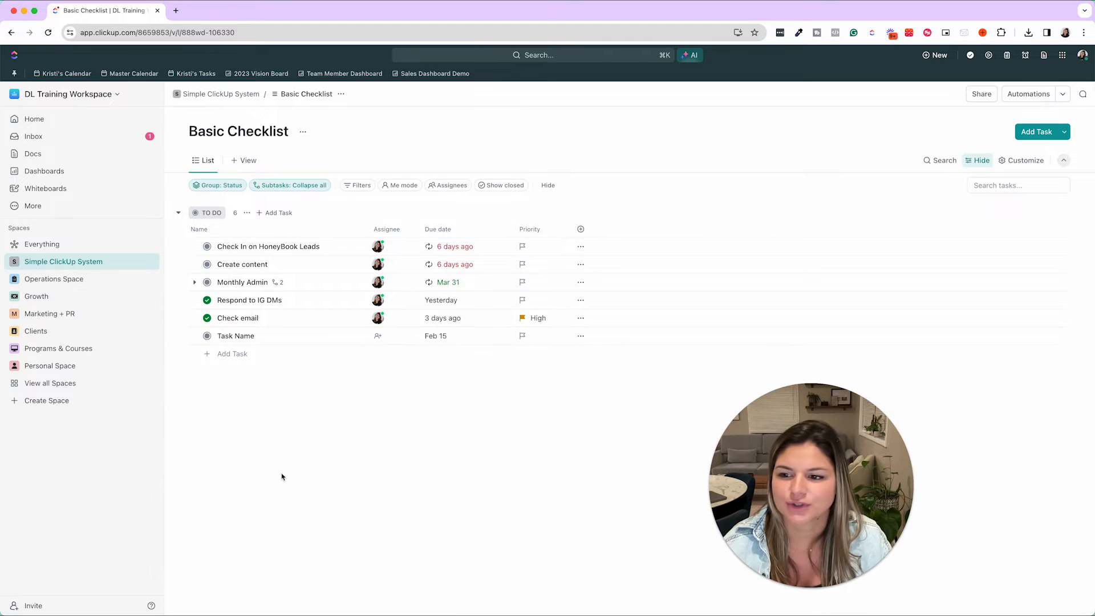
{"action": "mouse_move", "coordinate": [210, 454]}
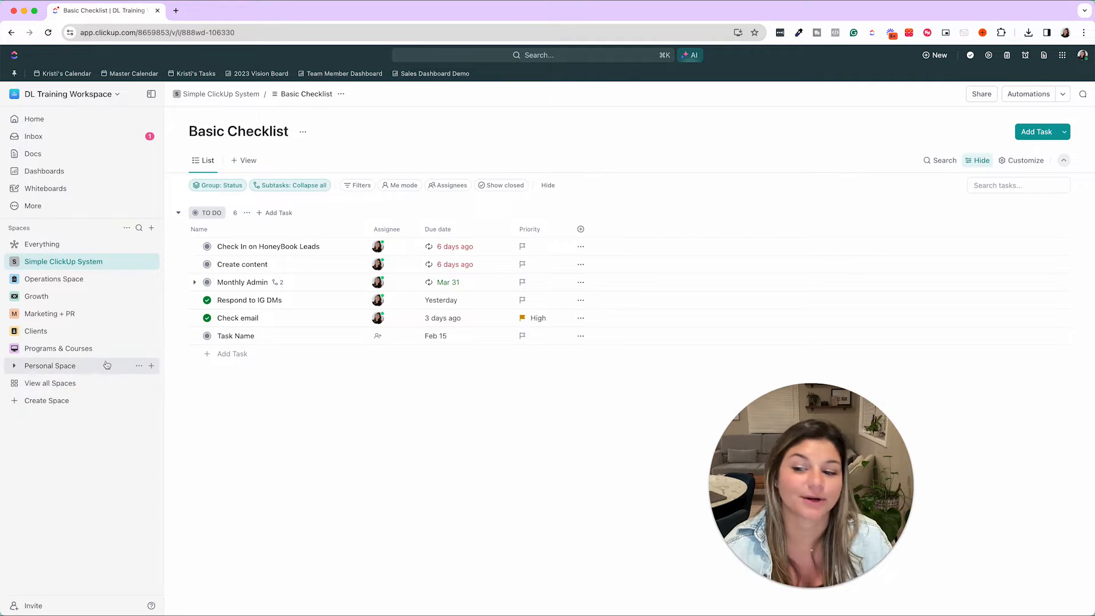
{"action": "mouse_move", "coordinate": [446, 432]}
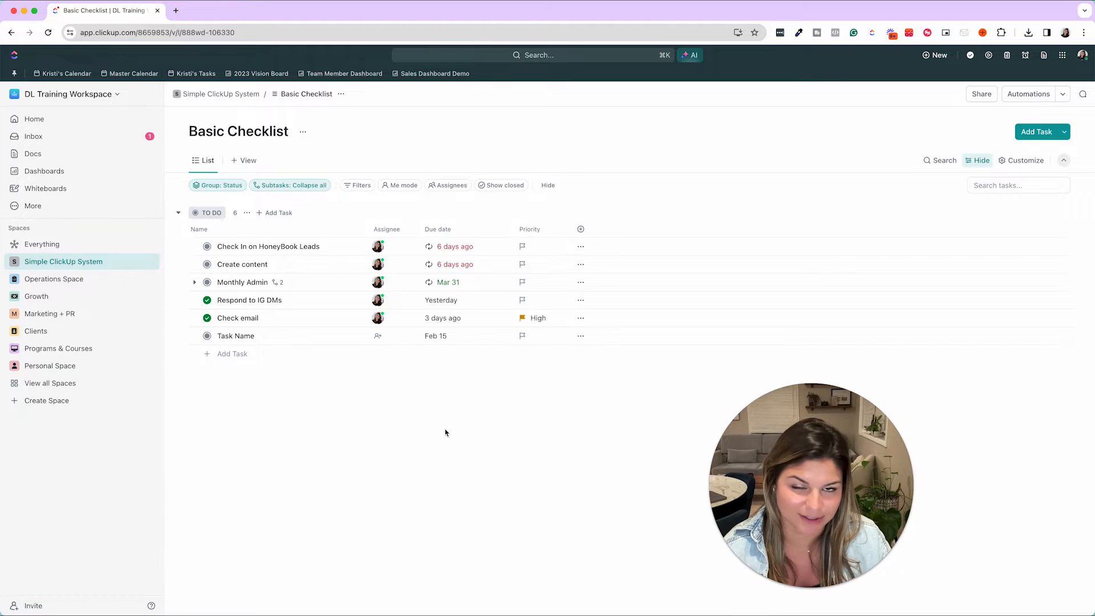
{"action": "mouse_move", "coordinate": [417, 492]}
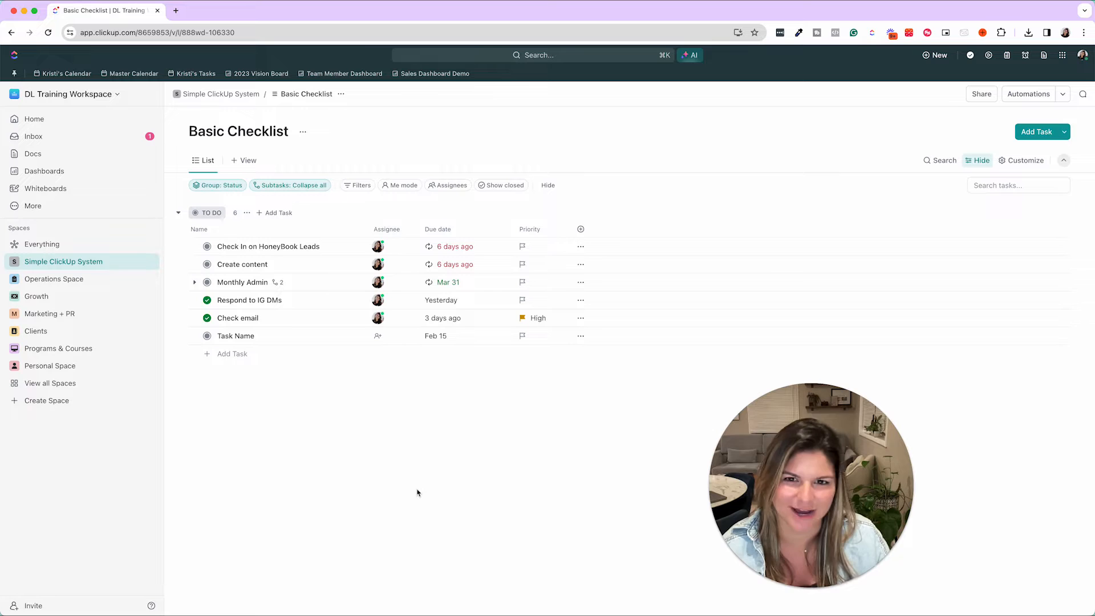
{"action": "mouse_move", "coordinate": [393, 506]}
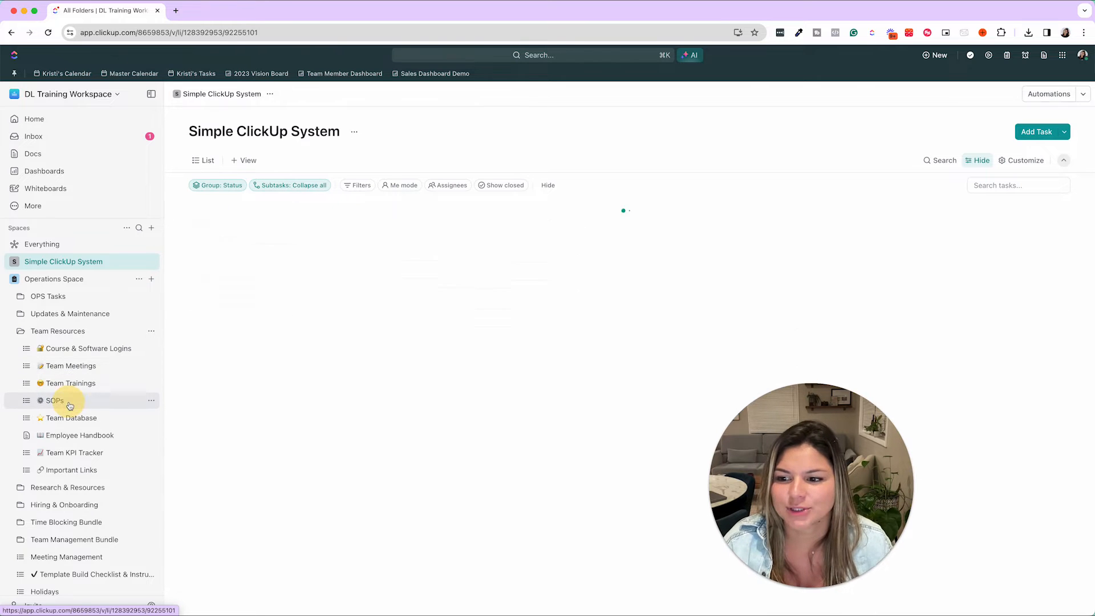
View the SOPs list and Employee Handbook doc, then open the Team Database list
{"action": "left_click", "coordinate": [54, 400]}
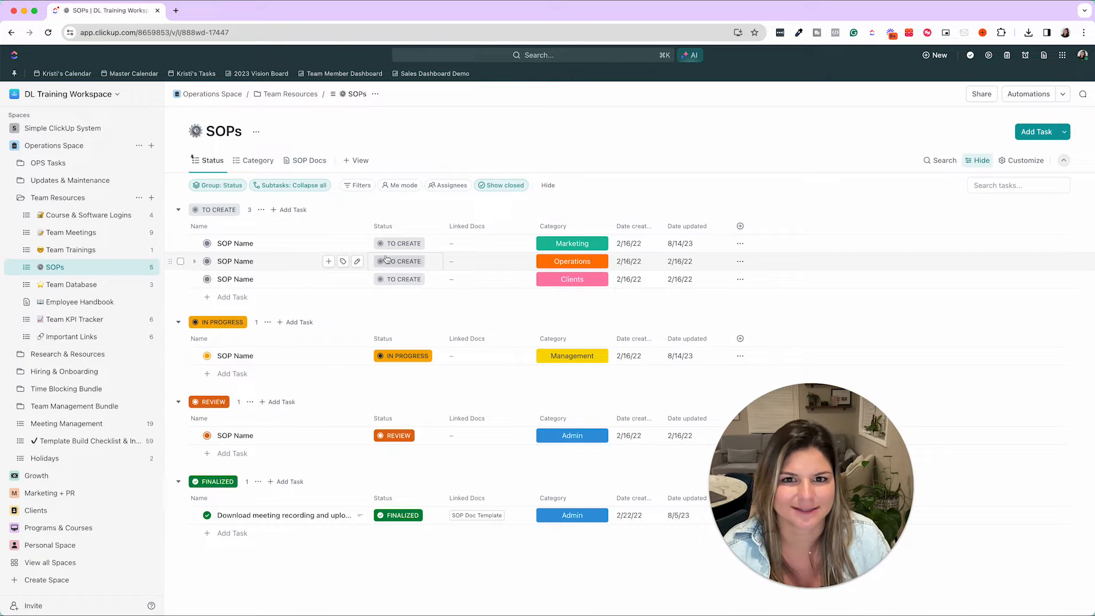
{"action": "mouse_move", "coordinate": [646, 155]}
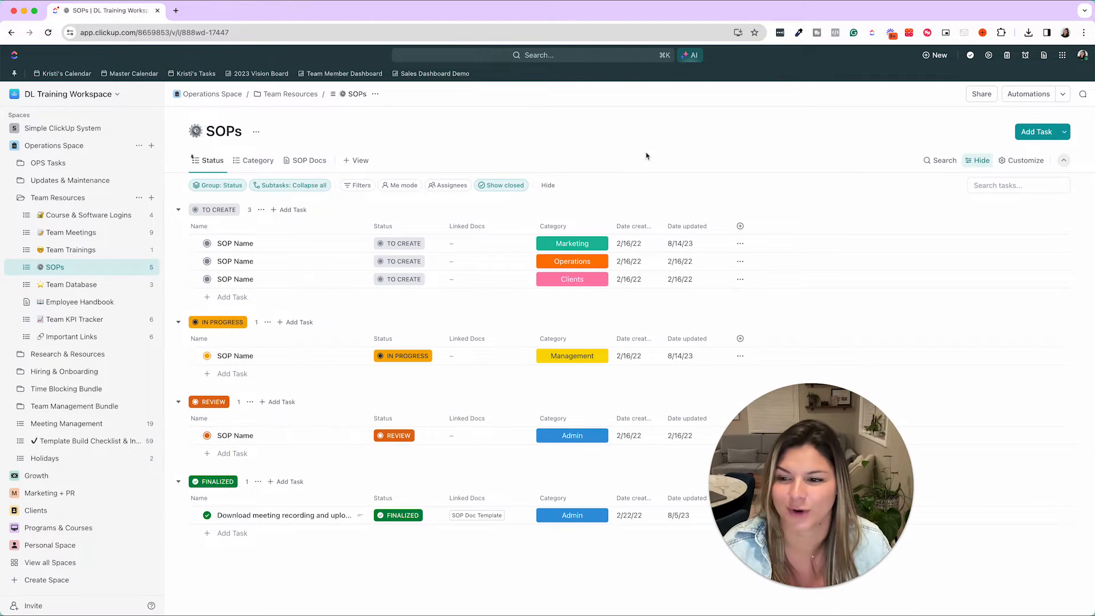
{"action": "mouse_move", "coordinate": [77, 301]}
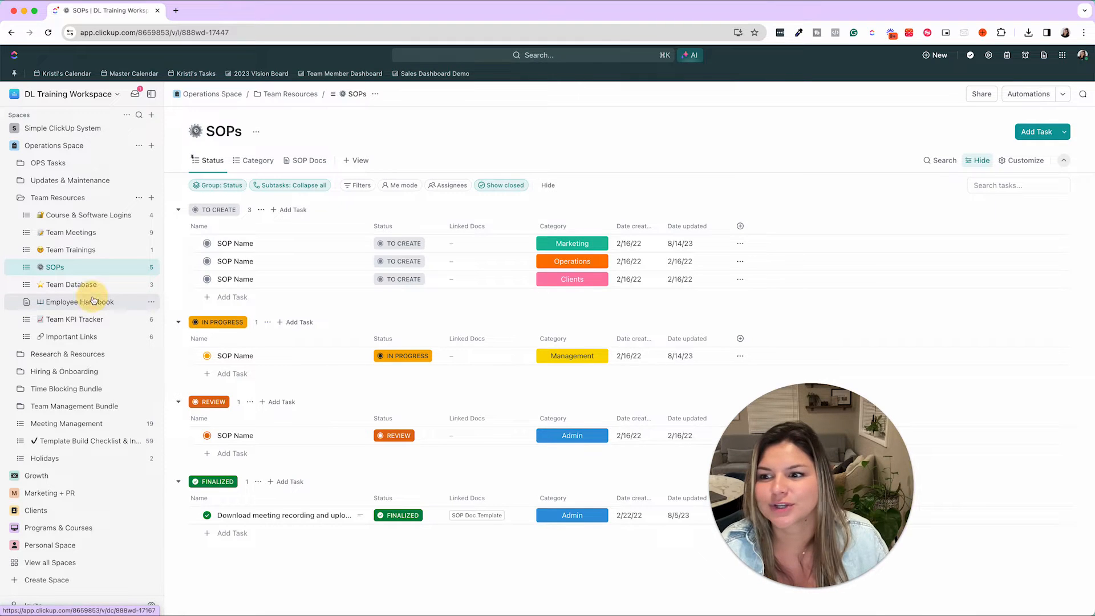
{"action": "left_click", "coordinate": [76, 301]}
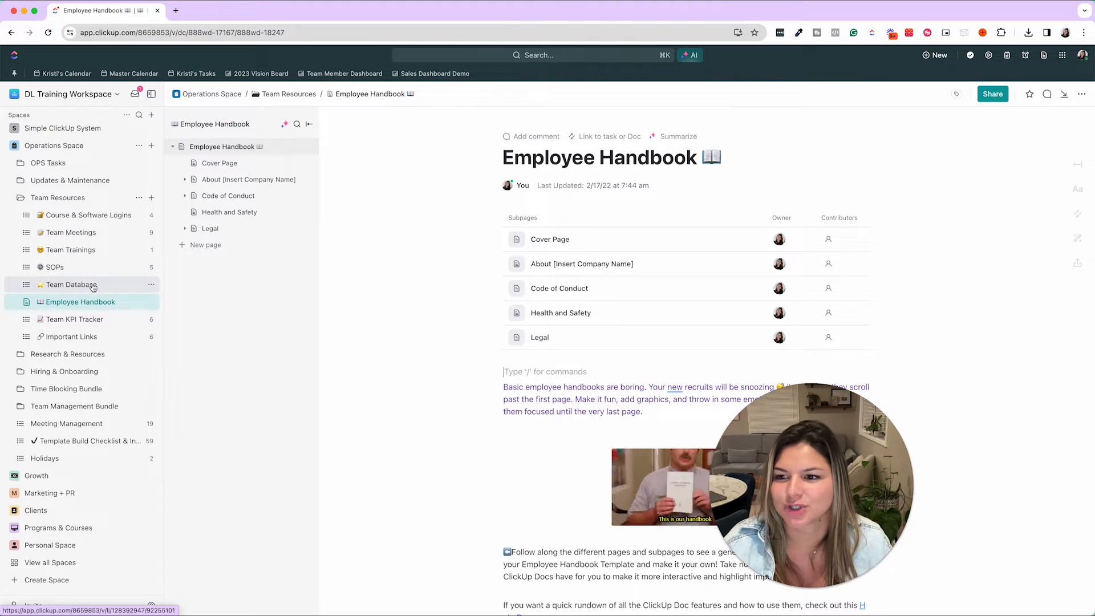
{"action": "left_click", "coordinate": [69, 284]}
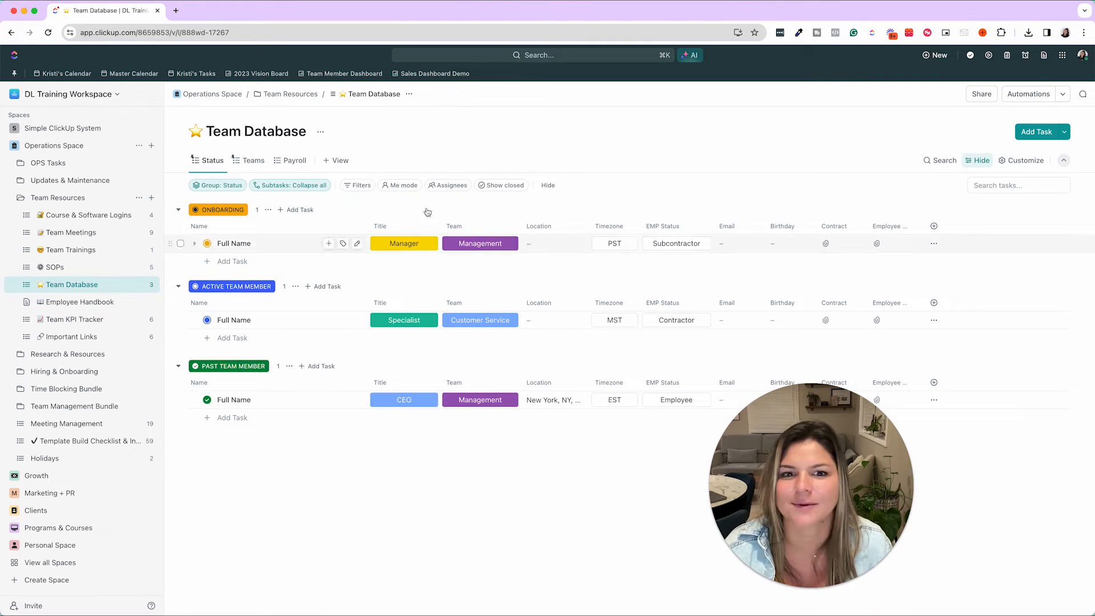
{"action": "mouse_move", "coordinate": [581, 186]}
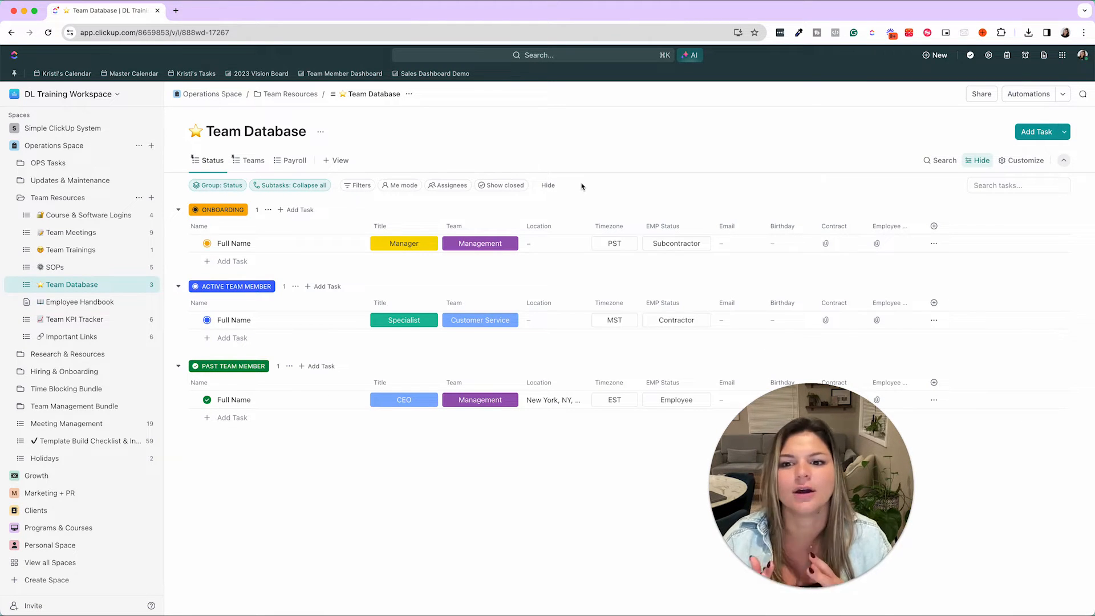
{"action": "mouse_move", "coordinate": [675, 212]}
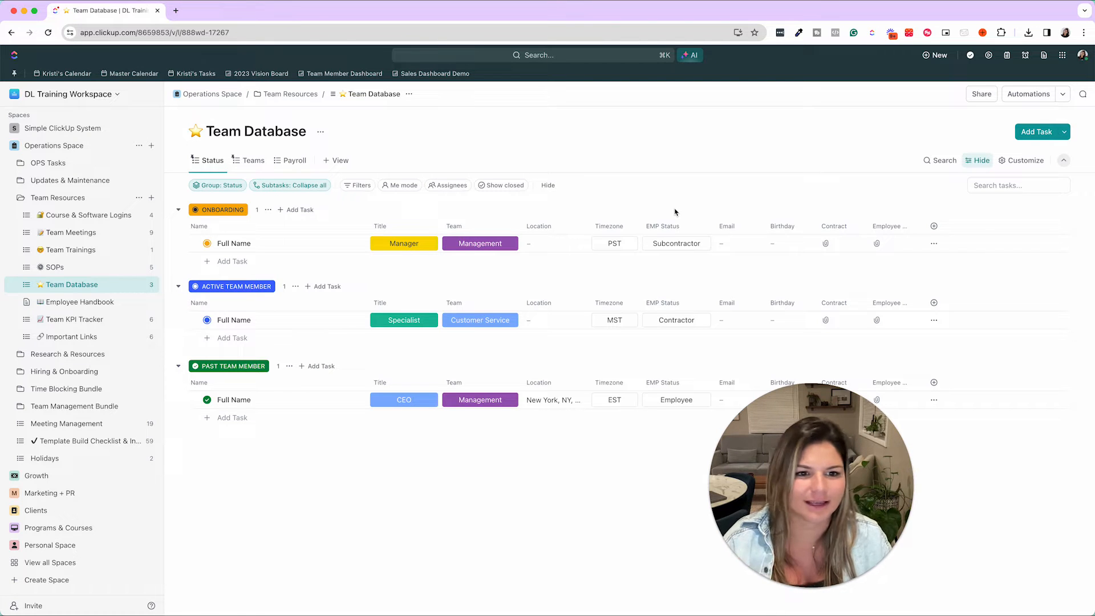
{"action": "mouse_move", "coordinate": [738, 153]}
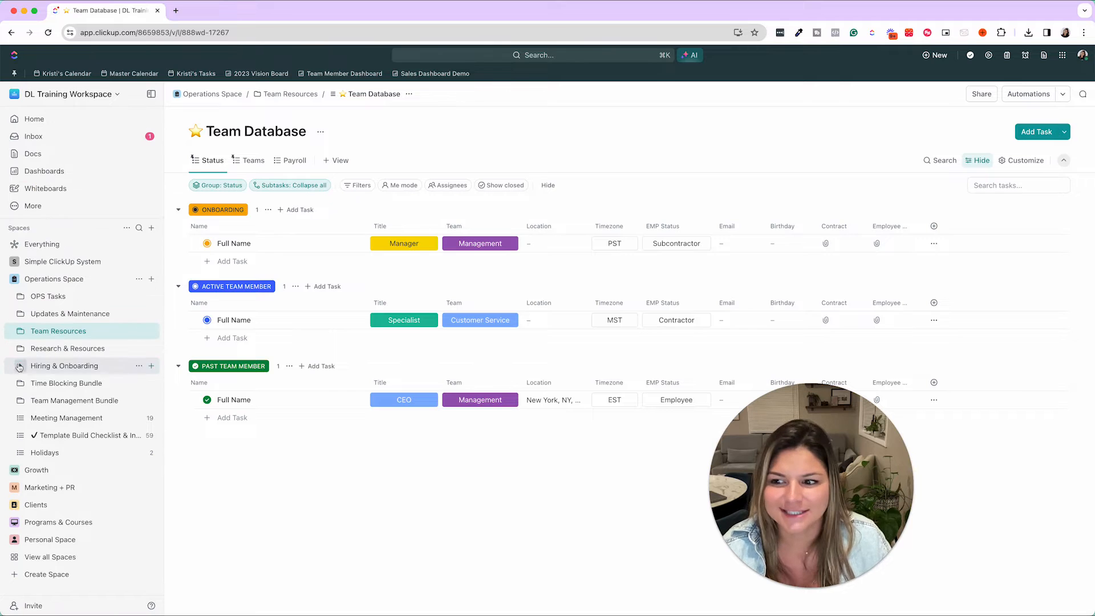
Open Hiring Workflow, preview Job Description and Application Form, then return to Applicants
{"action": "left_click", "coordinate": [72, 383]}
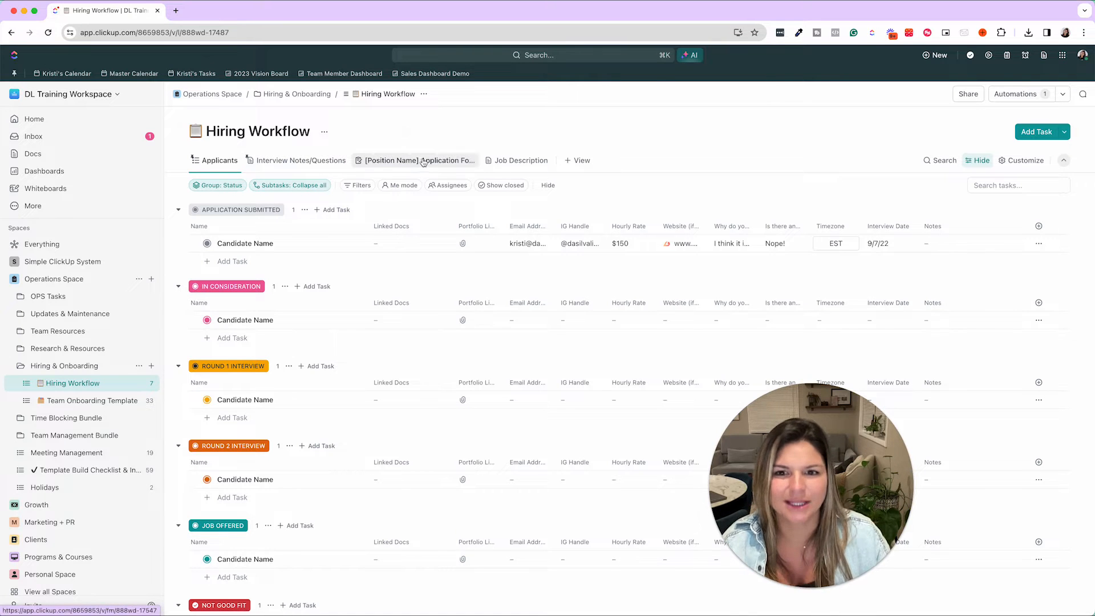
{"action": "left_click", "coordinate": [520, 160]}
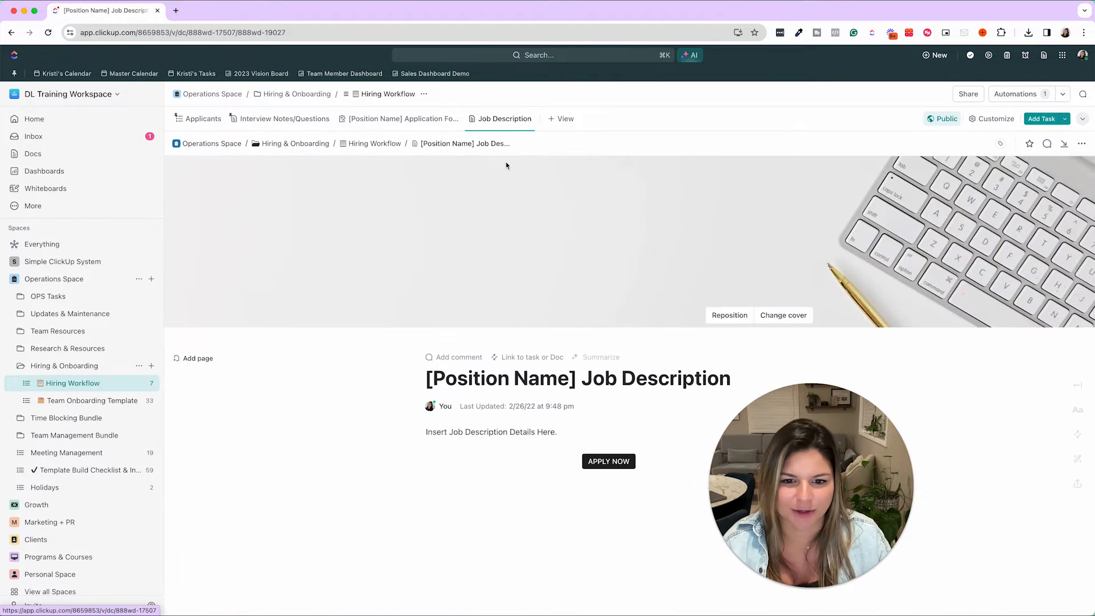
{"action": "left_click", "coordinate": [404, 118]}
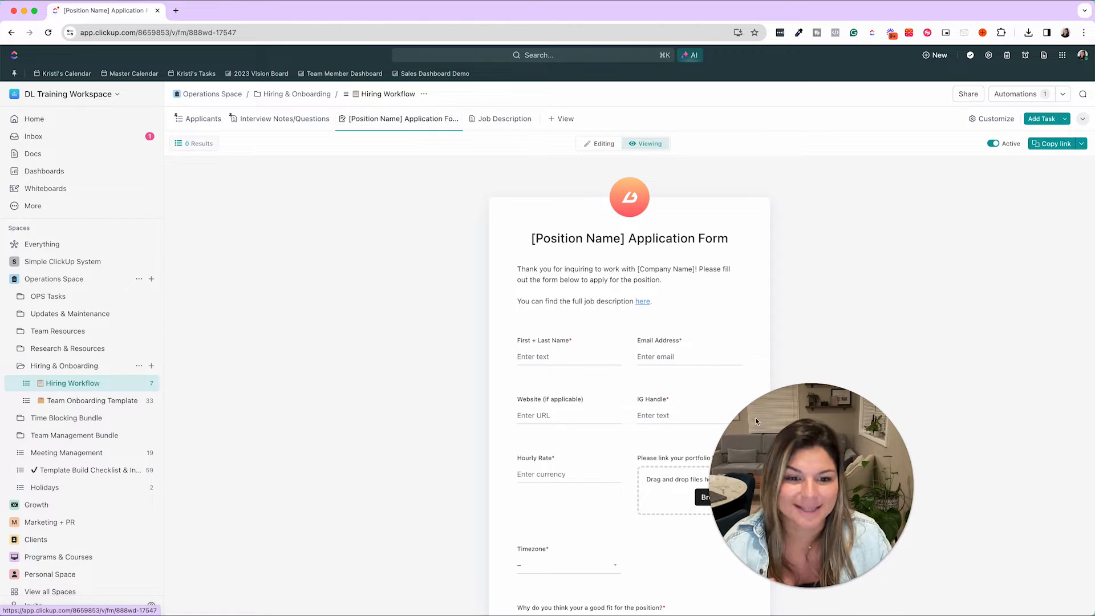
{"action": "scroll", "scroll_direction": "down", "scroll_amount": 3}
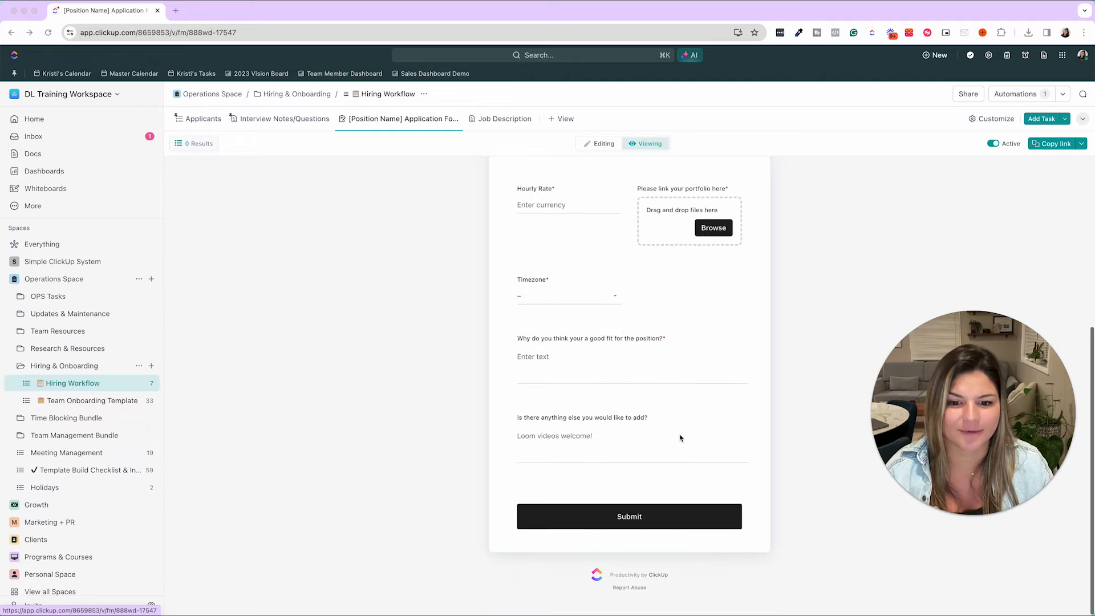
{"action": "left_click", "coordinate": [203, 118]}
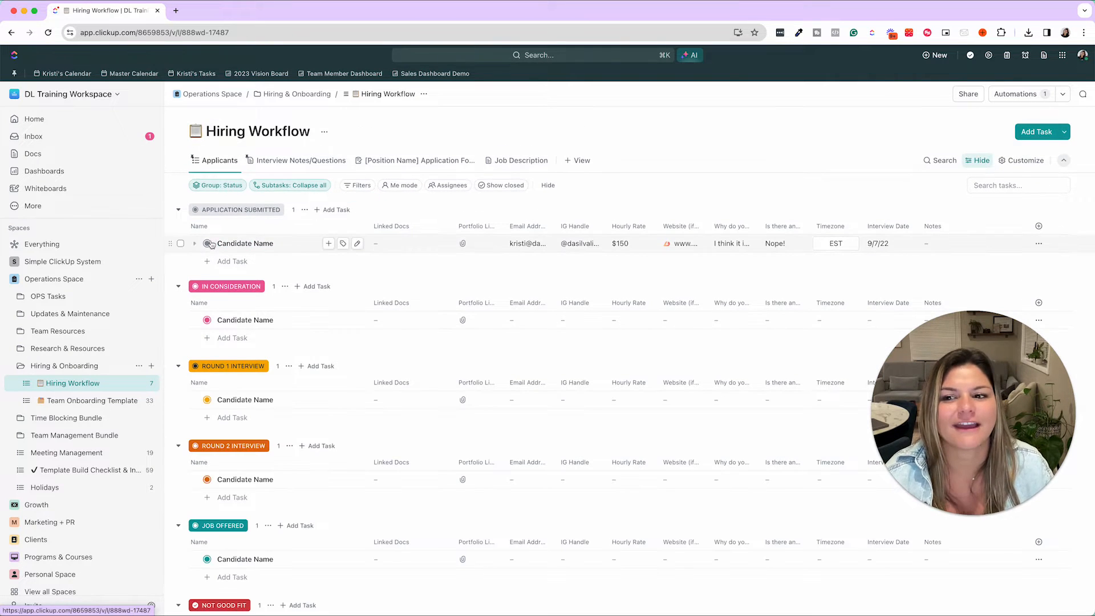
{"action": "mouse_move", "coordinate": [208, 243]}
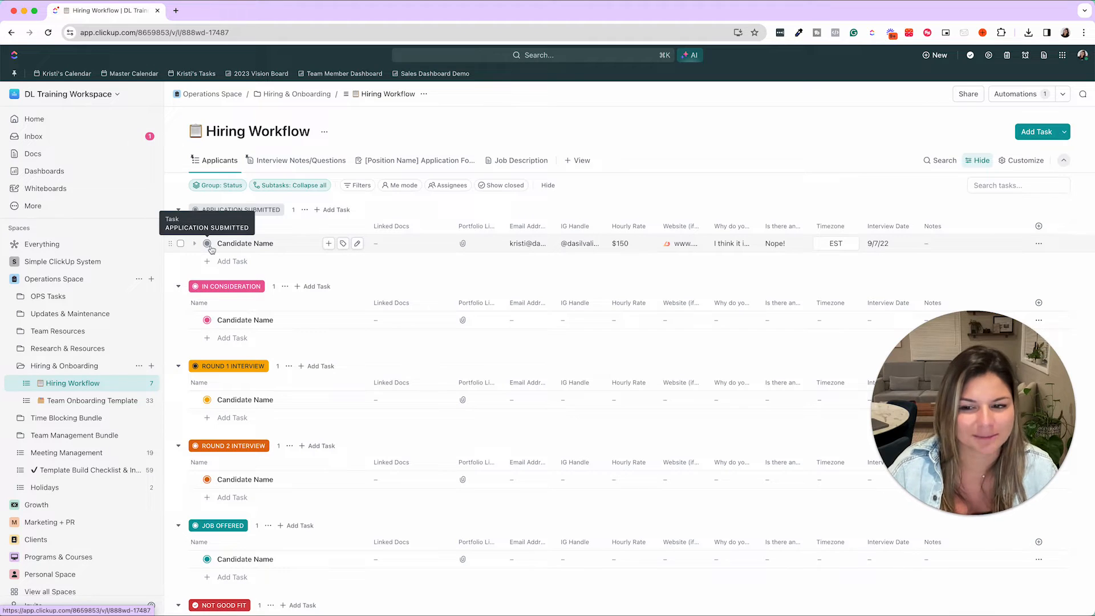
{"action": "left_click", "coordinate": [206, 242]}
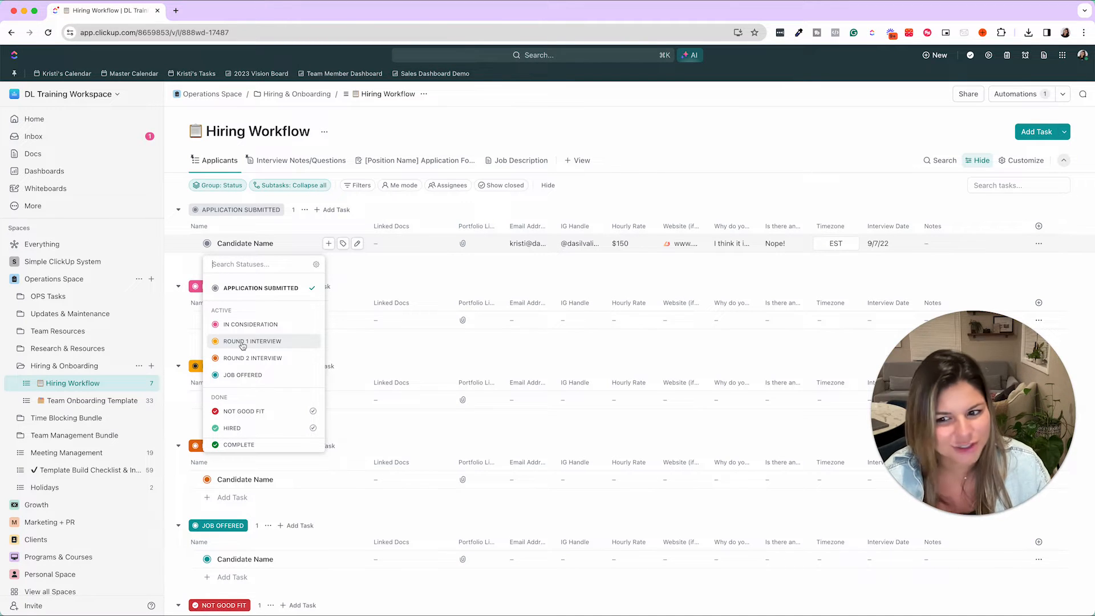
{"action": "mouse_move", "coordinate": [398, 285]}
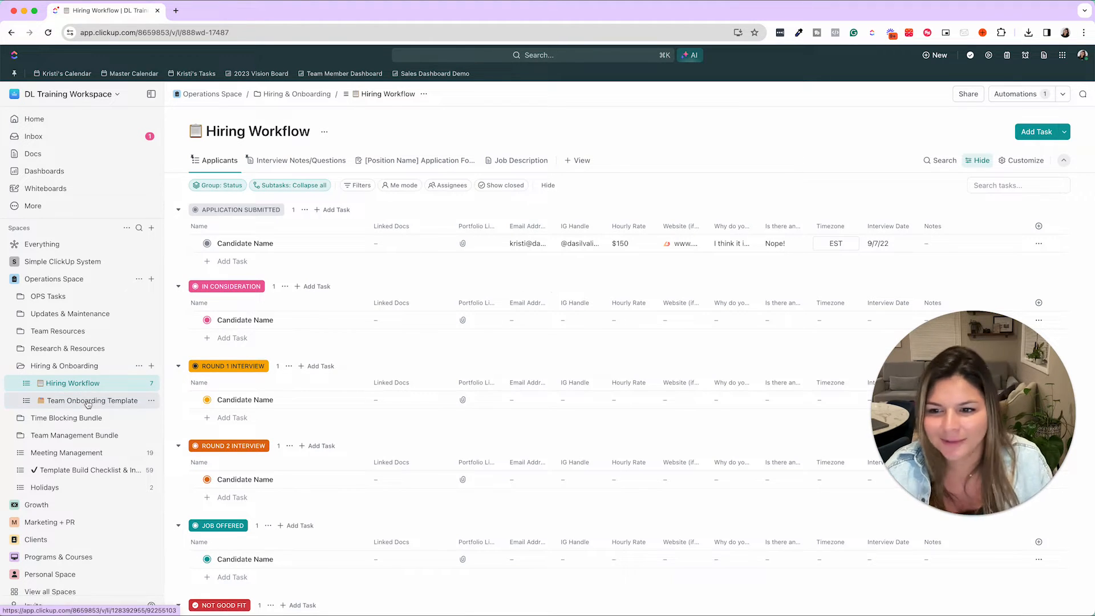
Show Team Onboarding Template's Onboarding Process board and collapse Operations Space
{"action": "left_click", "coordinate": [90, 400]}
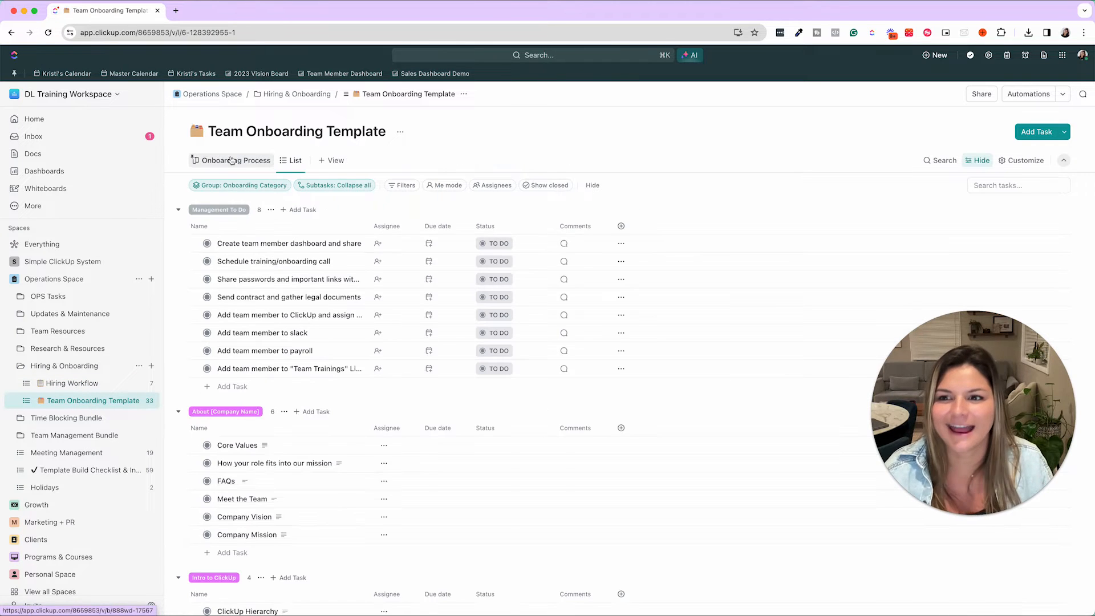
{"action": "left_click", "coordinate": [236, 159]}
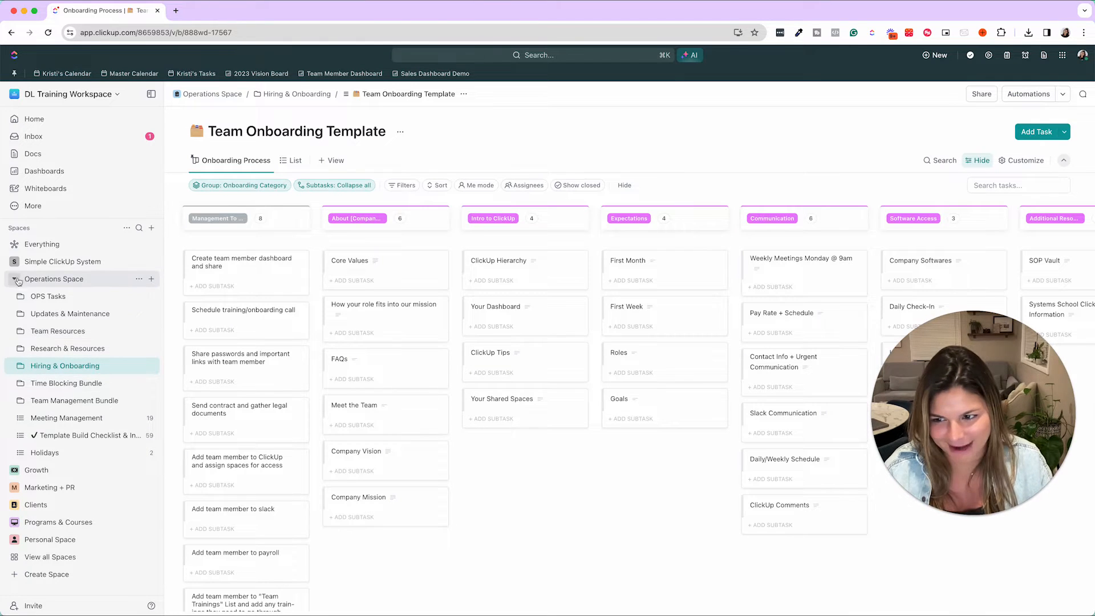
{"action": "left_click", "coordinate": [13, 296]}
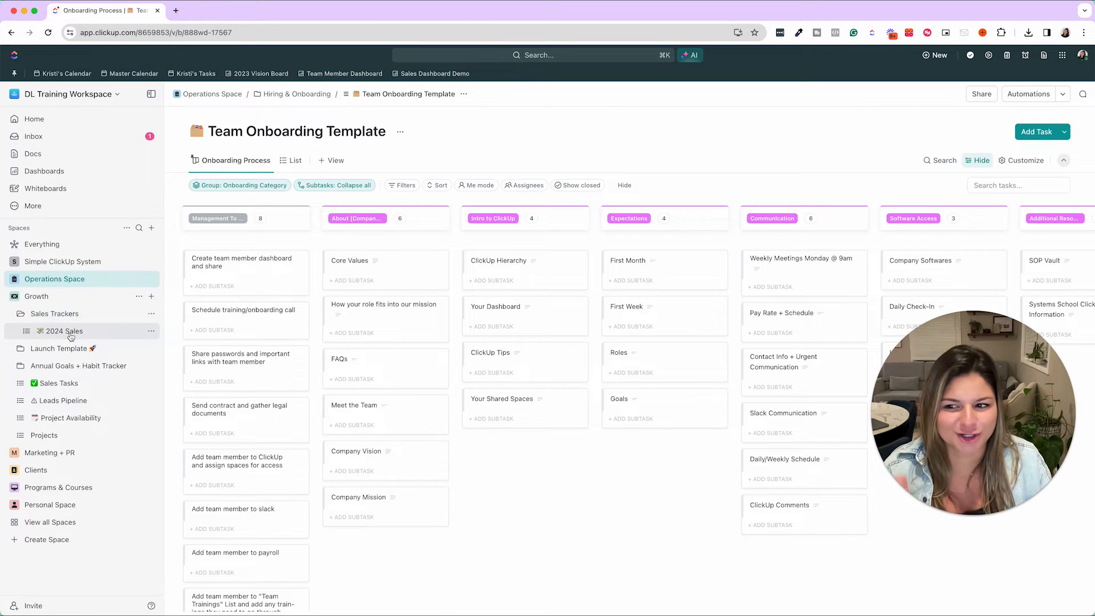
Open 2024 Sales, glance at January Sales, and show Yearly Sales grouped by month
{"action": "left_click", "coordinate": [66, 331]}
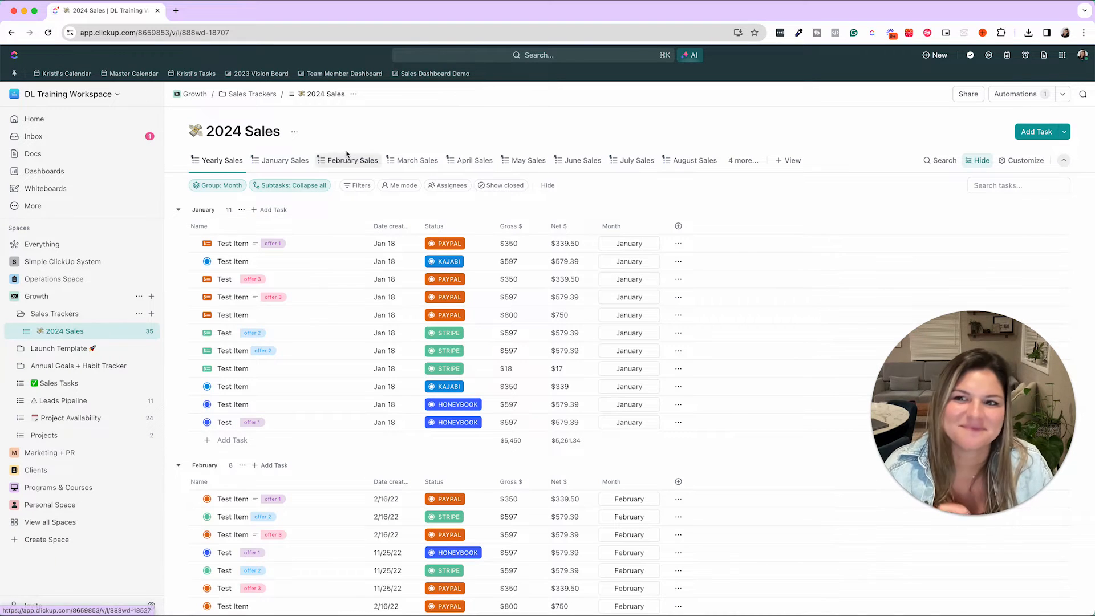
{"action": "left_click", "coordinate": [285, 160]}
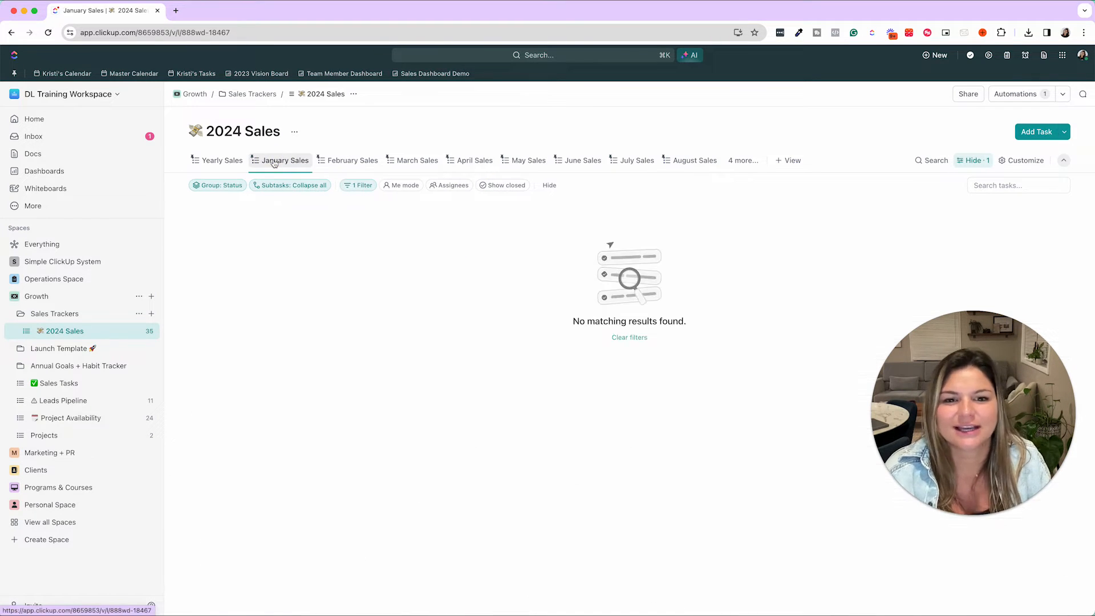
{"action": "left_click", "coordinate": [222, 159]}
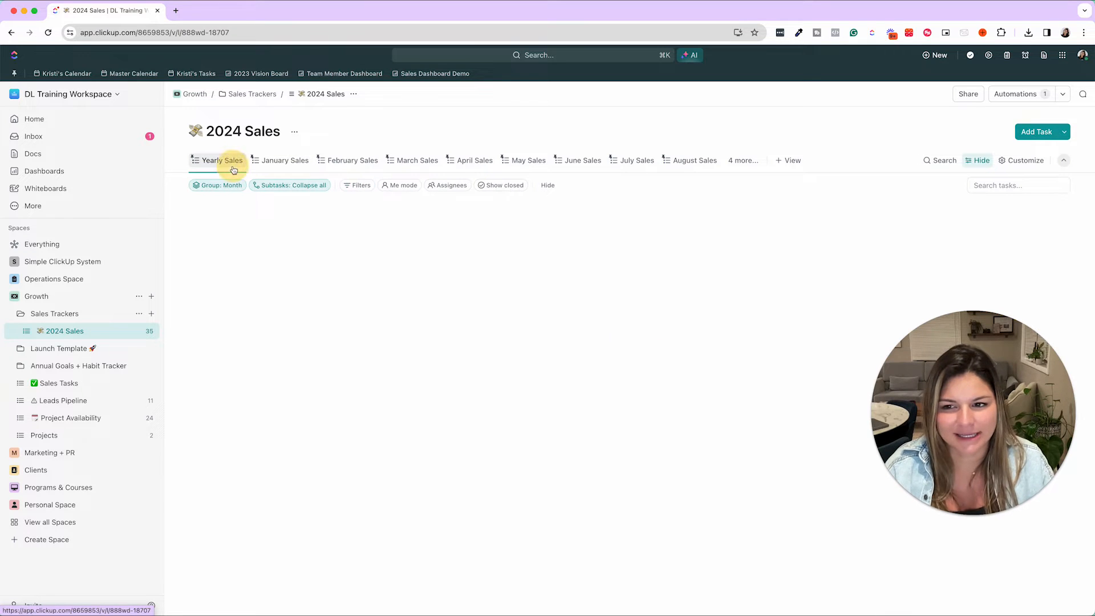
{"action": "left_click", "coordinate": [223, 160]}
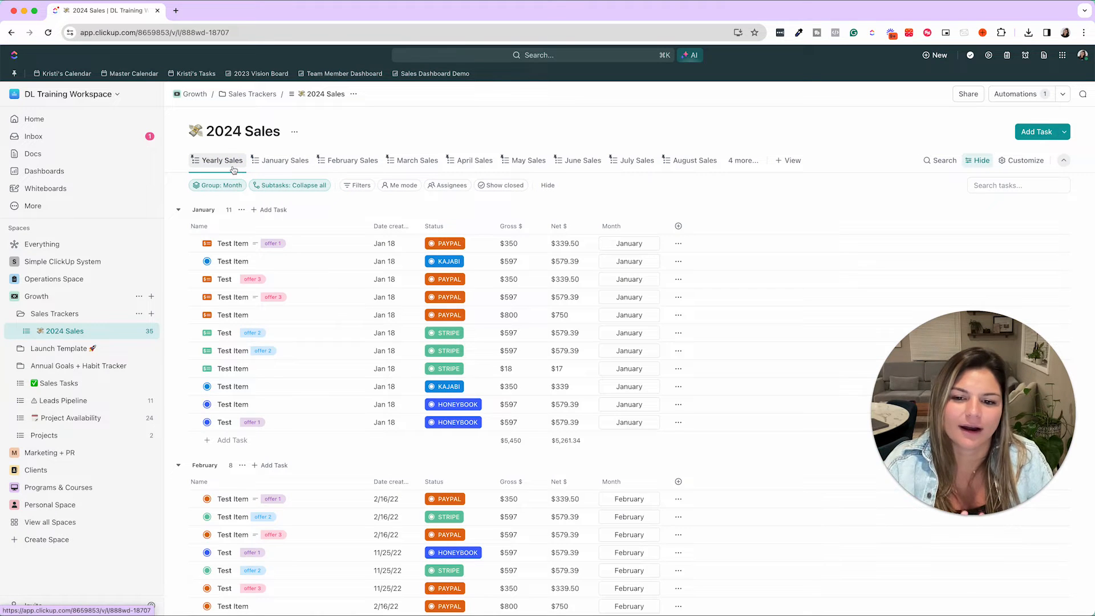
{"action": "mouse_move", "coordinate": [431, 74]}
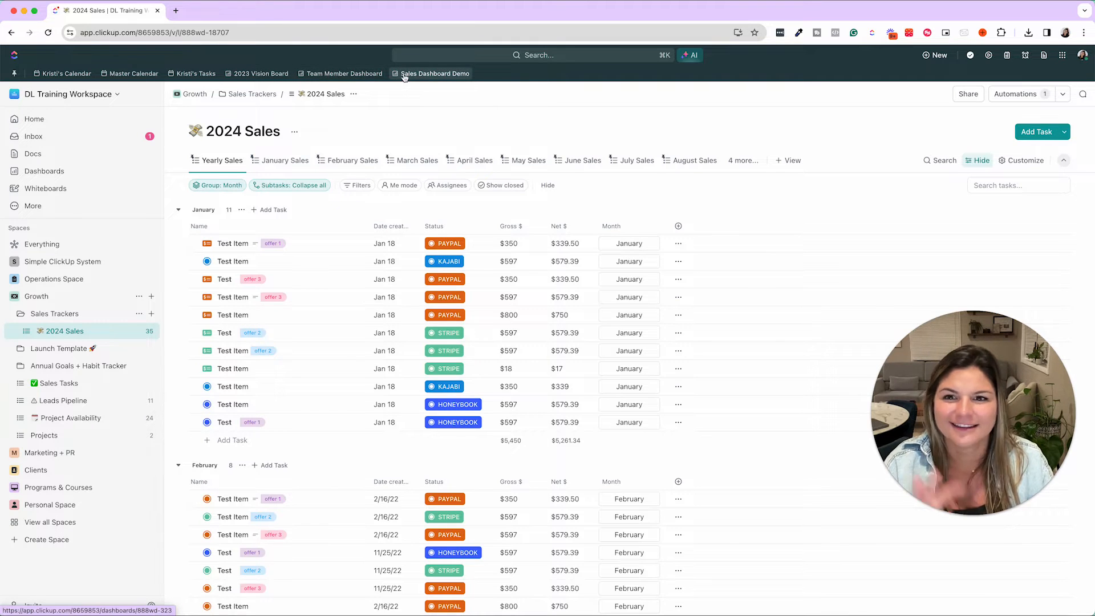
{"action": "left_click", "coordinate": [435, 74]}
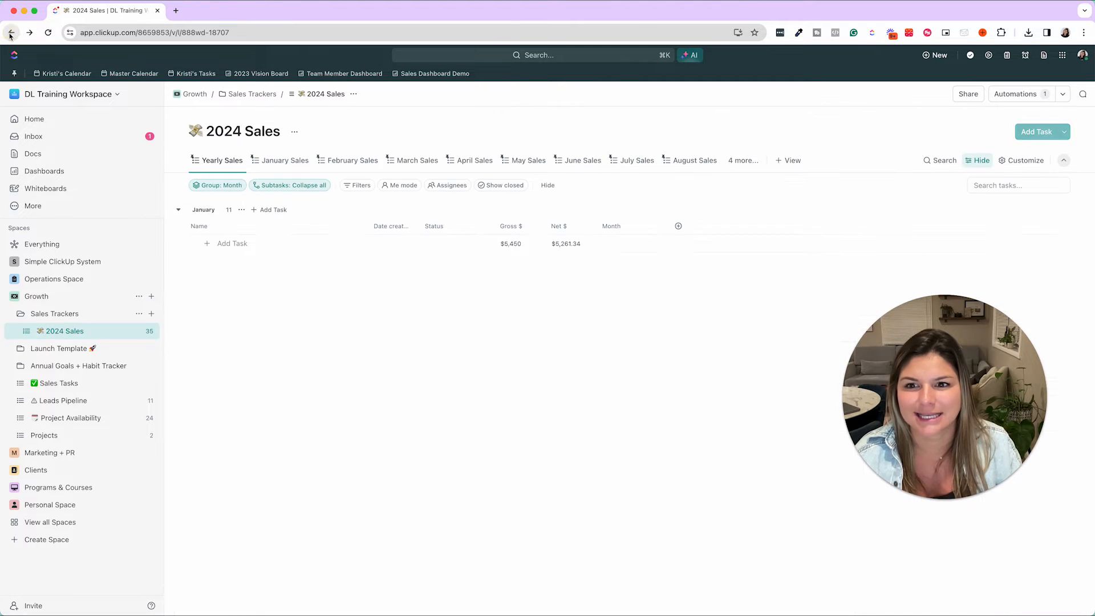
Select six January sales tasks and duplicate them, bringing 2024 Sales to 41 tasks
{"action": "left_click", "coordinate": [178, 209]}
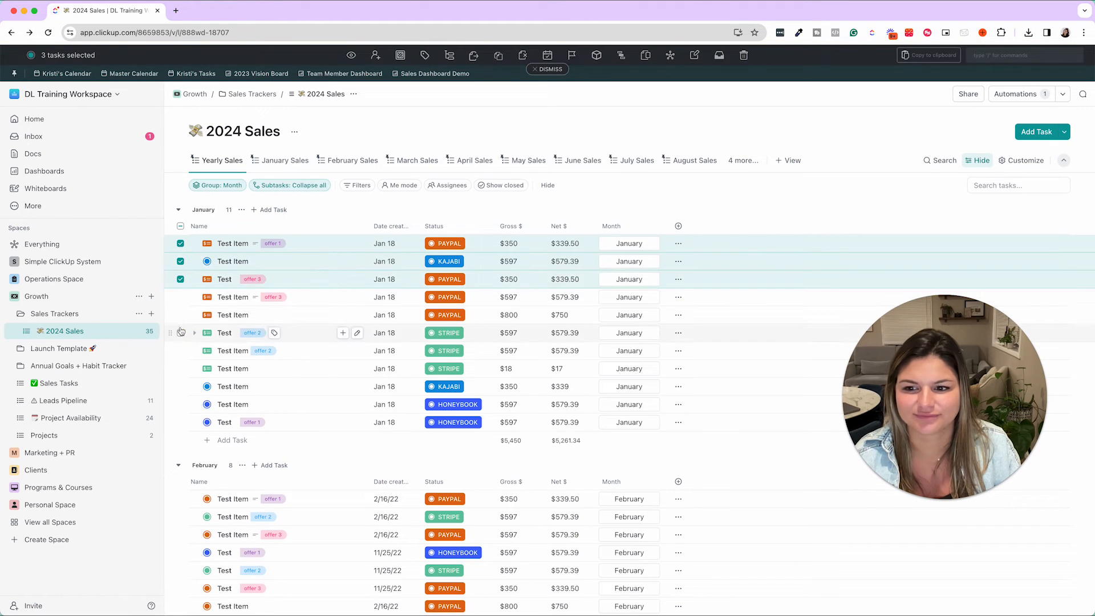
{"action": "left_click", "coordinate": [180, 333]}
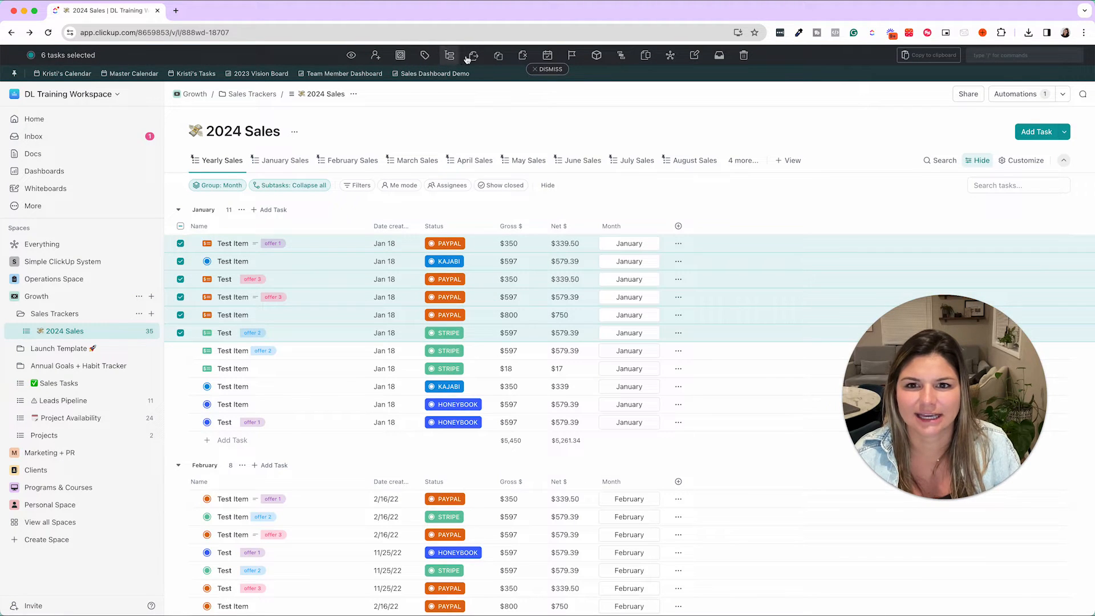
{"action": "left_click", "coordinate": [499, 55]}
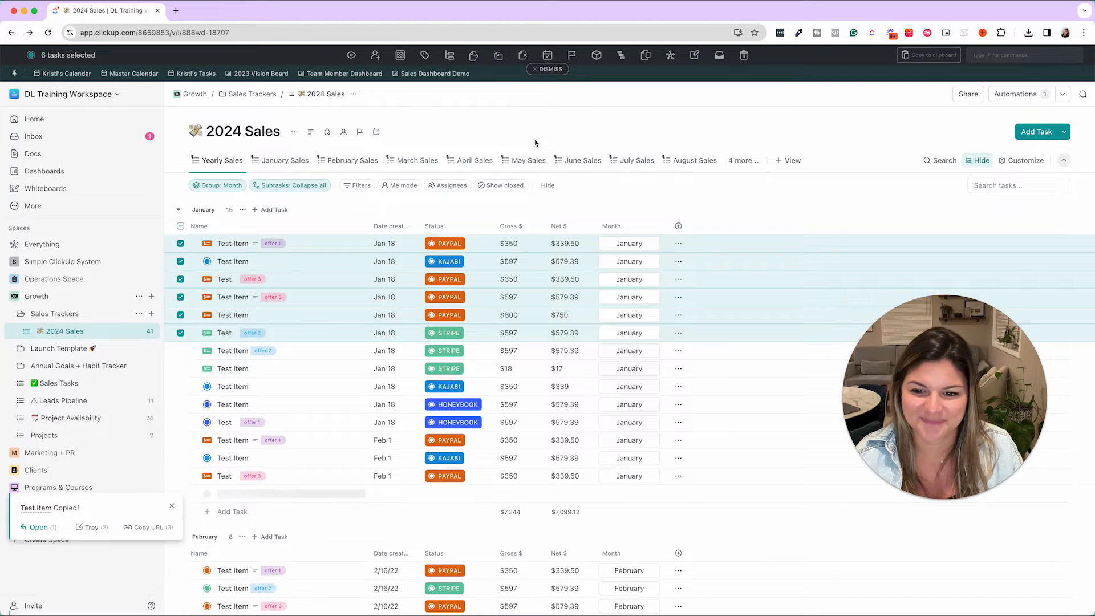
{"action": "left_click", "coordinate": [432, 74]}
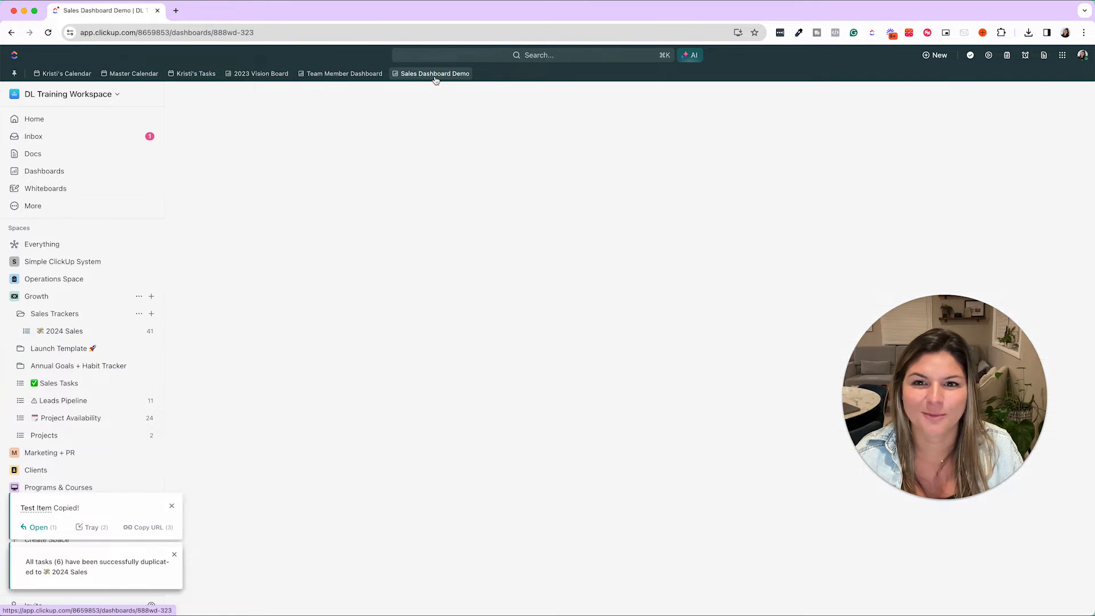
Scroll the Sales Dashboard Demo showing $3,291 monthly and $32,927 yearly gross sales
{"action": "left_click", "coordinate": [434, 73]}
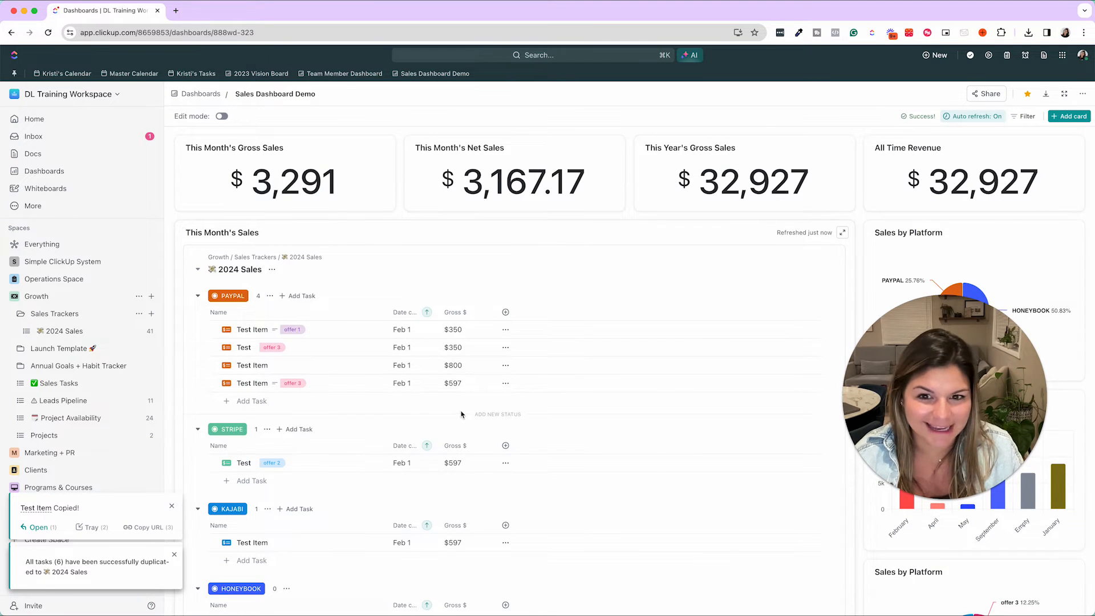
{"action": "mouse_move", "coordinate": [670, 300]}
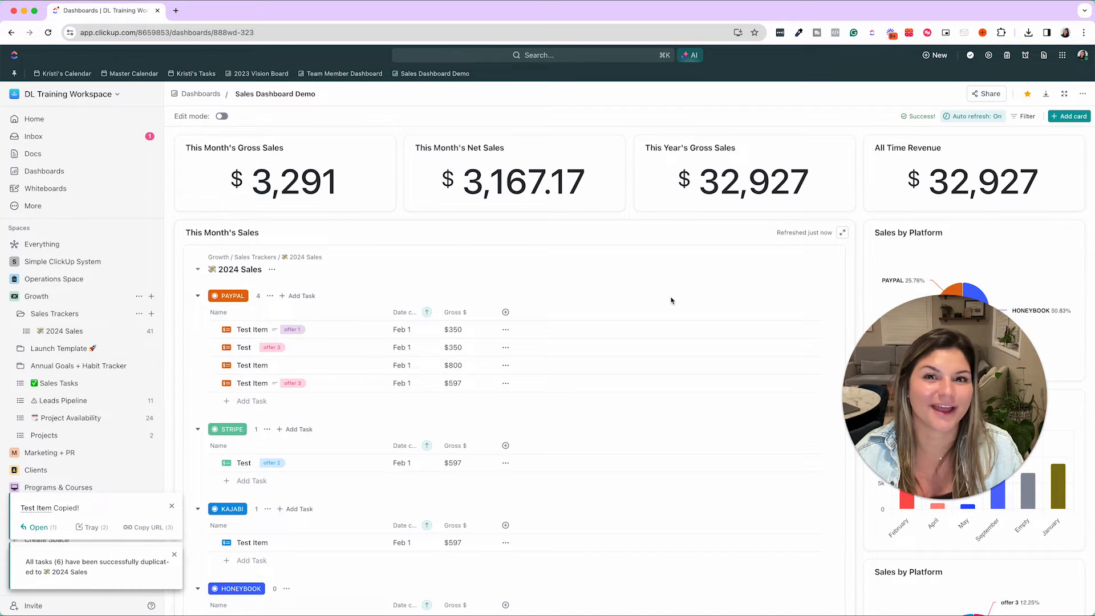
{"action": "scroll", "scroll_direction": "down", "scroll_amount": 3}
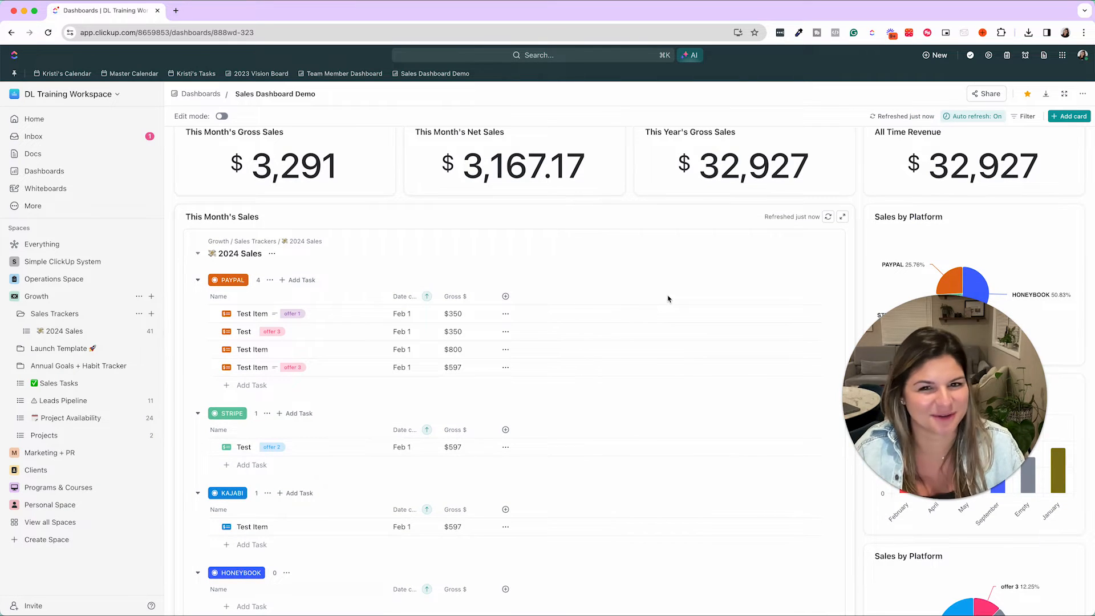
{"action": "mouse_move", "coordinate": [456, 281]}
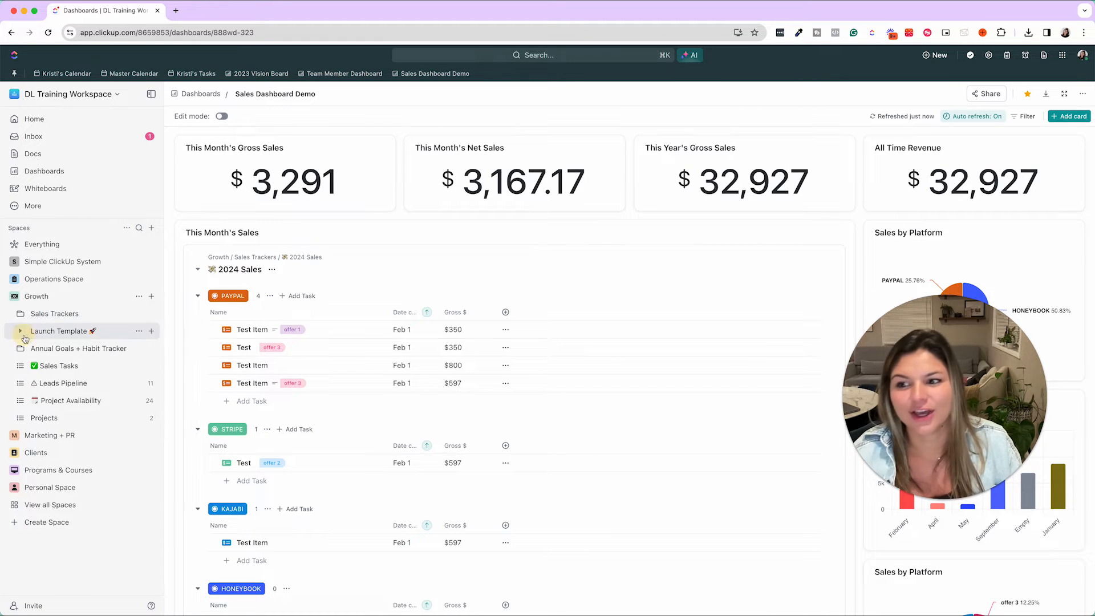
View Launch To Do and Launch Emails, collapse Launch Template, and open Sales Tasks
{"action": "left_click", "coordinate": [21, 330]}
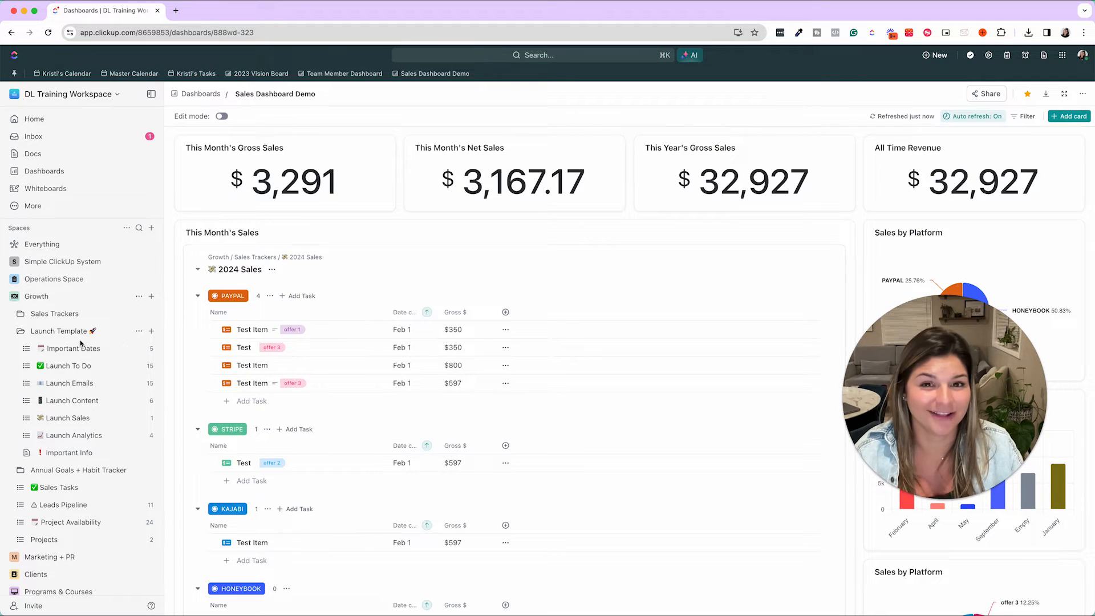
{"action": "mouse_move", "coordinate": [71, 348]}
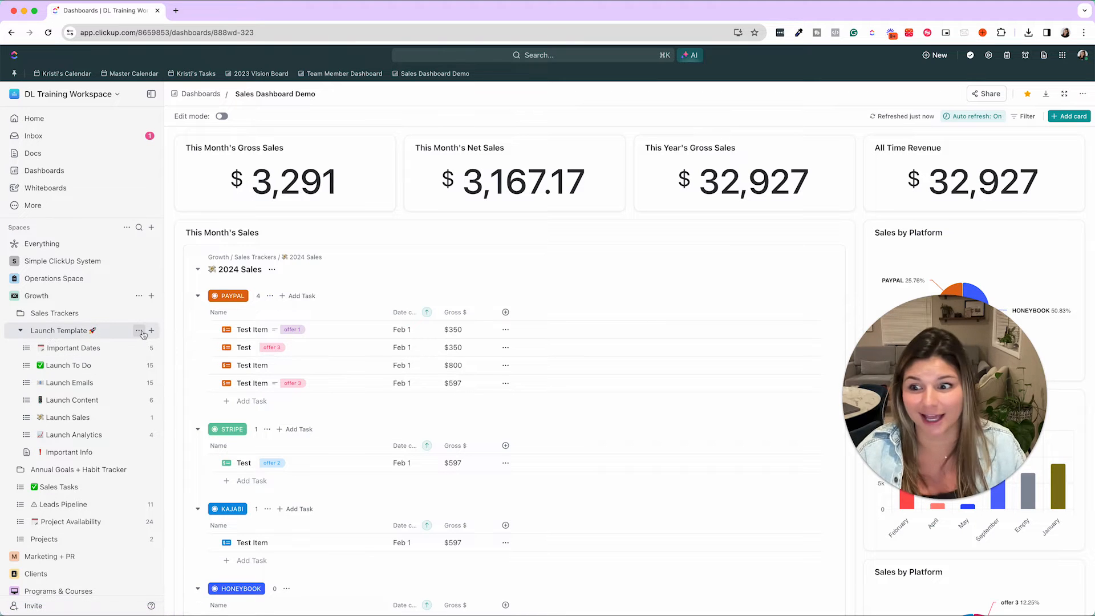
{"action": "mouse_move", "coordinate": [139, 330]}
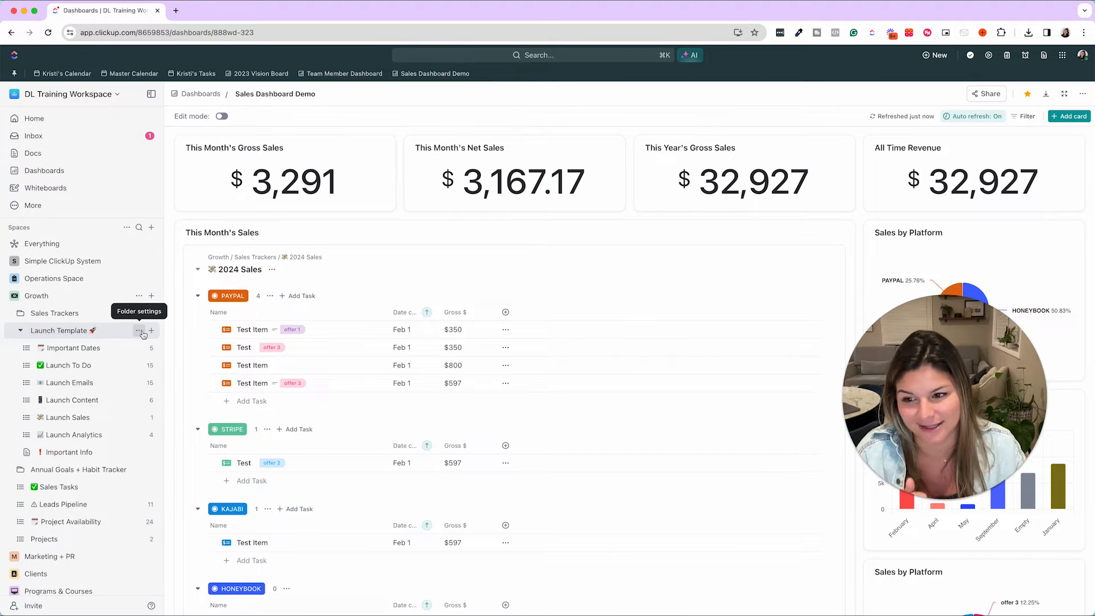
{"action": "mouse_move", "coordinate": [132, 342]}
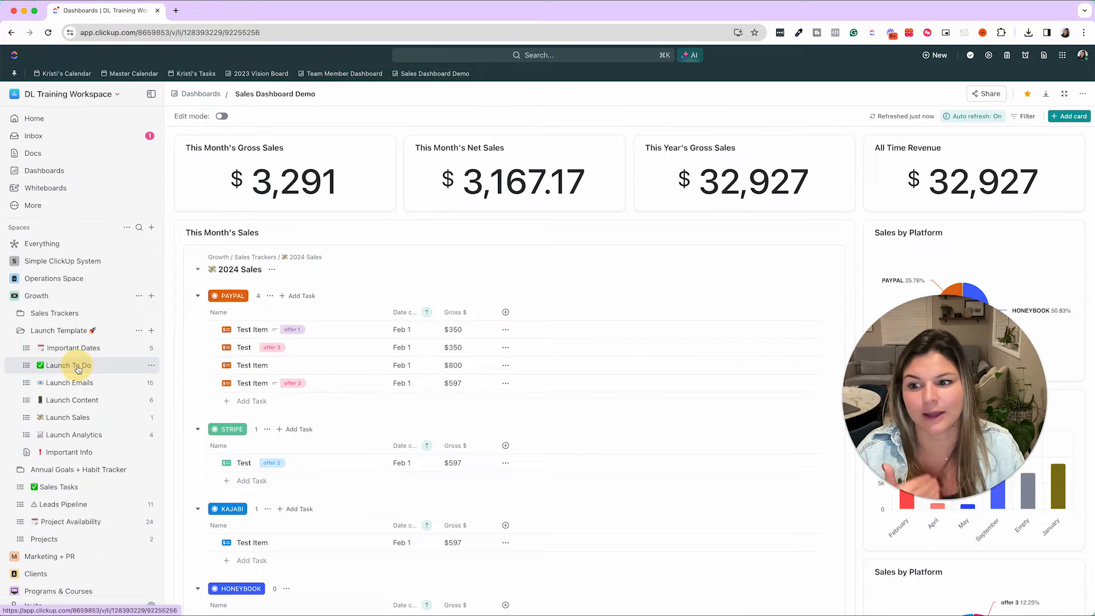
{"action": "left_click", "coordinate": [66, 364]}
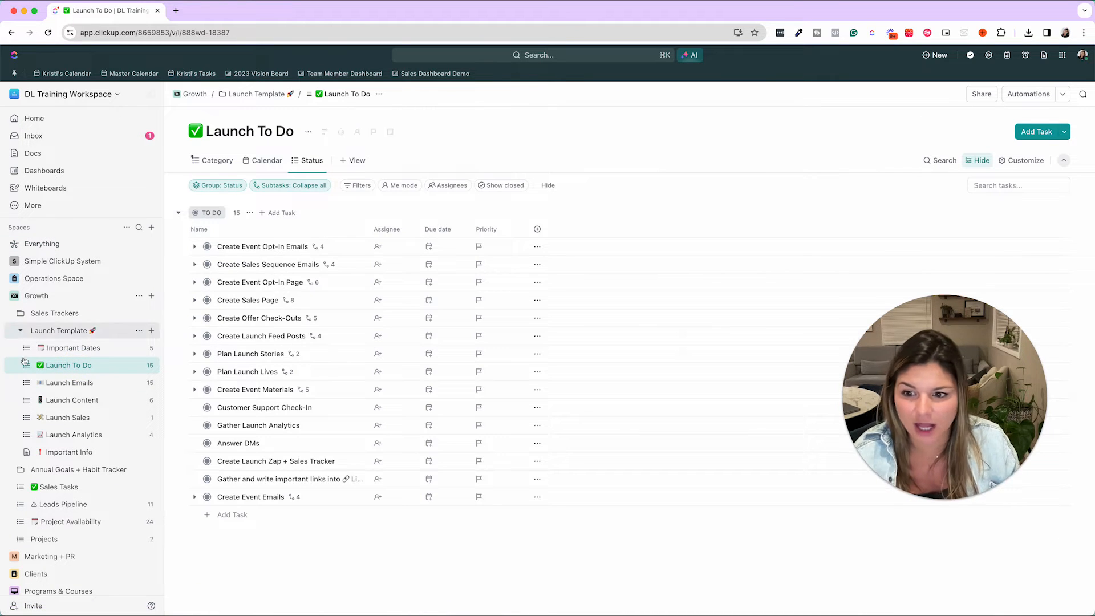
{"action": "left_click", "coordinate": [68, 383]}
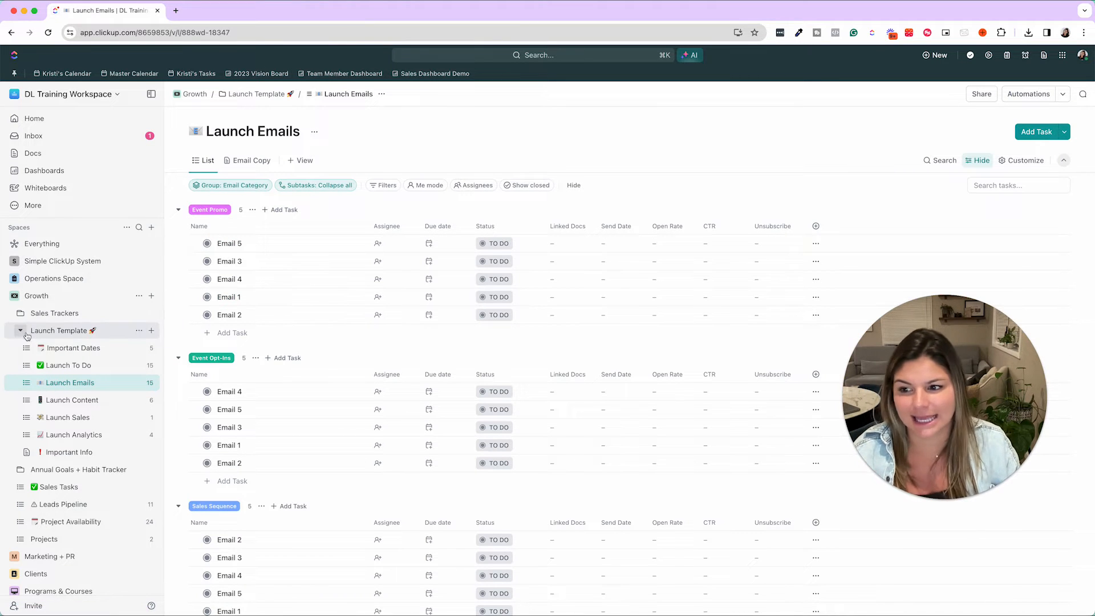
{"action": "left_click", "coordinate": [21, 330]}
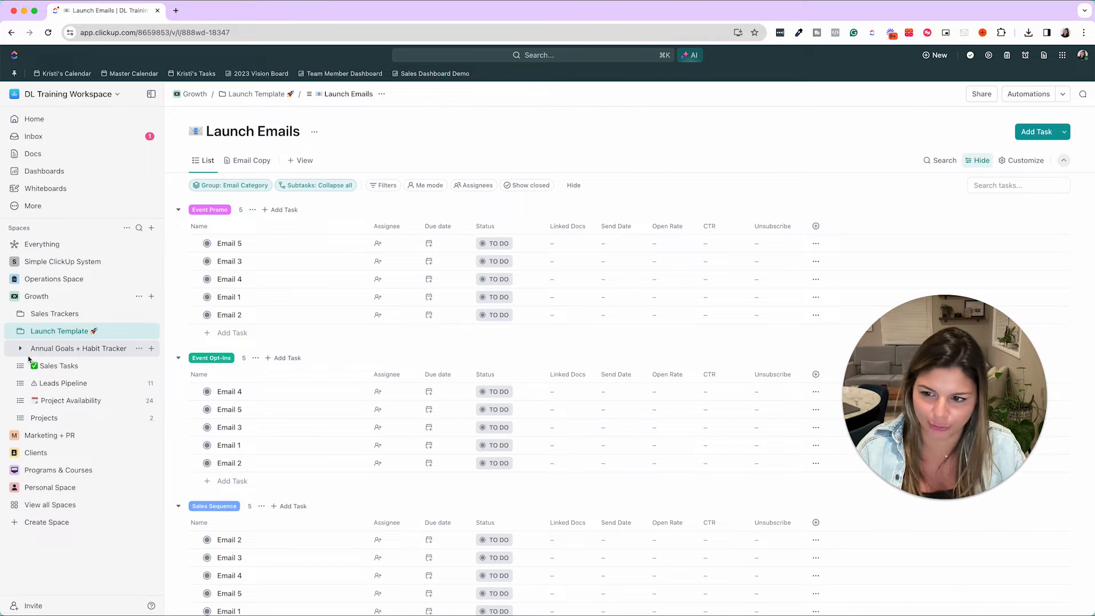
{"action": "left_click", "coordinate": [58, 365]}
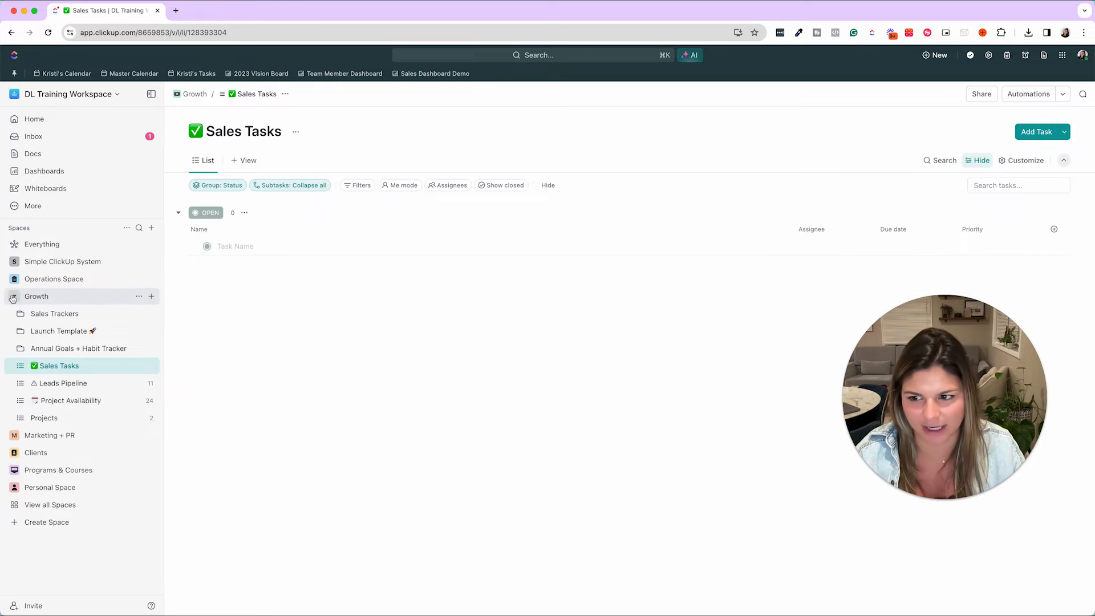
Collapse Growth, then open Marketing + PR > Marketing Platforms > Blog list
{"action": "left_click", "coordinate": [36, 295]}
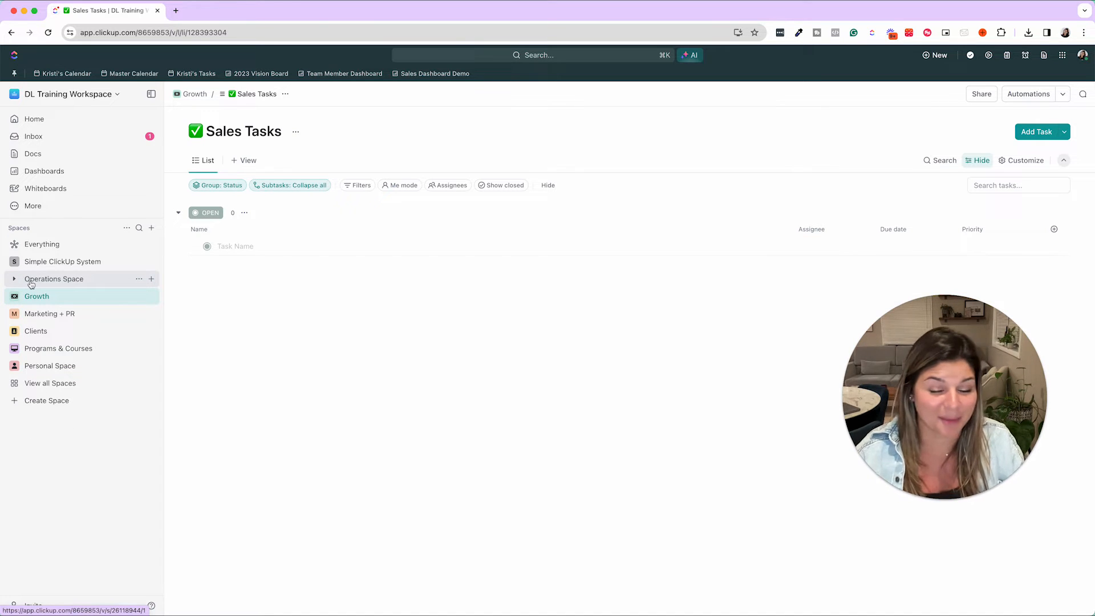
{"action": "left_click", "coordinate": [50, 313]}
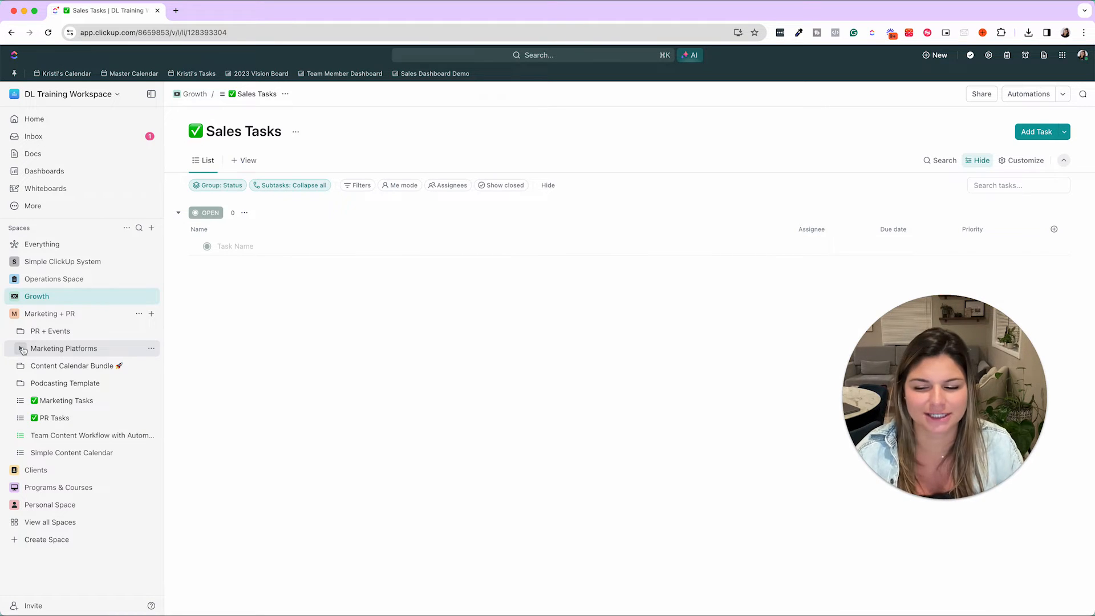
{"action": "left_click", "coordinate": [21, 348]}
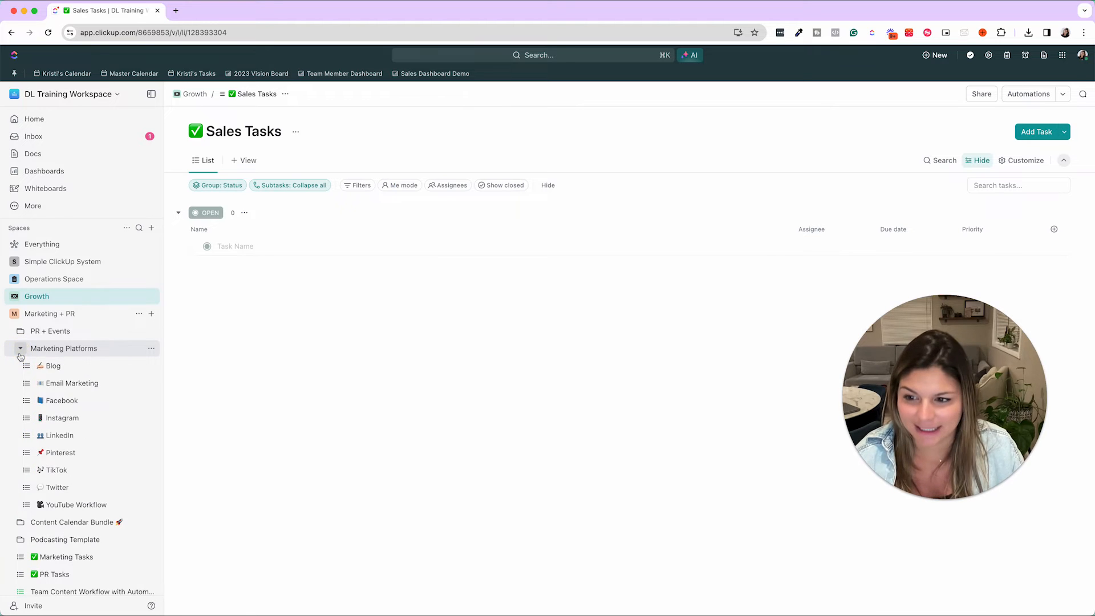
{"action": "left_click", "coordinate": [53, 365]}
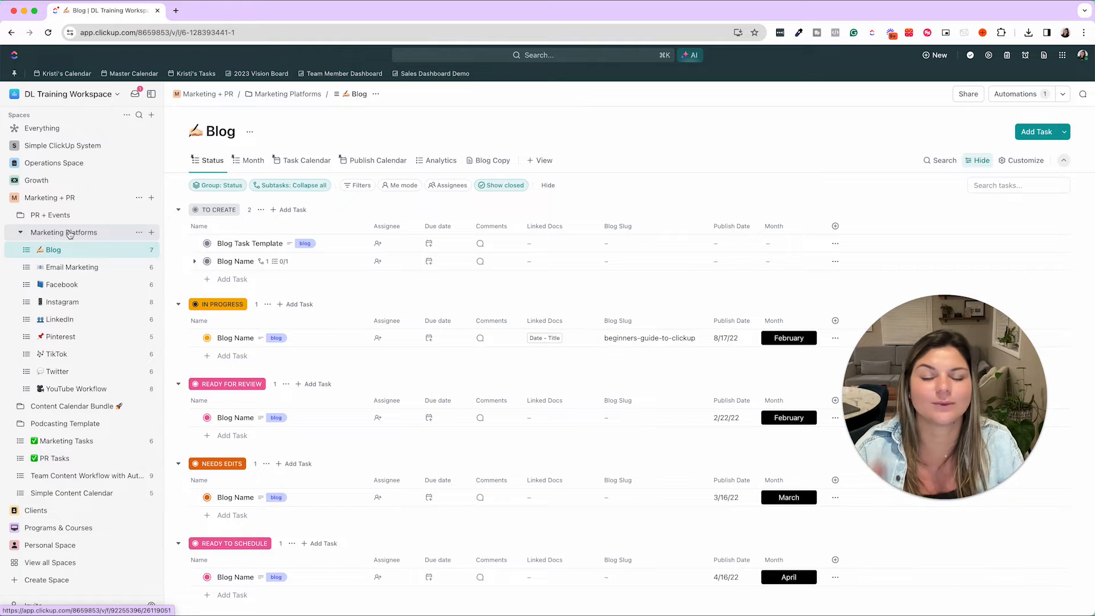
{"action": "mouse_move", "coordinate": [72, 271]}
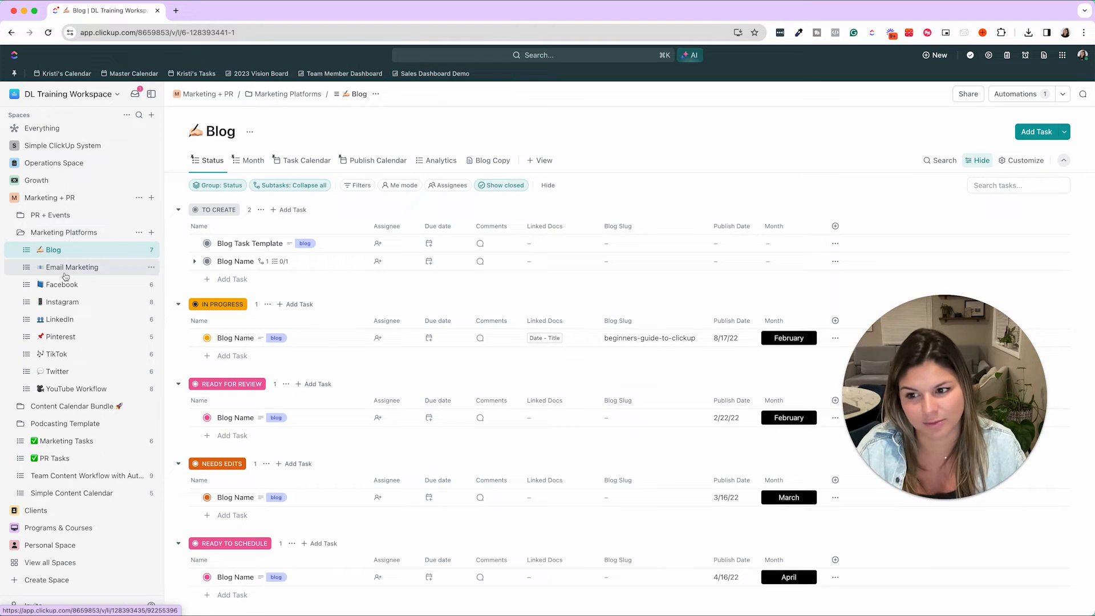
Open the Instagram list and view status options for 'Beginners Guide to ClickUp'
{"action": "left_click", "coordinate": [62, 301]}
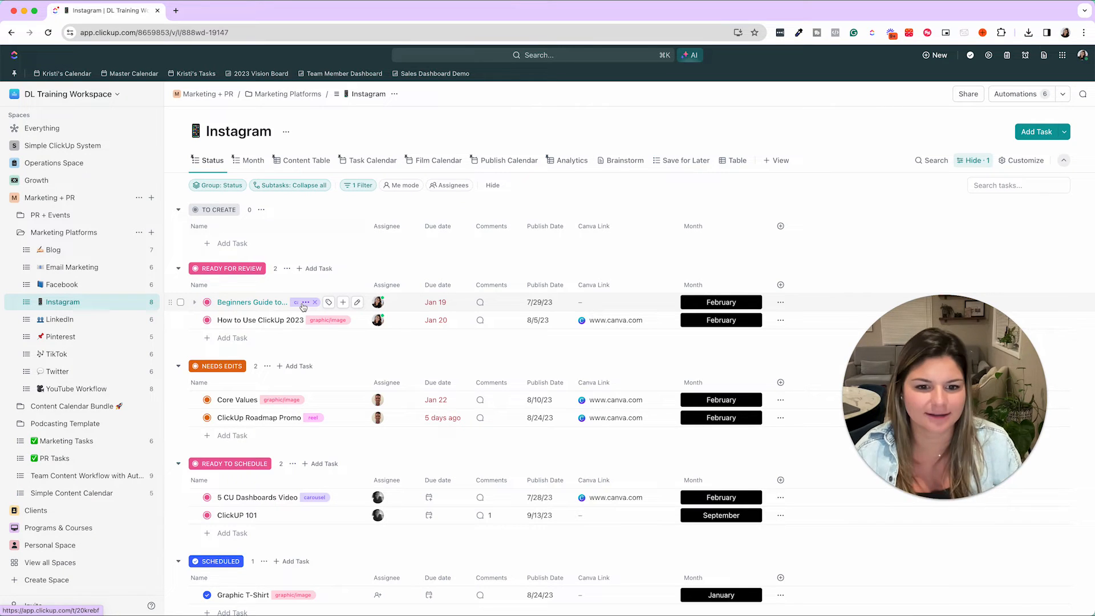
{"action": "left_click", "coordinate": [206, 302]}
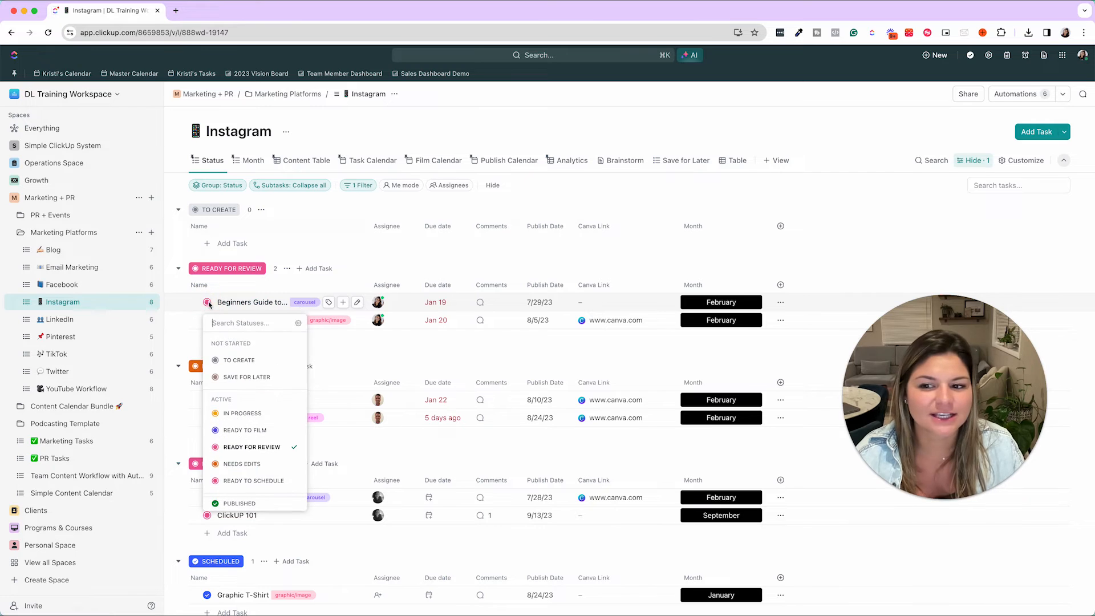
{"action": "scroll", "scroll_direction": "down", "scroll_amount": 3}
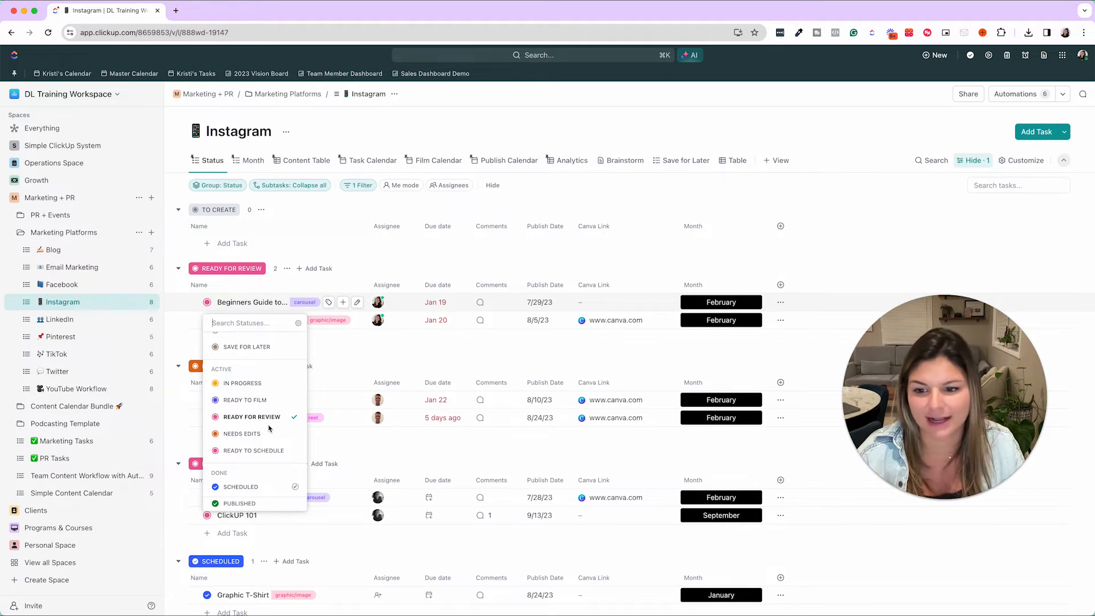
{"action": "mouse_move", "coordinate": [312, 360]}
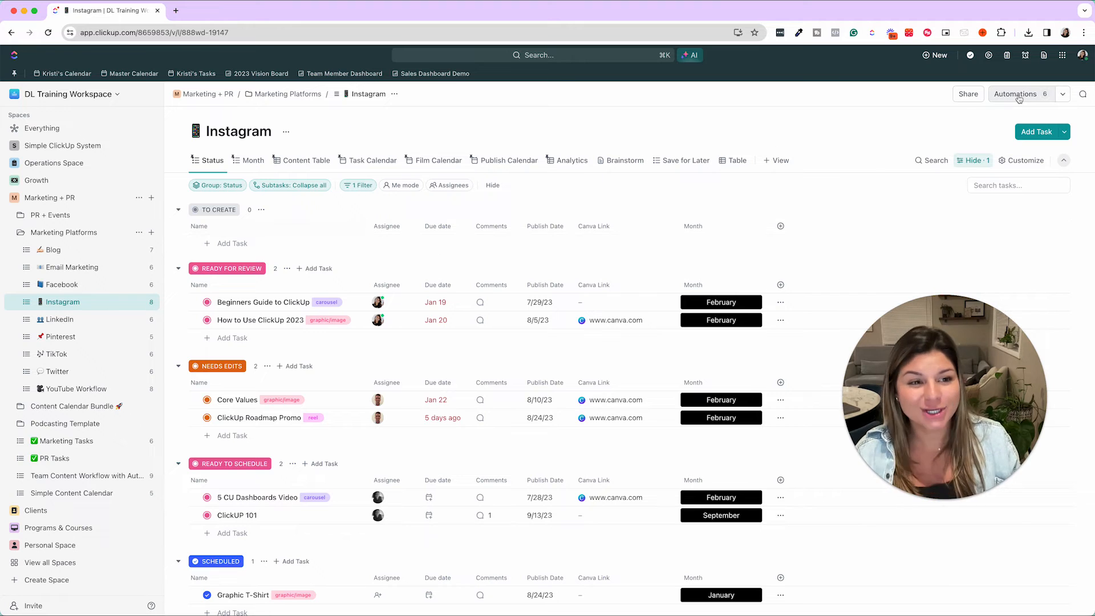
{"action": "mouse_move", "coordinate": [685, 159]}
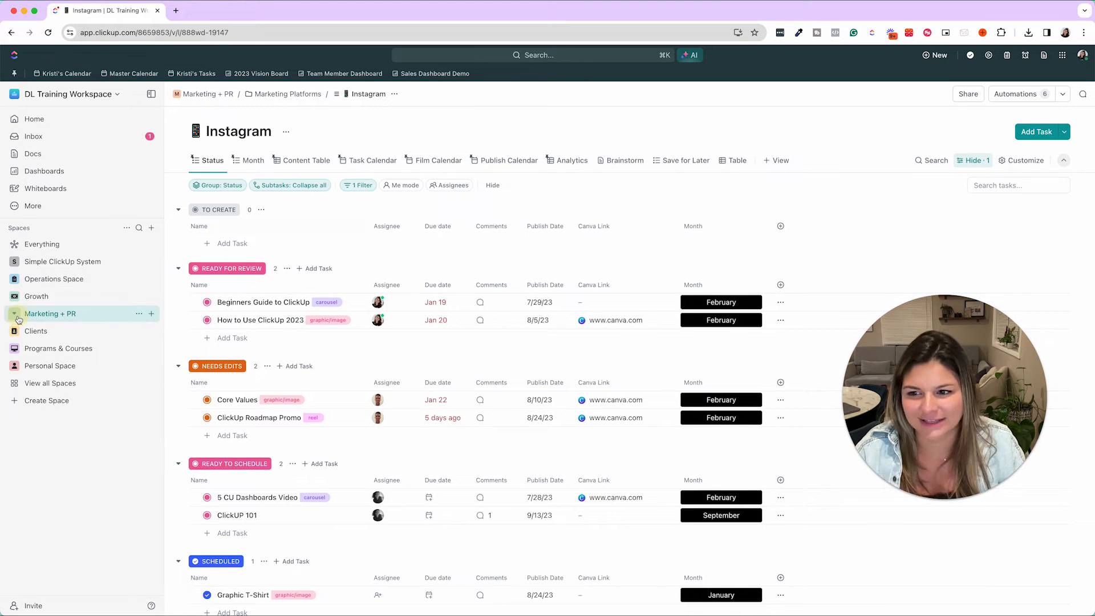
Expand the Clients space to show its project-based and retainer client lists
{"action": "left_click", "coordinate": [36, 330]}
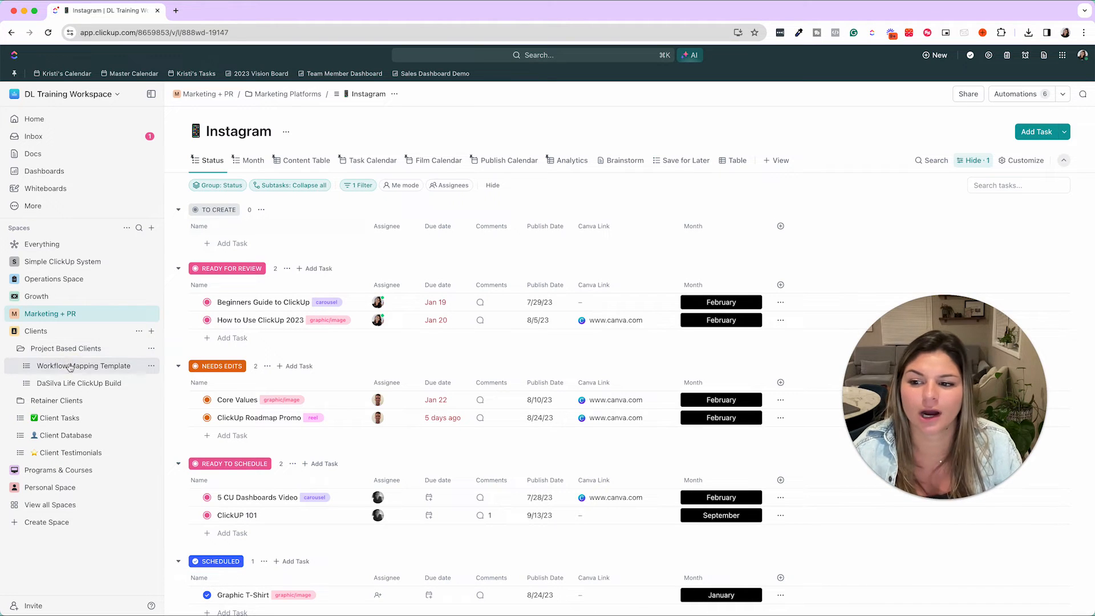
Open Workflow Mapping Template under Project Based Clients and browse its phase-grouped tasks
{"action": "left_click", "coordinate": [83, 365]}
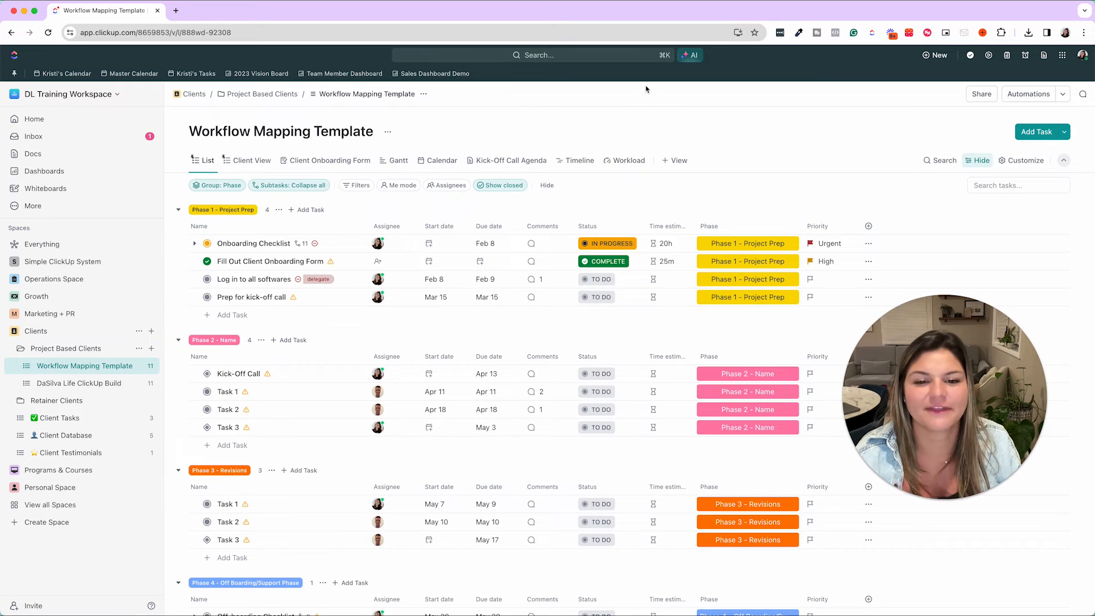
{"action": "mouse_move", "coordinate": [663, 101]}
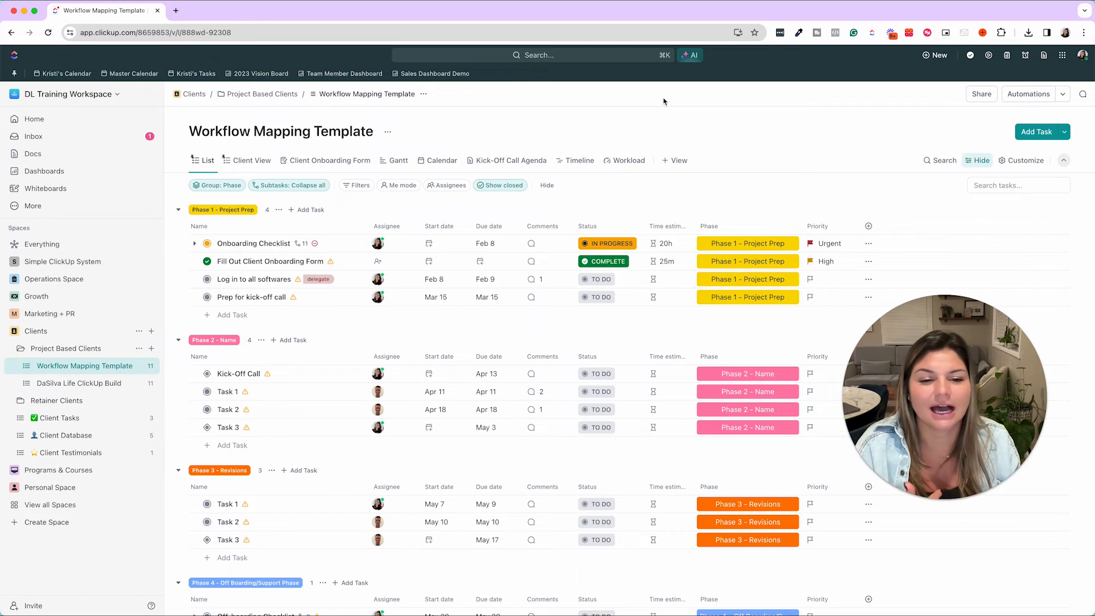
{"action": "left_click", "coordinate": [746, 243]}
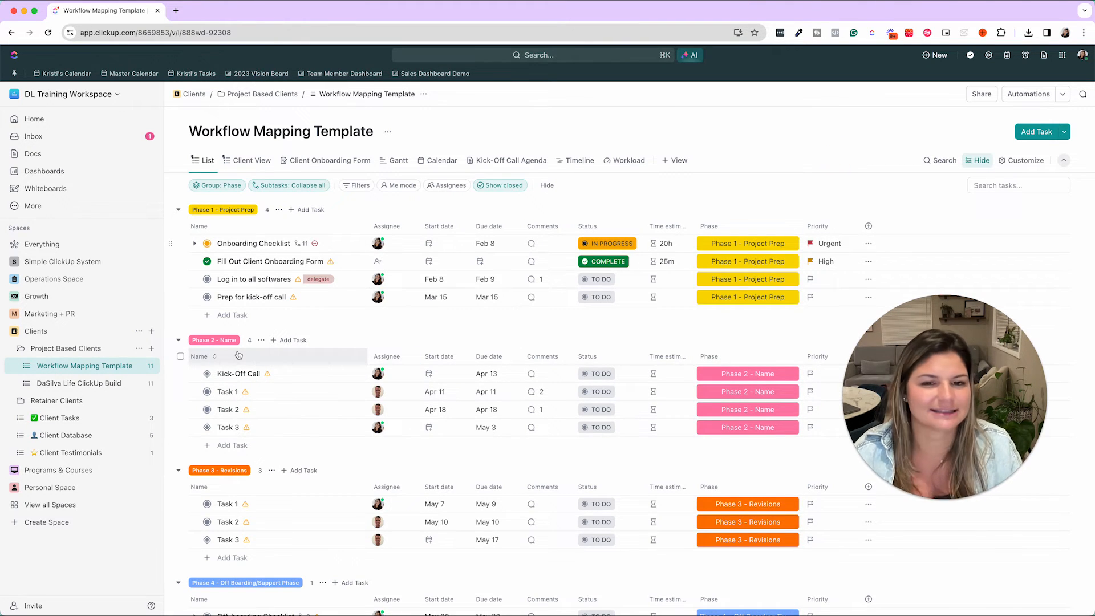
{"action": "scroll", "scroll_direction": "down", "scroll_amount": 3}
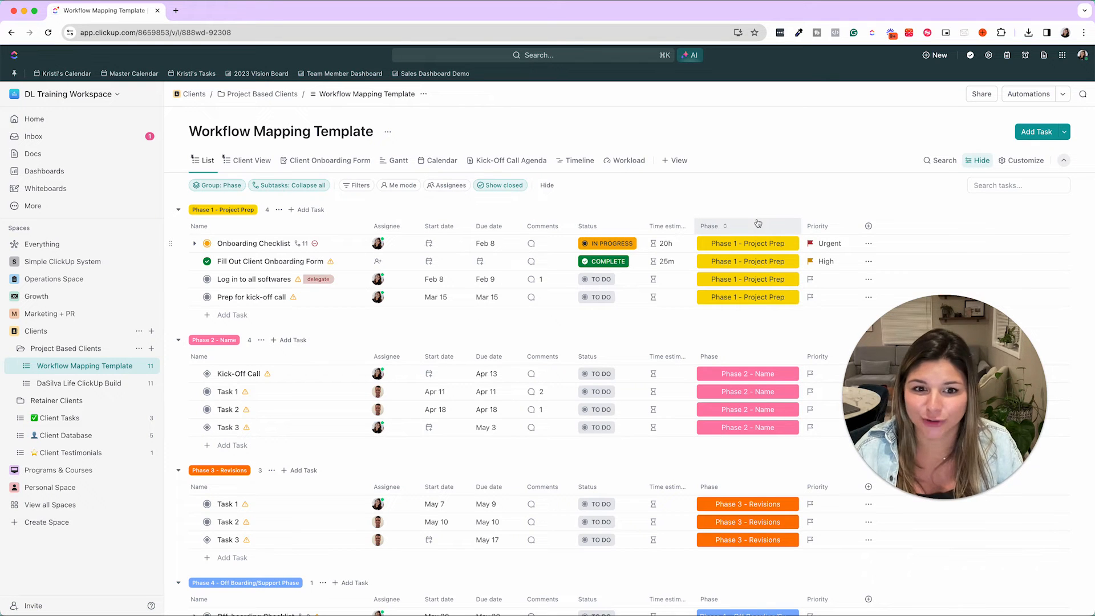
{"action": "mouse_move", "coordinate": [442, 271]}
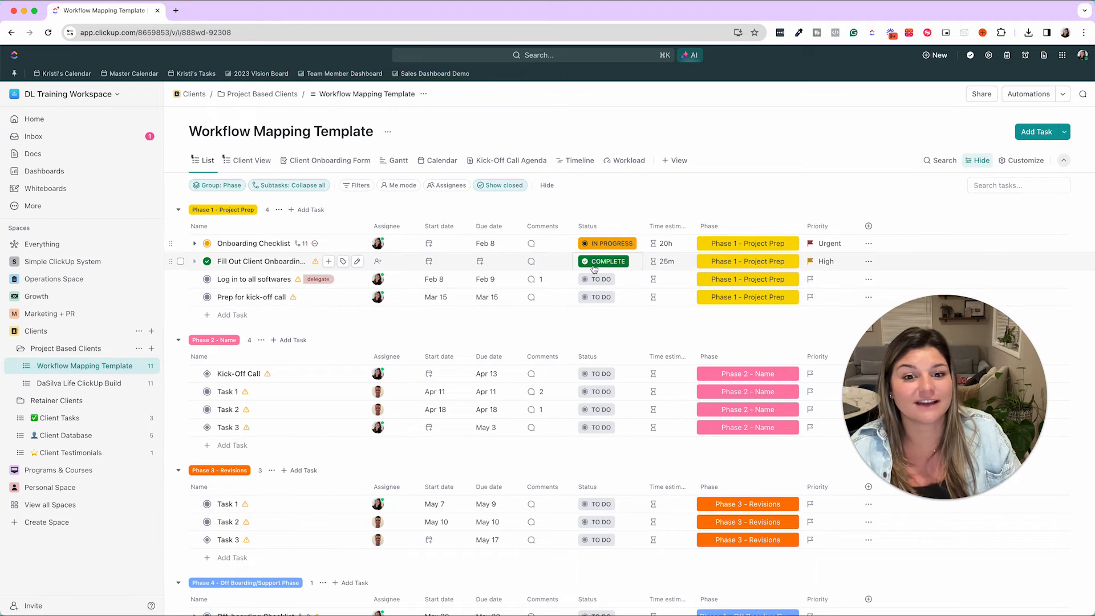
{"action": "left_click", "coordinate": [606, 261]}
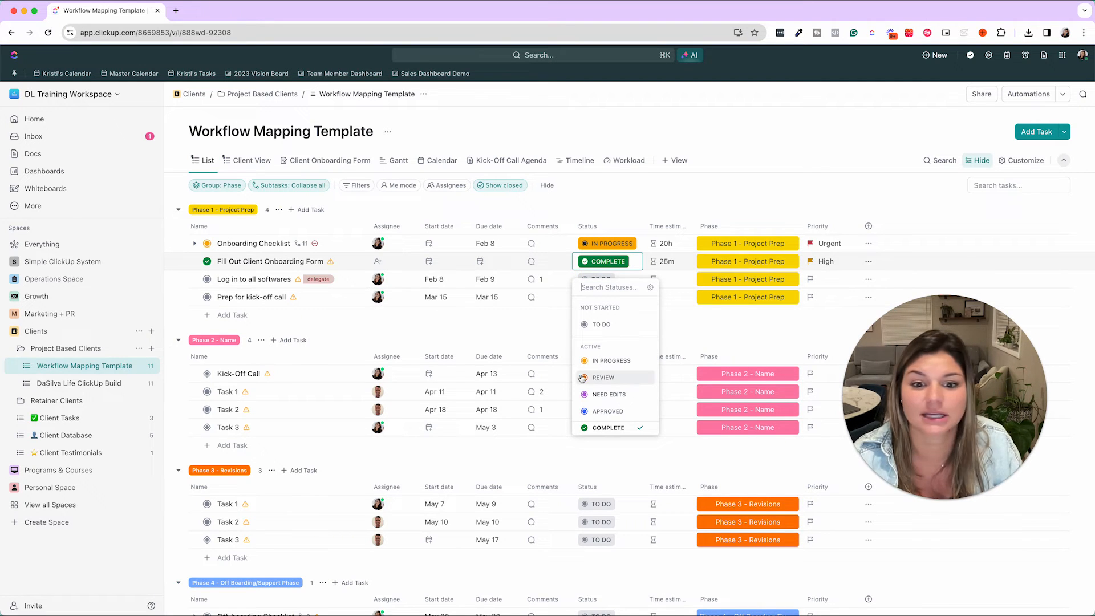
{"action": "mouse_move", "coordinate": [685, 181]}
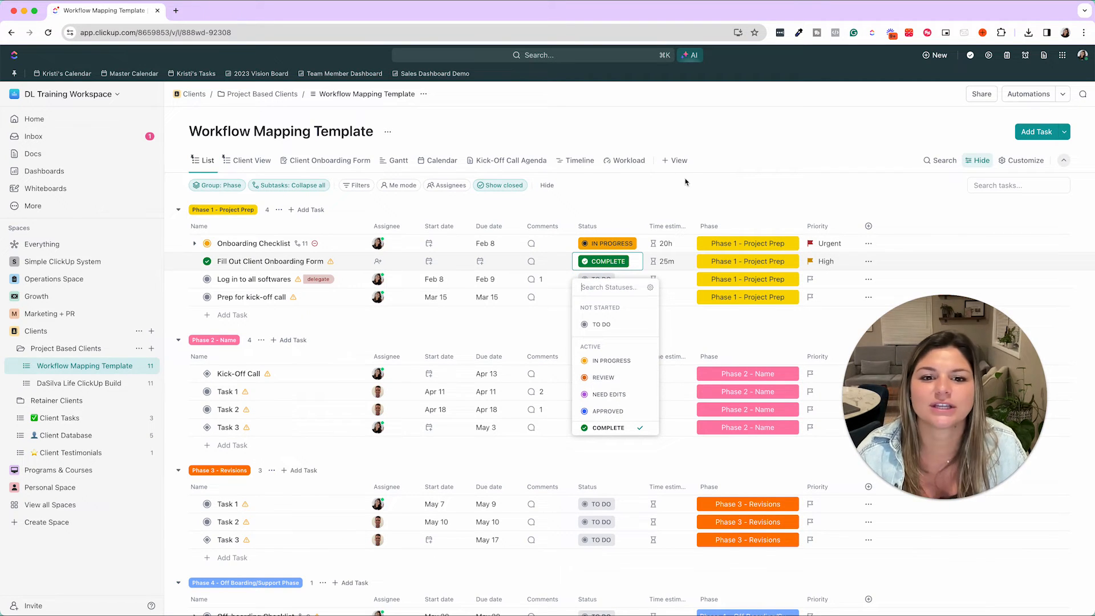
{"action": "mouse_move", "coordinate": [603, 377]}
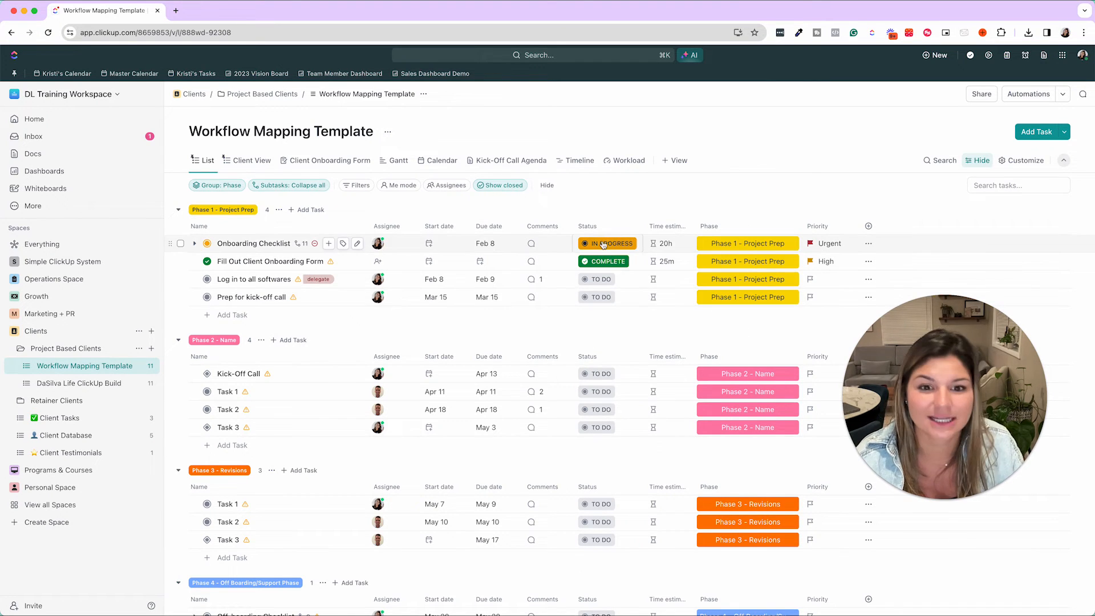
{"action": "mouse_move", "coordinate": [767, 187]}
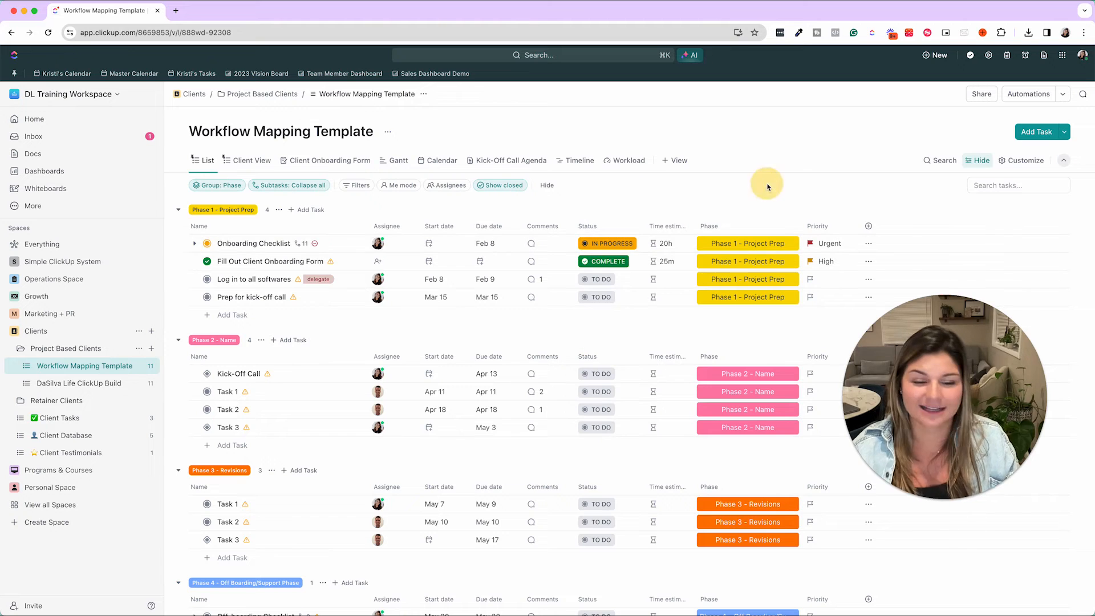
{"action": "mouse_move", "coordinate": [766, 186]}
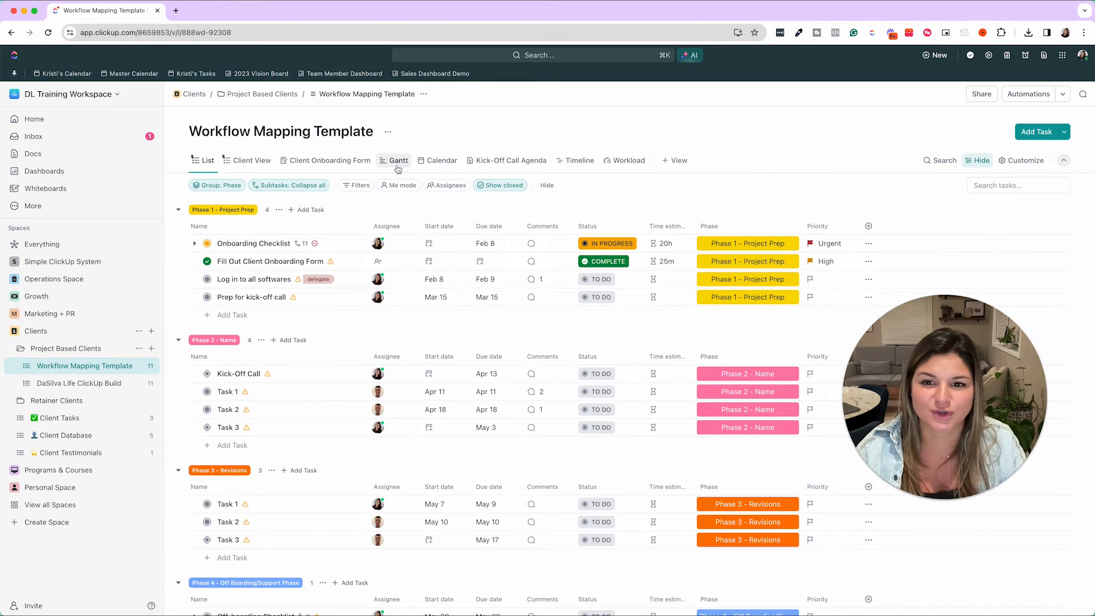
View Workflow Mapping Template as a Gantt chart, then collapse Project Based Clients
{"action": "left_click", "coordinate": [398, 160]}
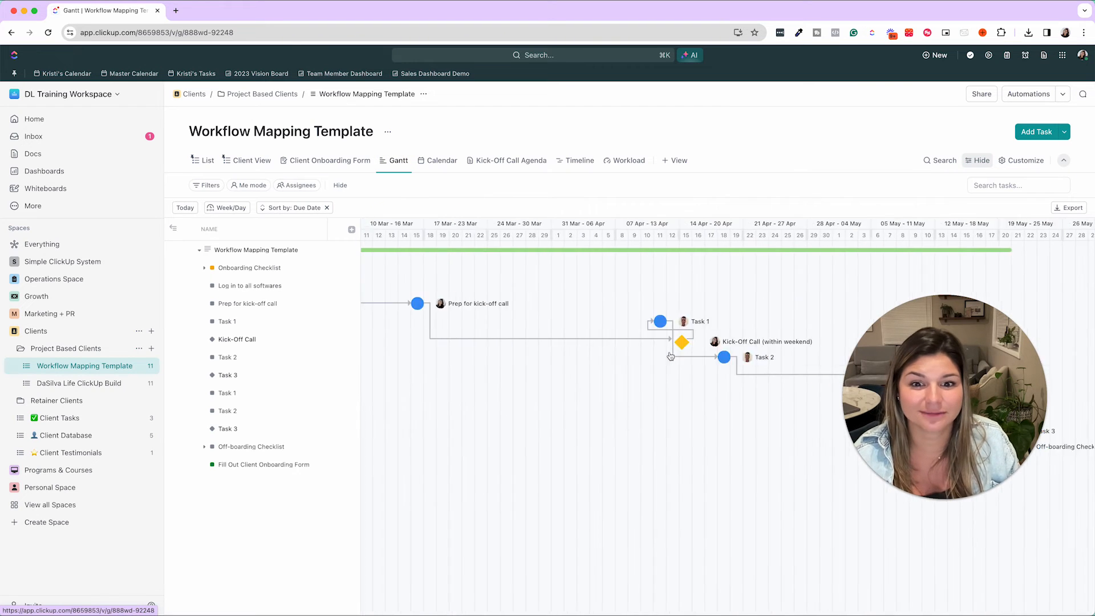
{"action": "scroll", "scroll_direction": "right", "scroll_amount": 3}
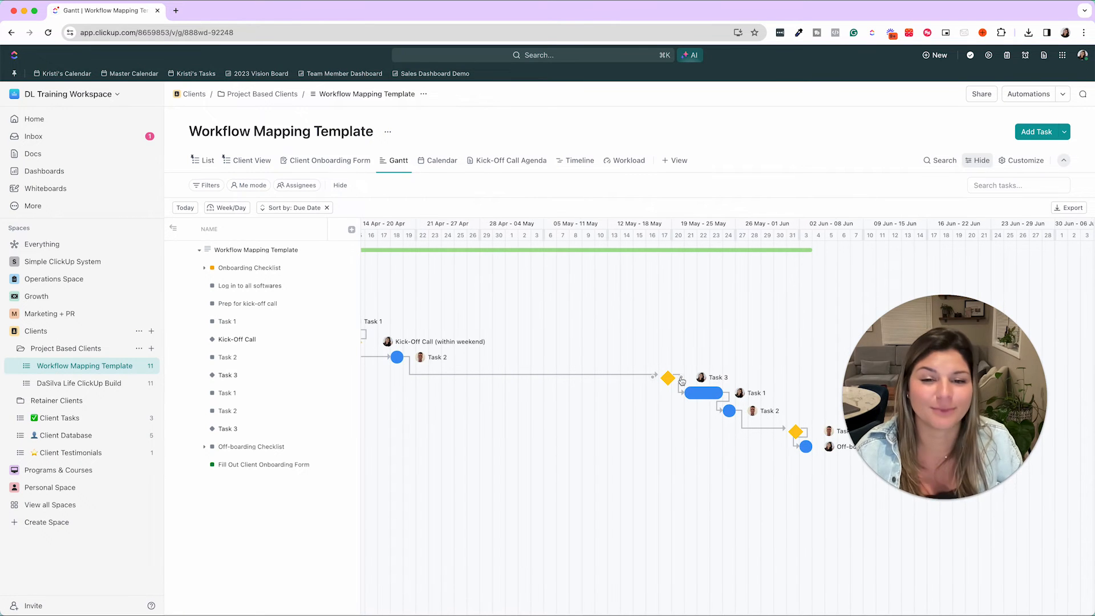
{"action": "mouse_move", "coordinate": [222, 482]}
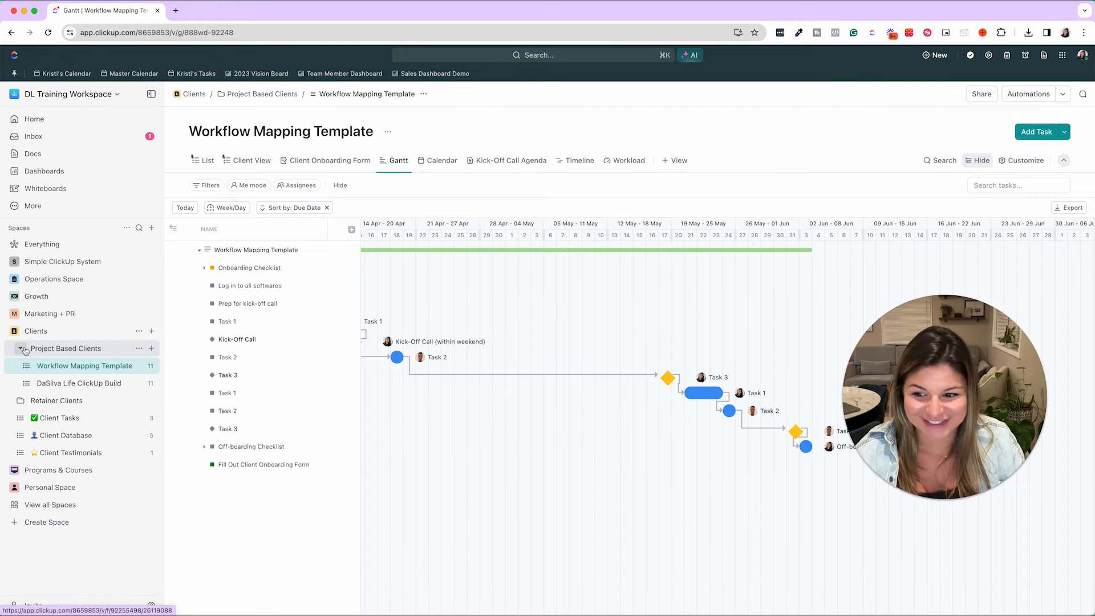
{"action": "left_click", "coordinate": [22, 348]}
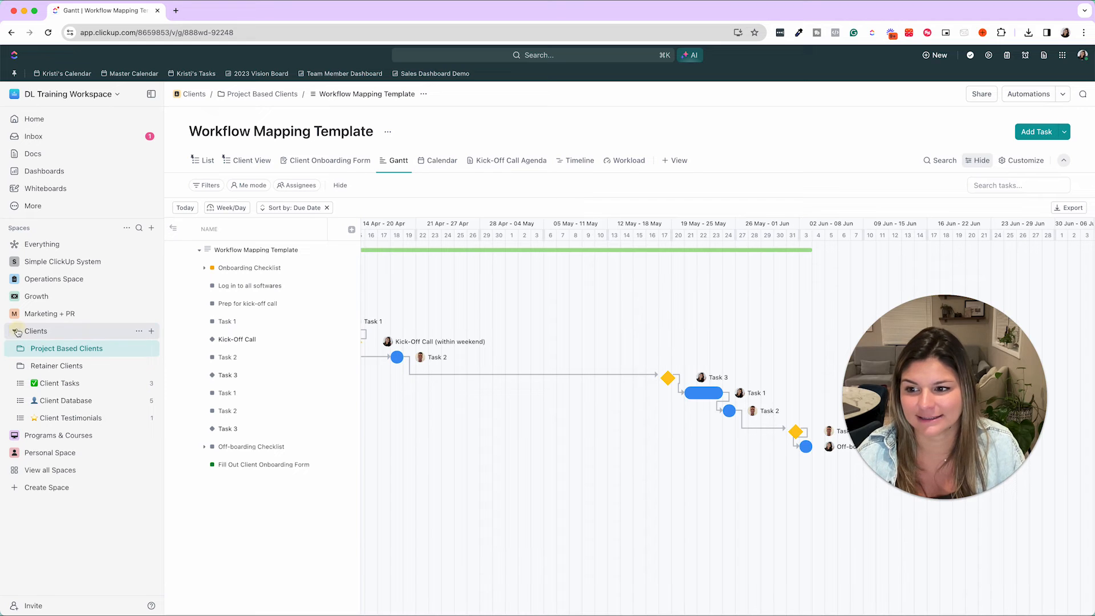
Collapse Clients and expand Course/Program Folder to show its four lists
{"action": "left_click", "coordinate": [35, 330]}
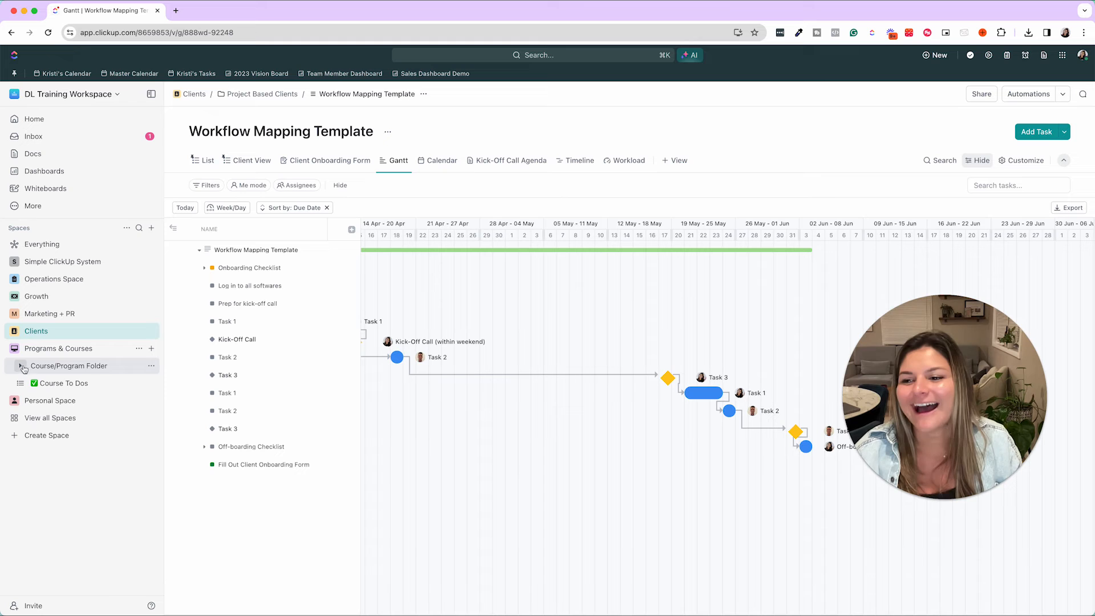
{"action": "left_click", "coordinate": [21, 365]}
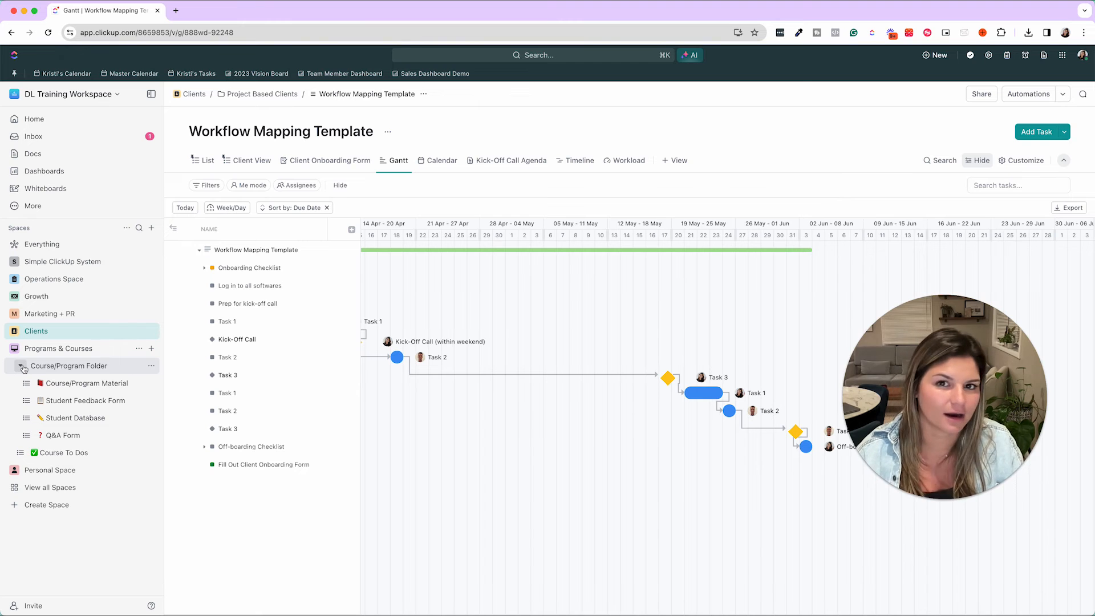
{"action": "mouse_move", "coordinate": [86, 383]}
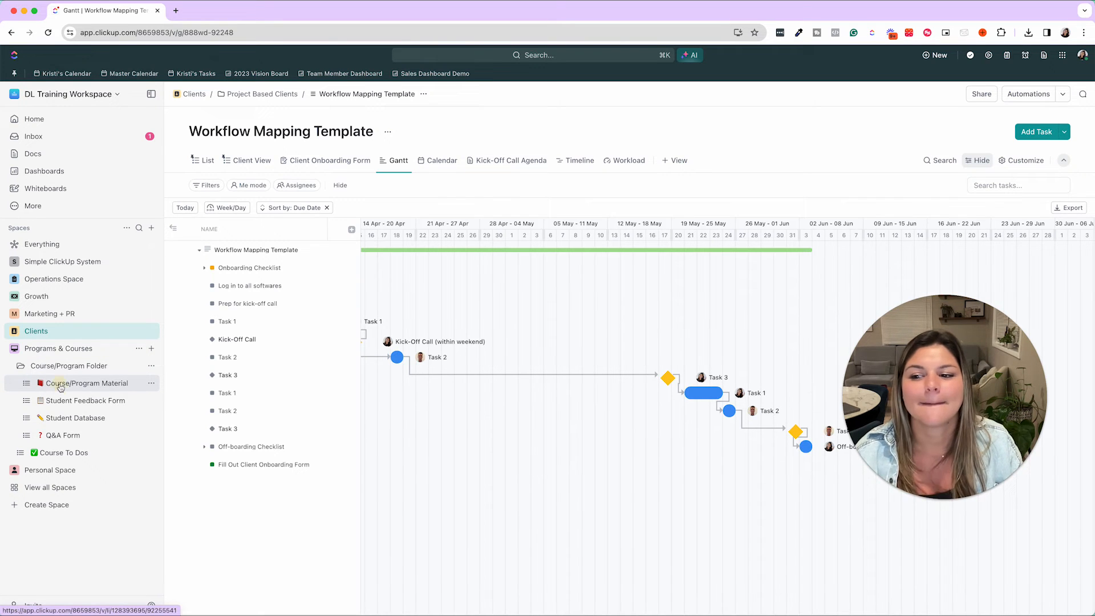
Open Course/Program Material, showing lessons in Modules 1–3 and a Bonus Module
{"action": "left_click", "coordinate": [86, 382]}
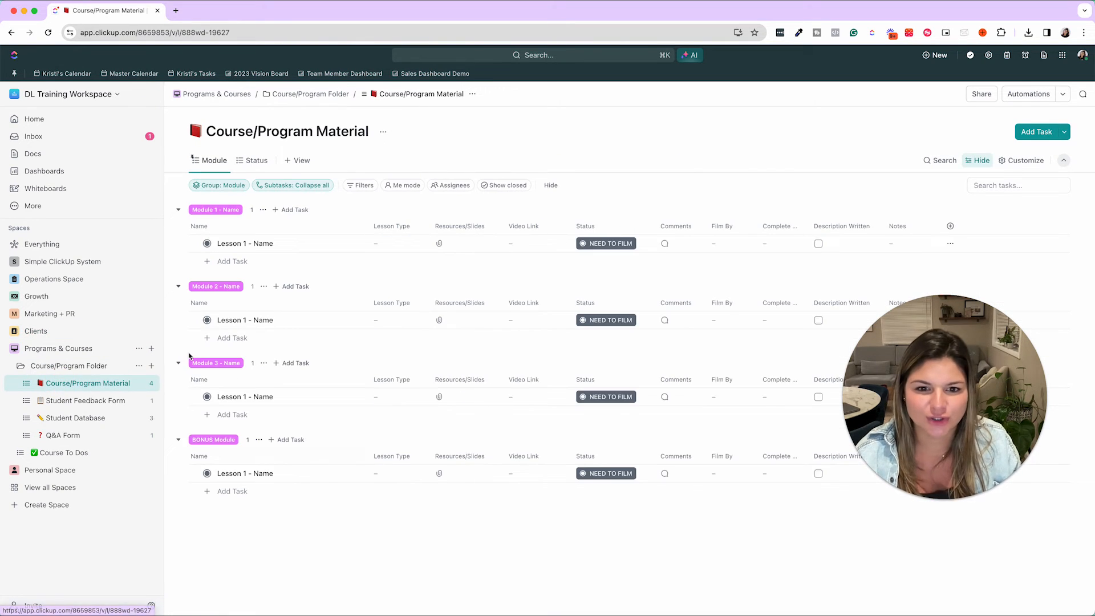
{"action": "mouse_move", "coordinate": [293, 370]}
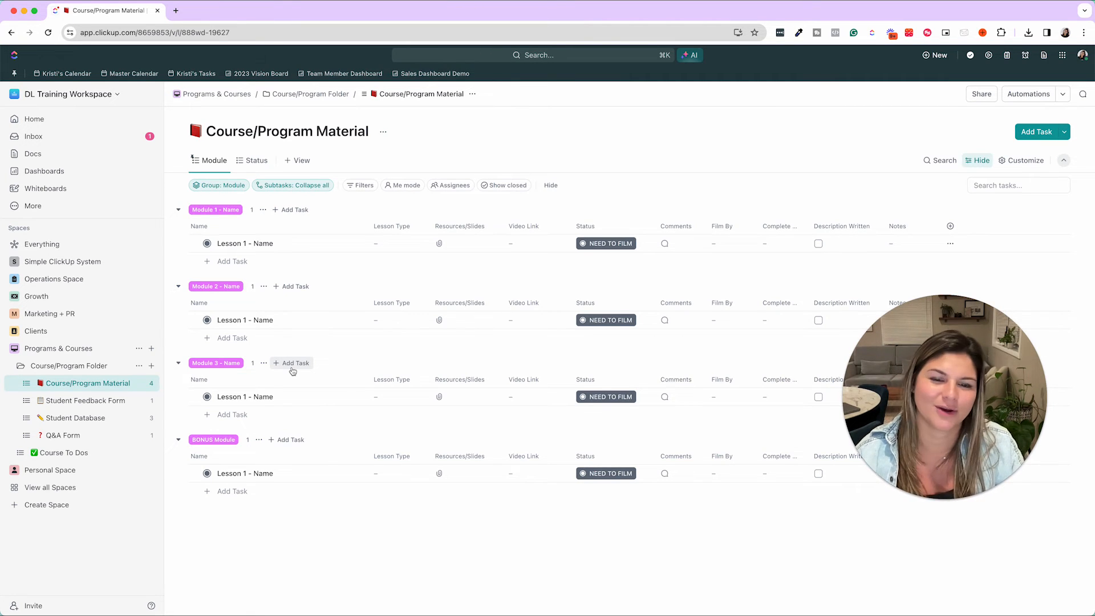
{"action": "mouse_move", "coordinate": [605, 253]}
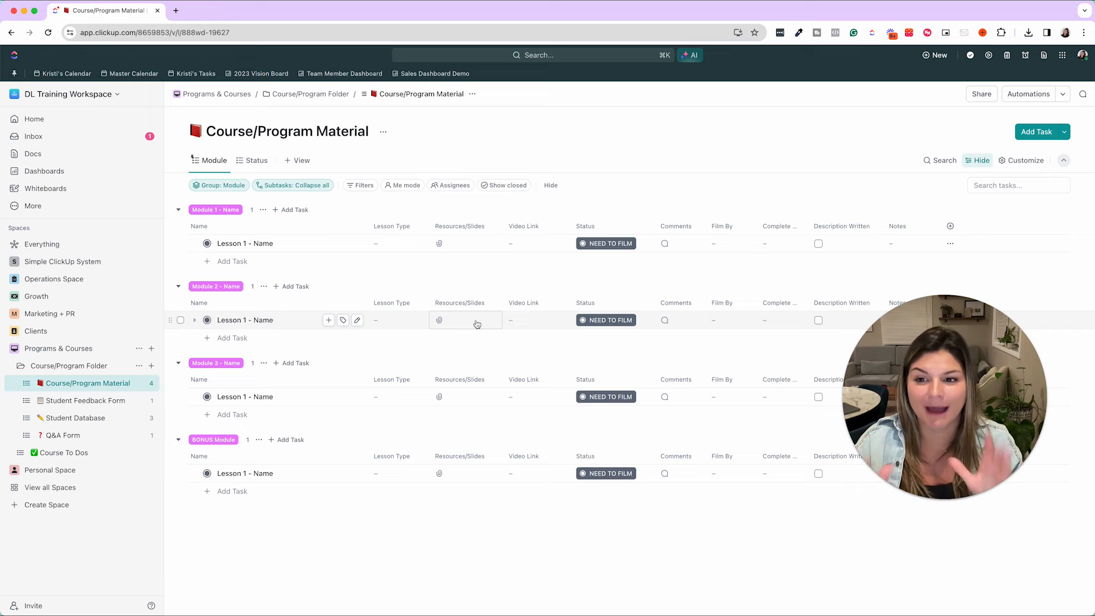
Review a lesson's status options without changing them, then collapse Programs & Courses
{"action": "left_click", "coordinate": [606, 243]}
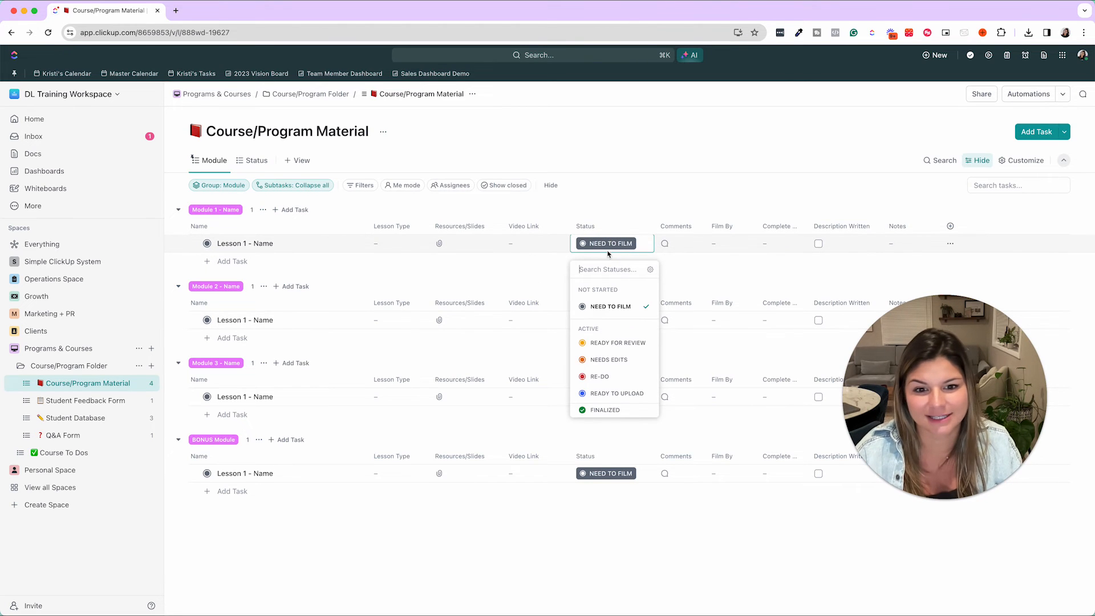
{"action": "mouse_move", "coordinate": [606, 305]}
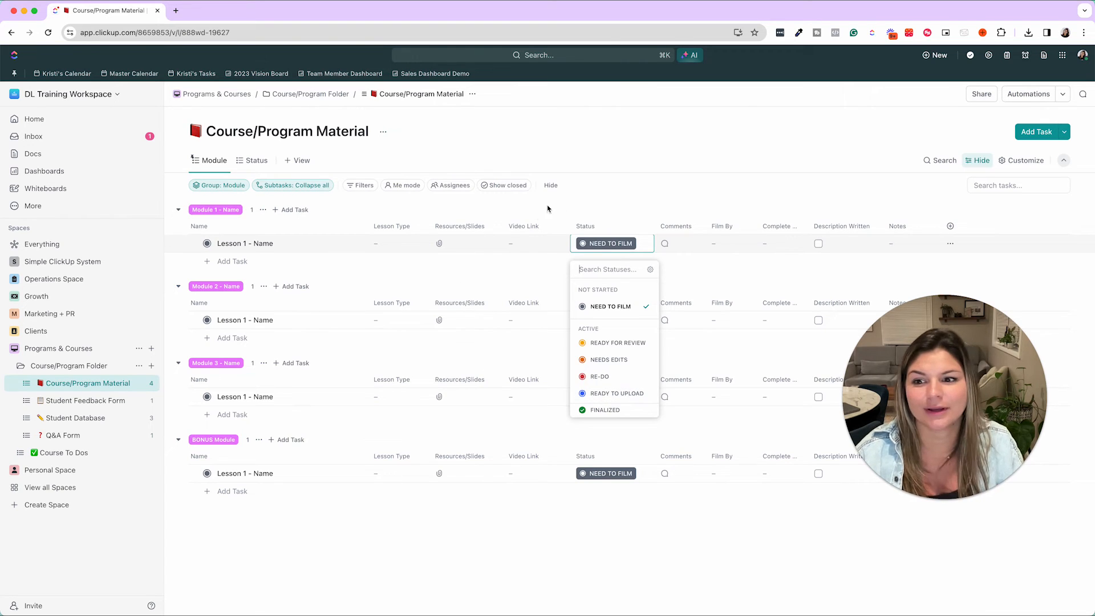
{"action": "left_click", "coordinate": [656, 196]}
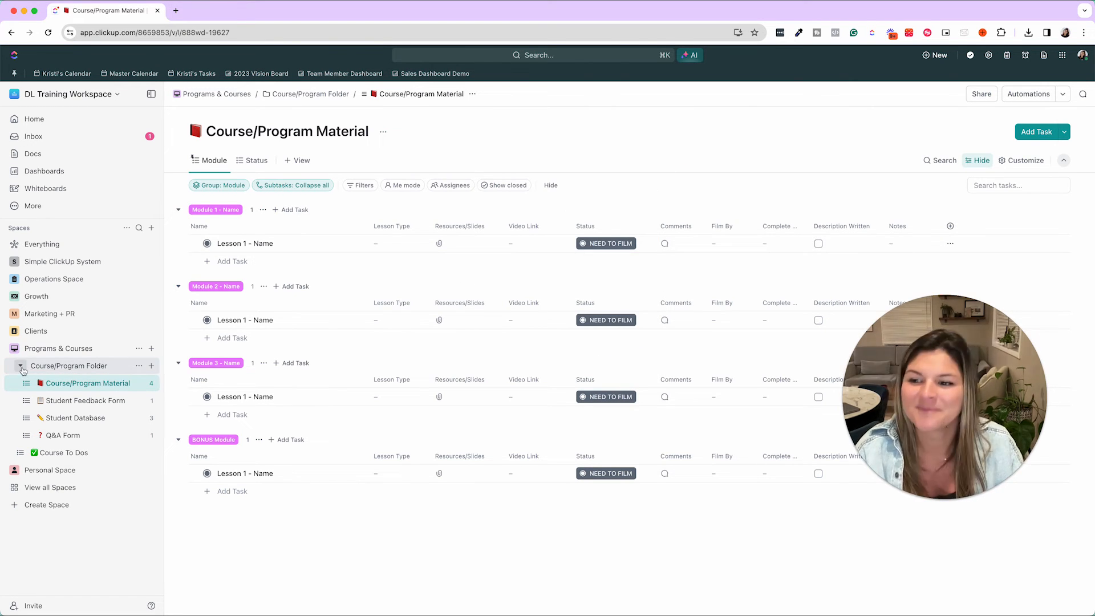
{"action": "left_click", "coordinate": [21, 365]}
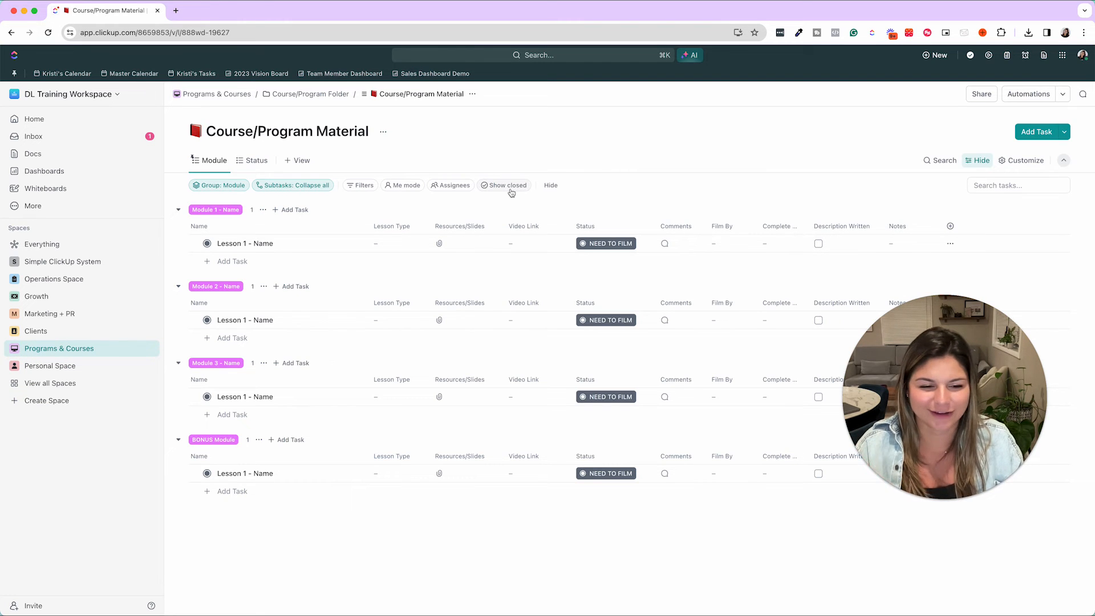
{"action": "mouse_move", "coordinate": [504, 185]}
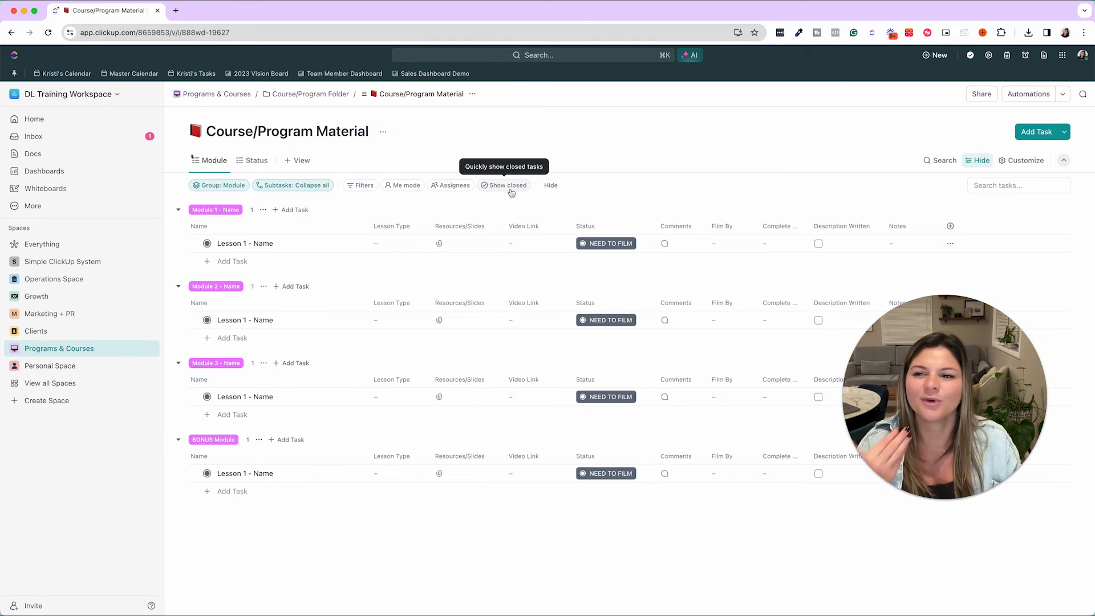
{"action": "mouse_move", "coordinate": [526, 186]}
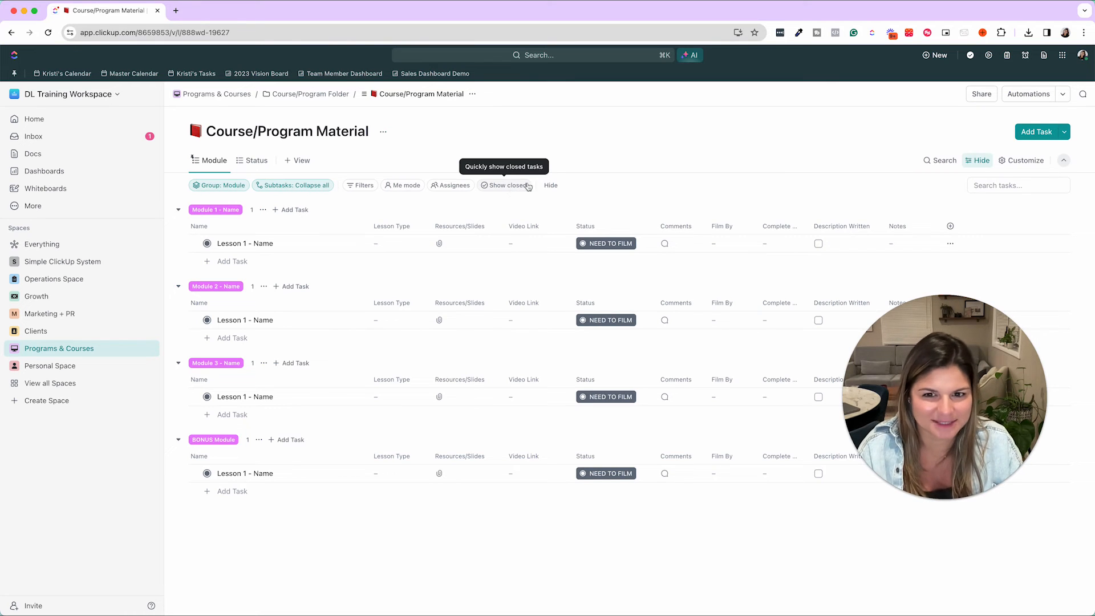
{"action": "mouse_move", "coordinate": [572, 119]}
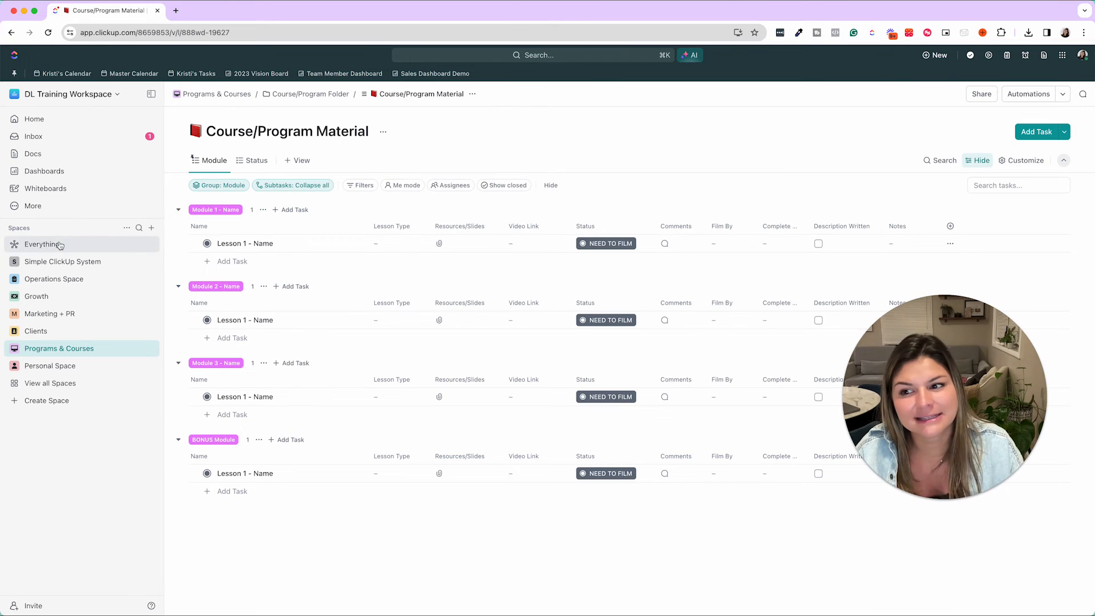
Open Everything to view Kristi's February 2024 calendar of tasks
{"action": "left_click", "coordinate": [43, 243]}
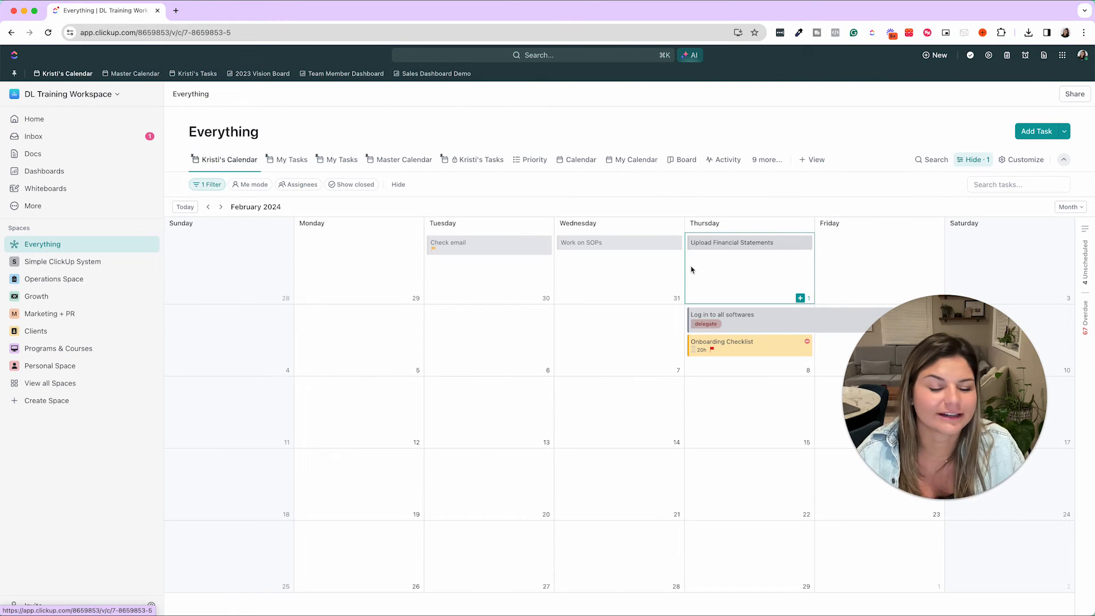
{"action": "left_click", "coordinate": [207, 185]}
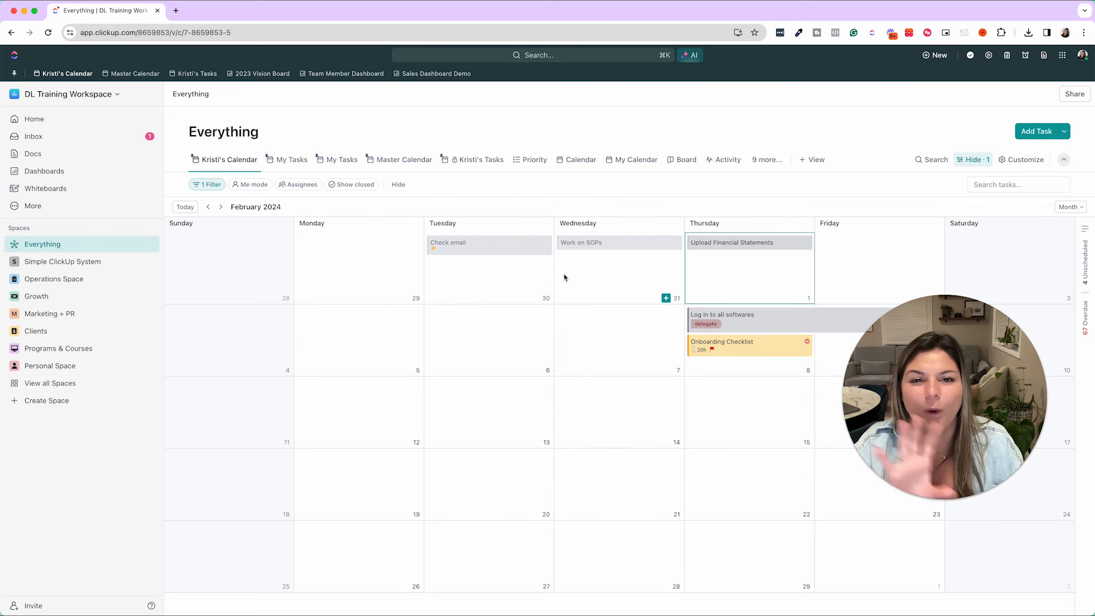
{"action": "mouse_move", "coordinate": [572, 273]}
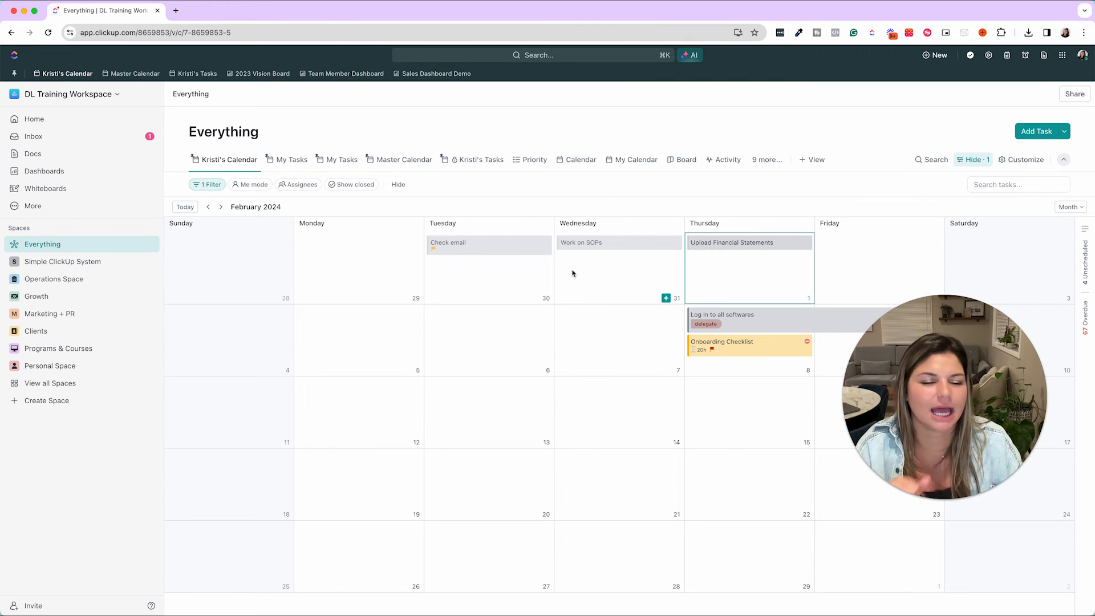
{"action": "mouse_move", "coordinate": [961, 363]}
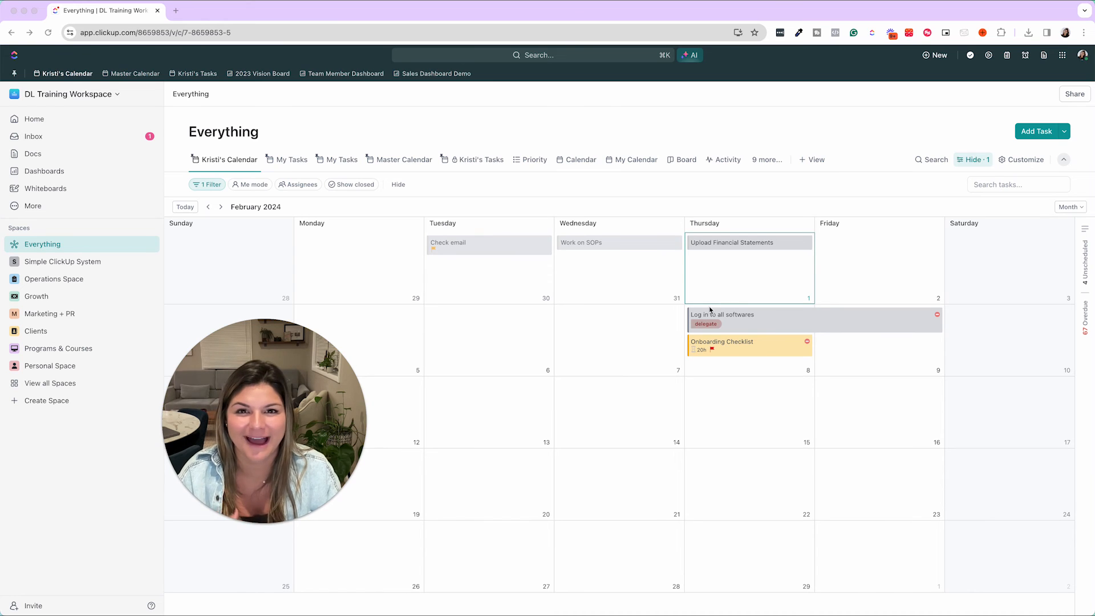
{"action": "mouse_move", "coordinate": [921, 195]}
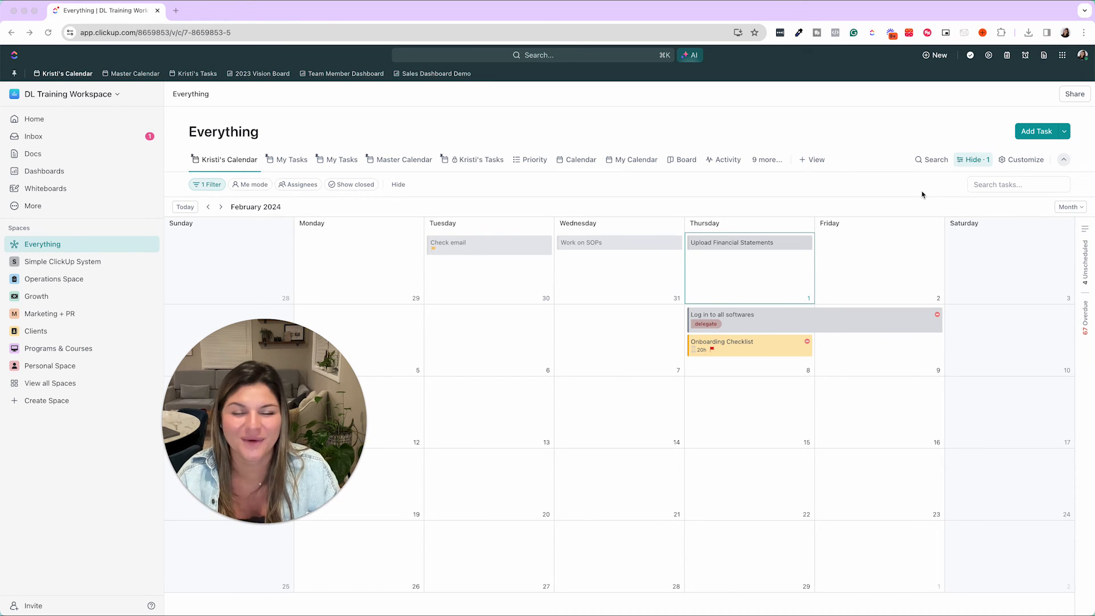
{"action": "mouse_move", "coordinate": [929, 187]}
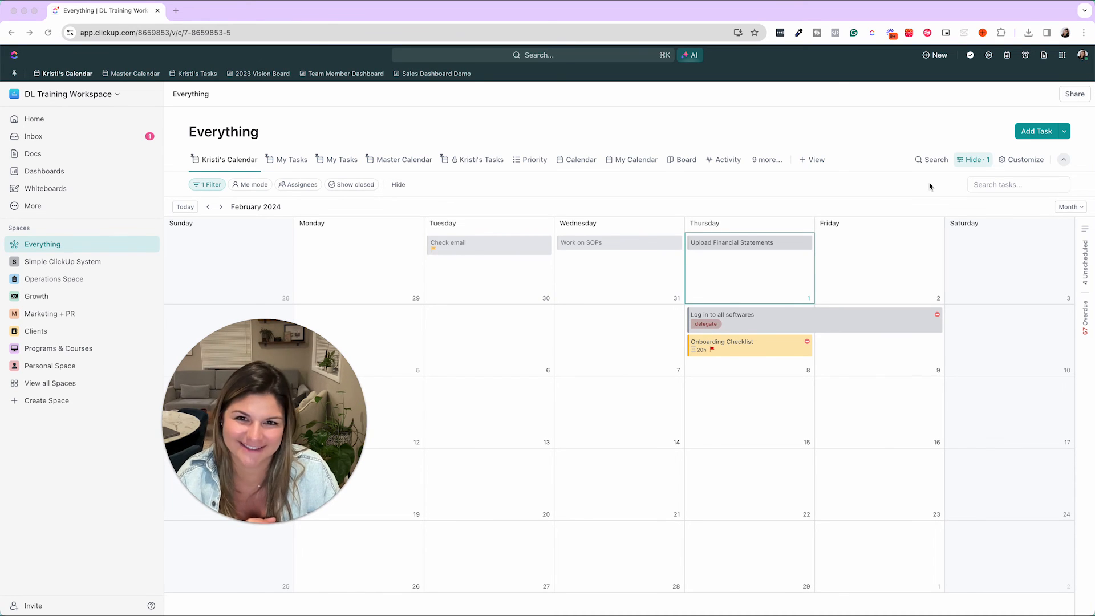